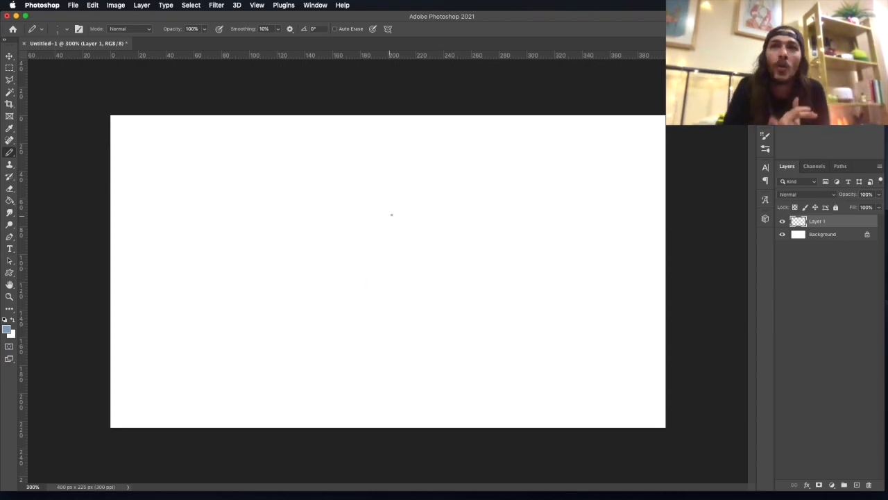
# Add a layer, sketch the wavy hill line, and erase stray marks beneath it
pyautogui.click(10, 202)
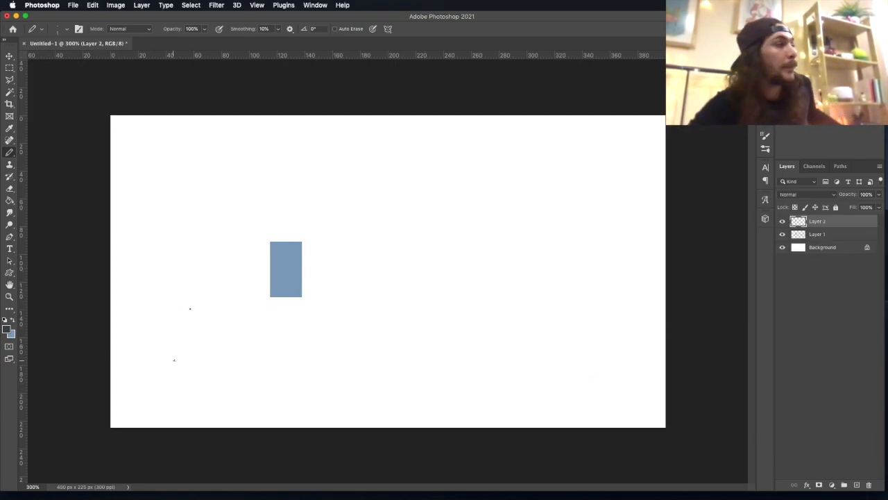
pyautogui.moveTo(112, 380); pyautogui.dragTo(440, 411)
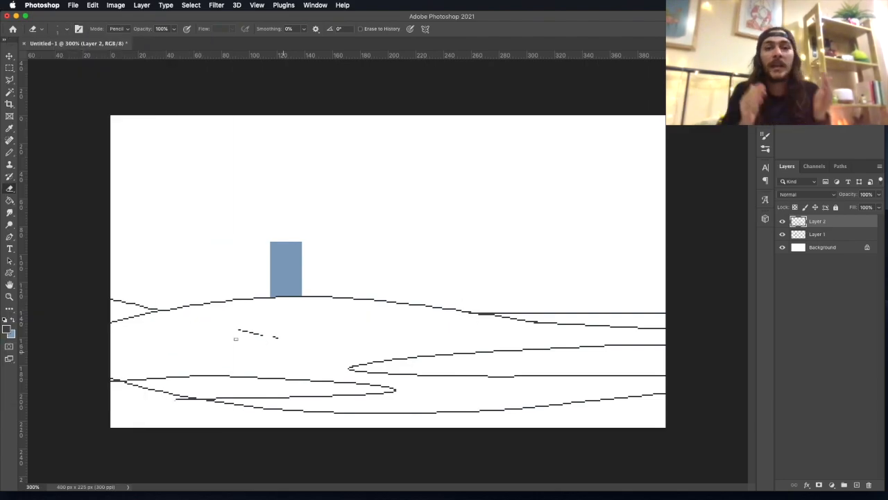
pyautogui.click(10, 151)
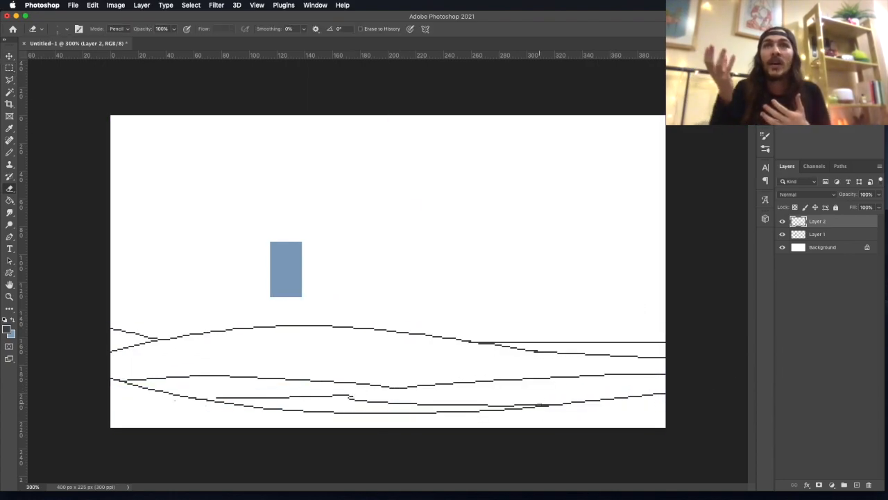
pyautogui.click(817, 234)
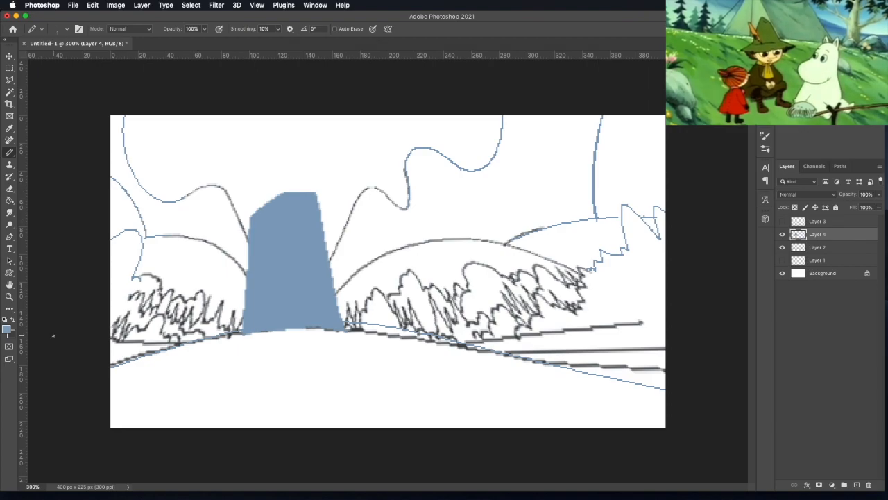
# Hide the rough sketch, add a pond-outline layer, and mark out the house rectangle
pyautogui.click(783, 221)
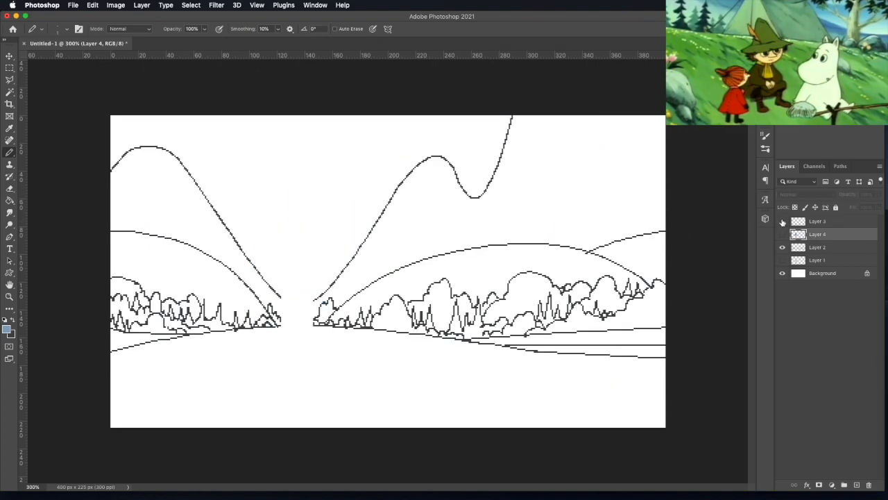
pyautogui.click(817, 247)
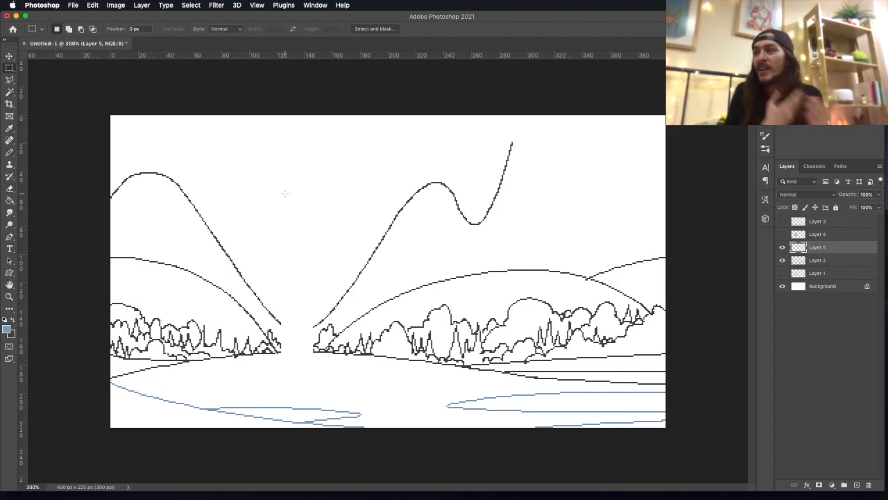
pyautogui.moveTo(275, 278); pyautogui.dragTo(318, 356)
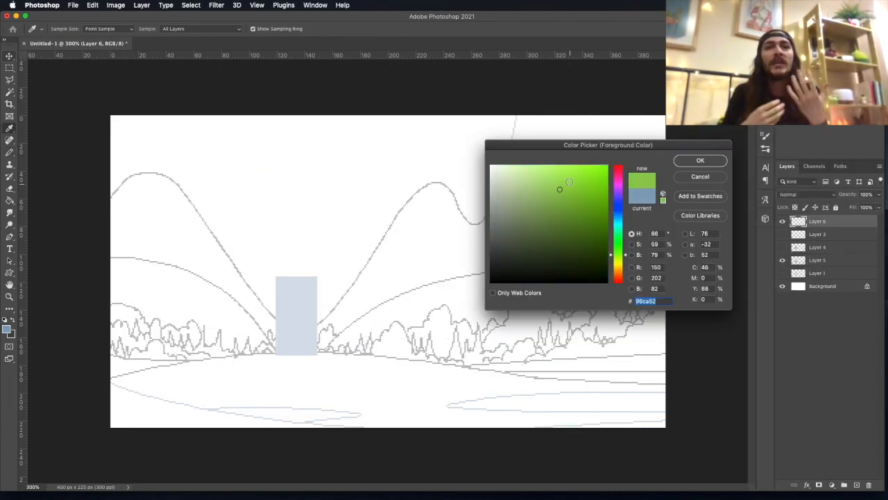
# Fill the meadow with bright green, reshape its top edge, and pick a softer green
pyautogui.click(701, 176)
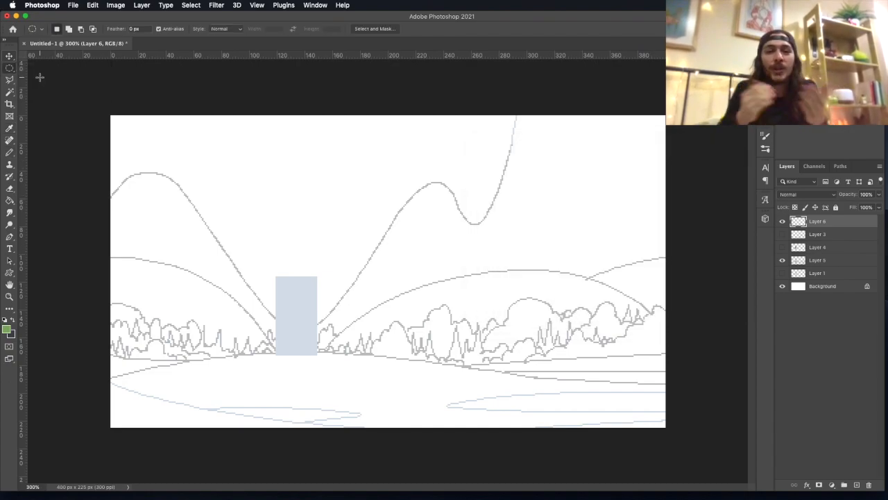
pyautogui.click(405, 402)
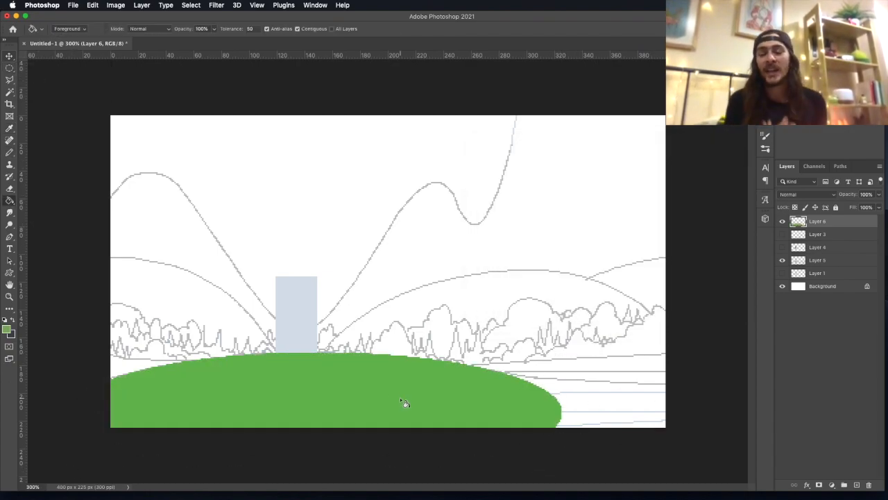
pyautogui.click(614, 410)
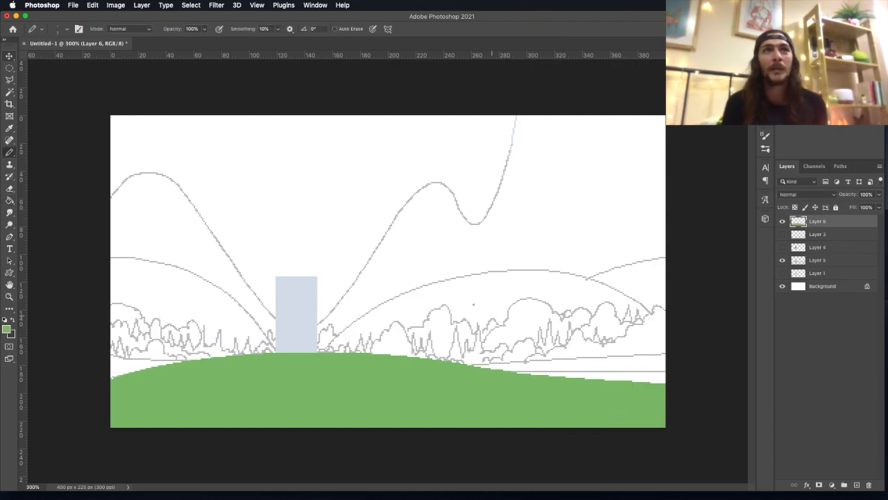
pyautogui.click(9, 324)
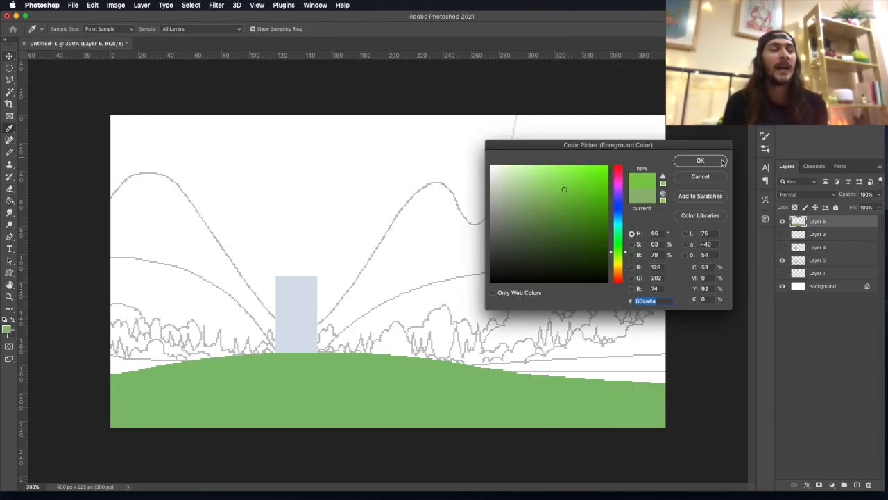
pyautogui.click(701, 160)
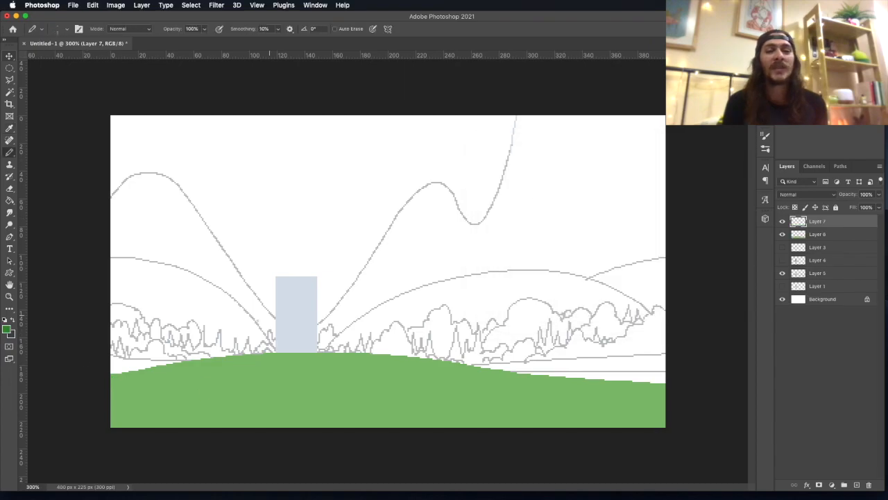
# Choose a dark green for the foreground band
pyautogui.click(9, 322)
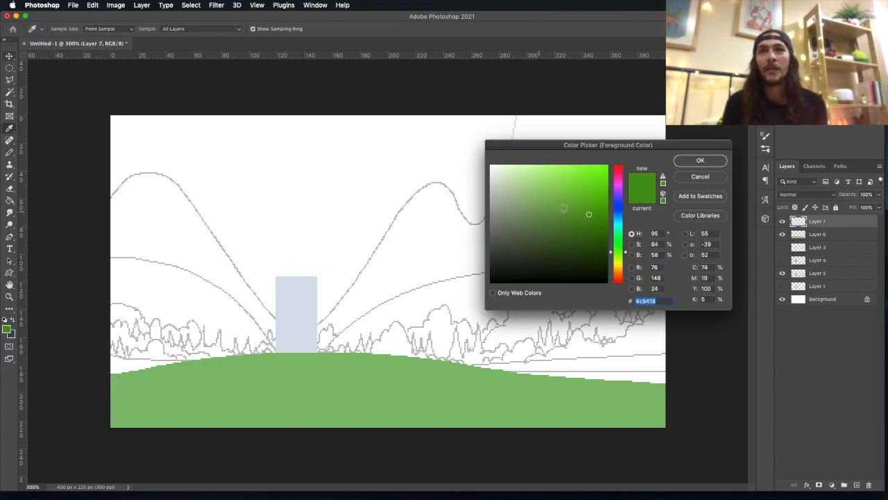
pyautogui.click(543, 227)
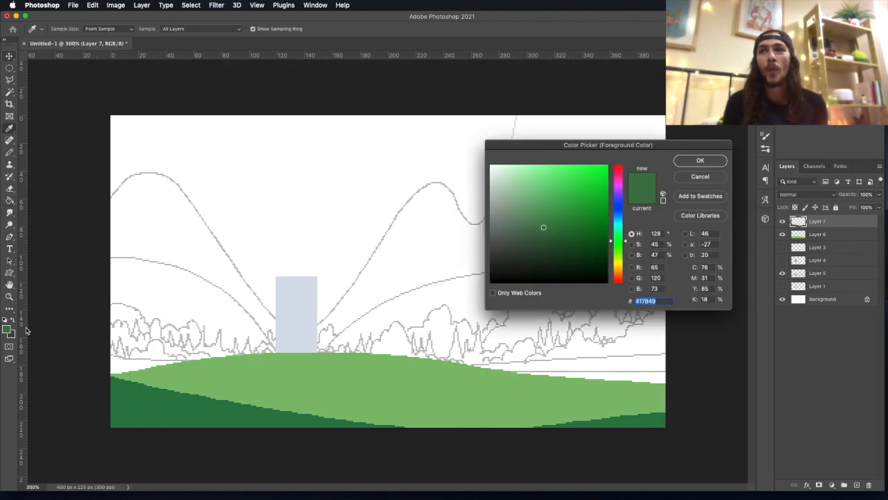
pyautogui.click(701, 160)
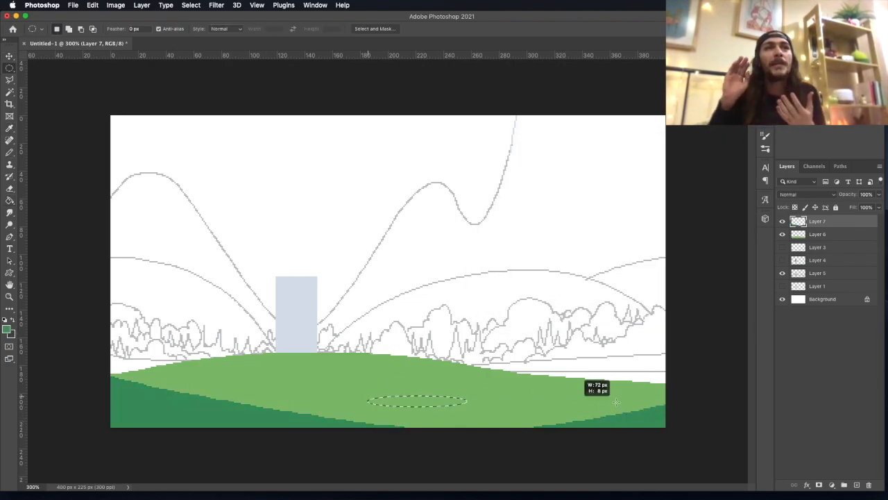
# Fill two oval selections with teal to form the ponds
pyautogui.click(10, 330)
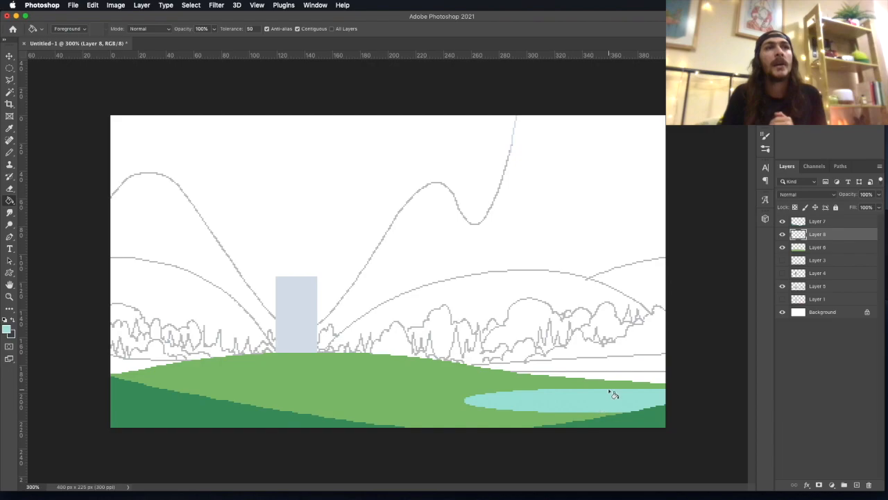
pyautogui.moveTo(204, 403); pyautogui.dragTo(372, 415)
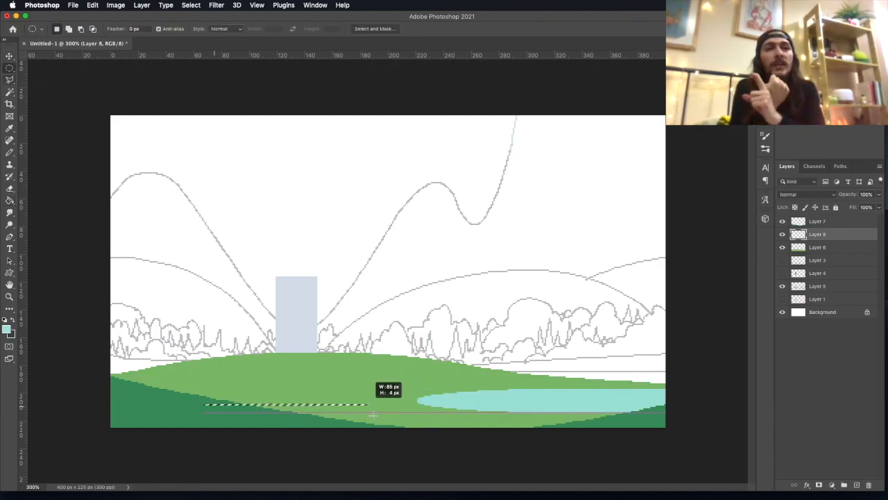
pyautogui.click(10, 67)
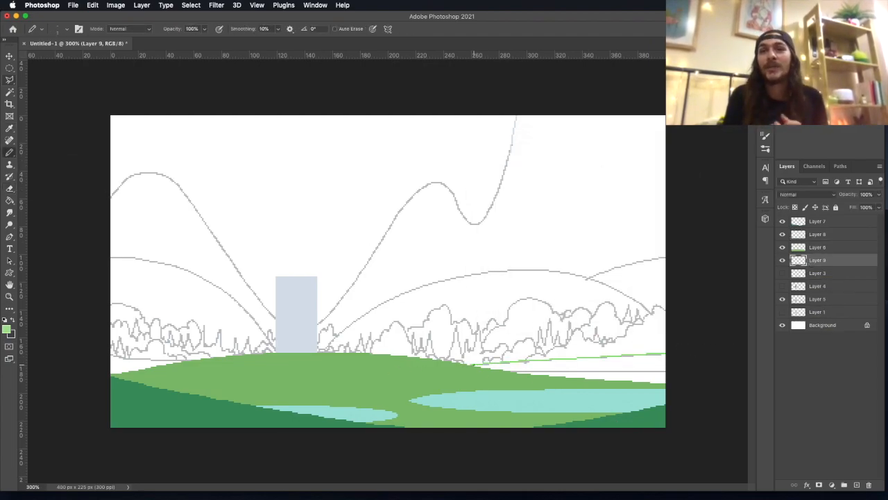
# Choose a paler green for the horizon strip
pyautogui.click(9, 328)
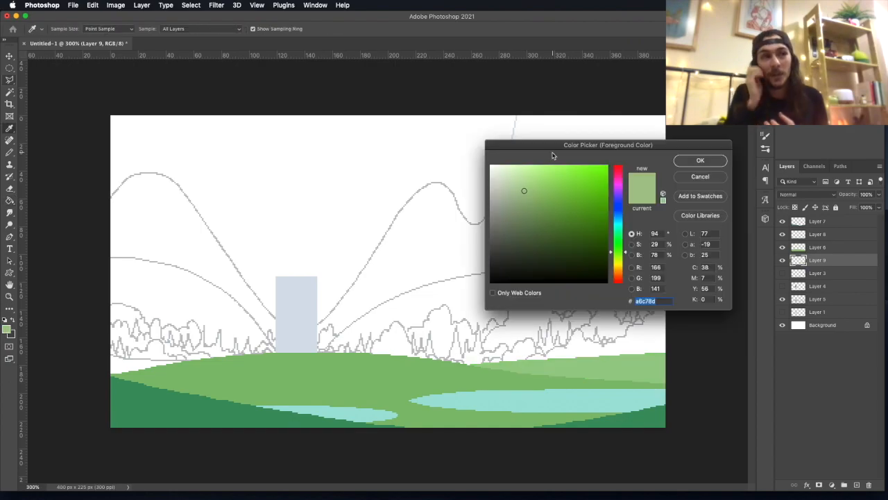
pyautogui.click(522, 179)
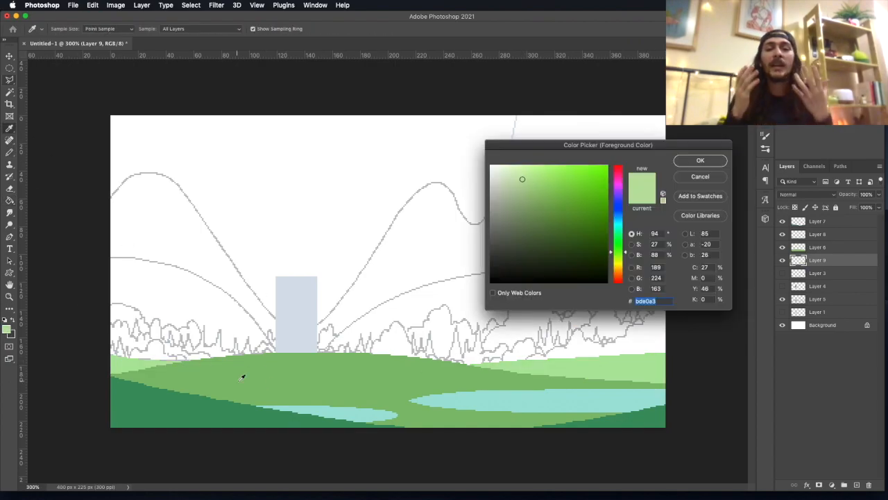
pyautogui.click(699, 160)
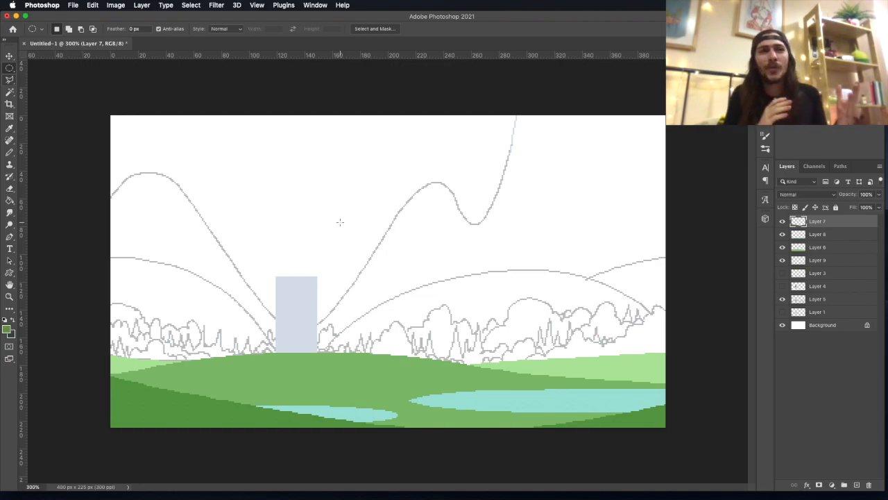
# Pick a mid green, fill shaded meadow patches, and dot dark pixels across it
pyautogui.click(9, 331)
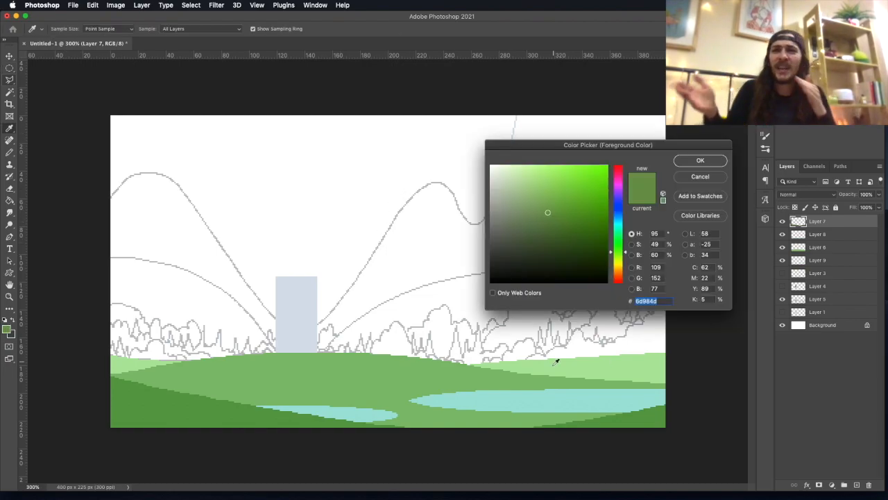
pyautogui.click(701, 161)
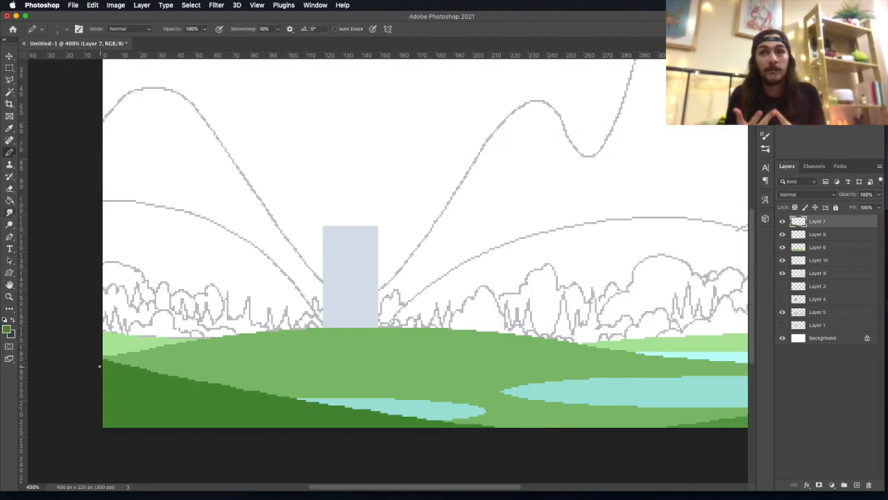
pyautogui.click(818, 247)
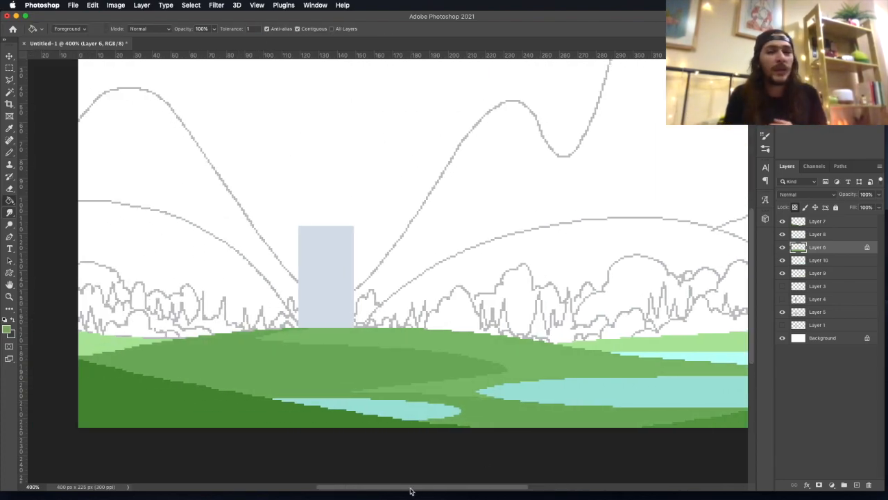
pyautogui.click(9, 142)
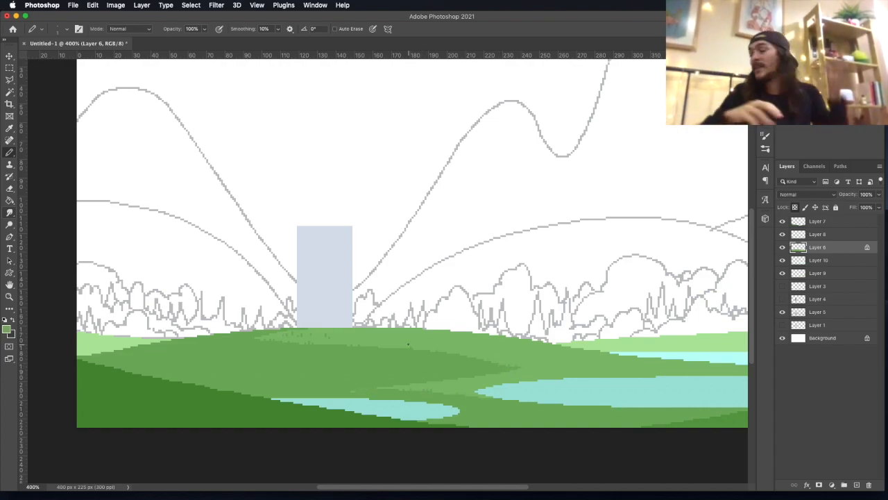
pyautogui.click(6, 327)
pyautogui.write('Moomin.psd')
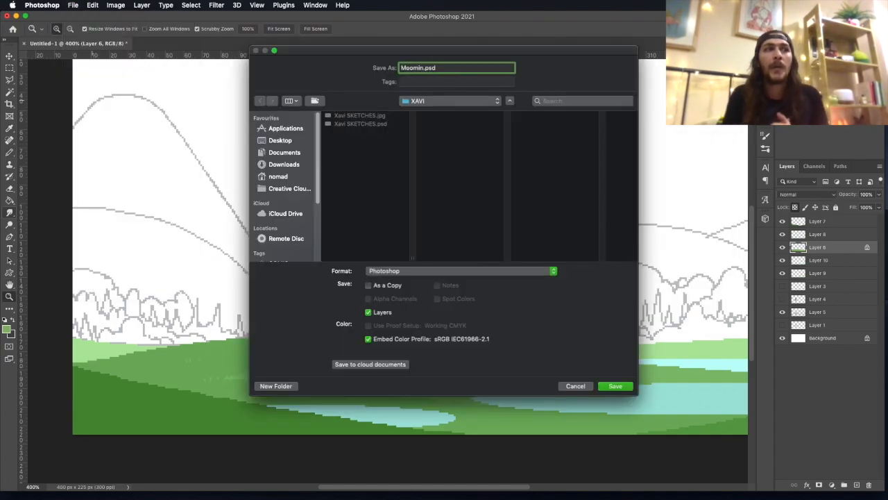
# Save the artwork under the new name MoominPixelArt.psd
pyautogui.click(614, 386)
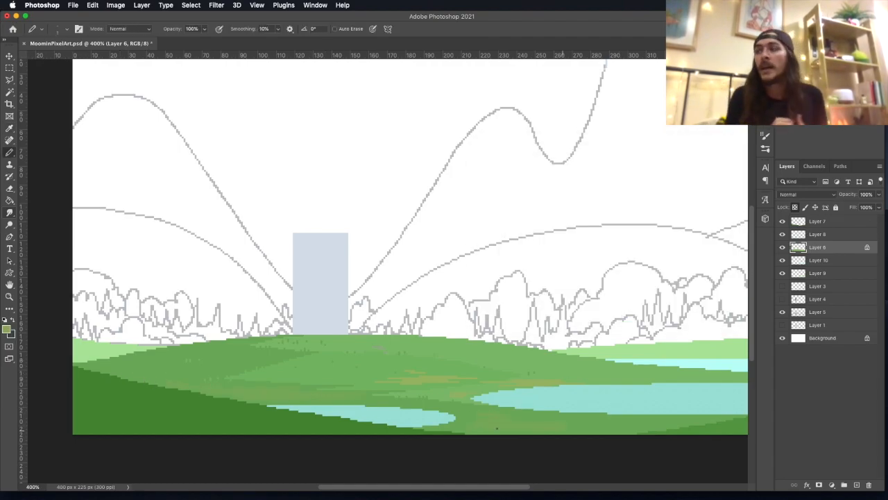
# Pick new green shades for the meadow patches and add a new layer
pyautogui.click(6, 324)
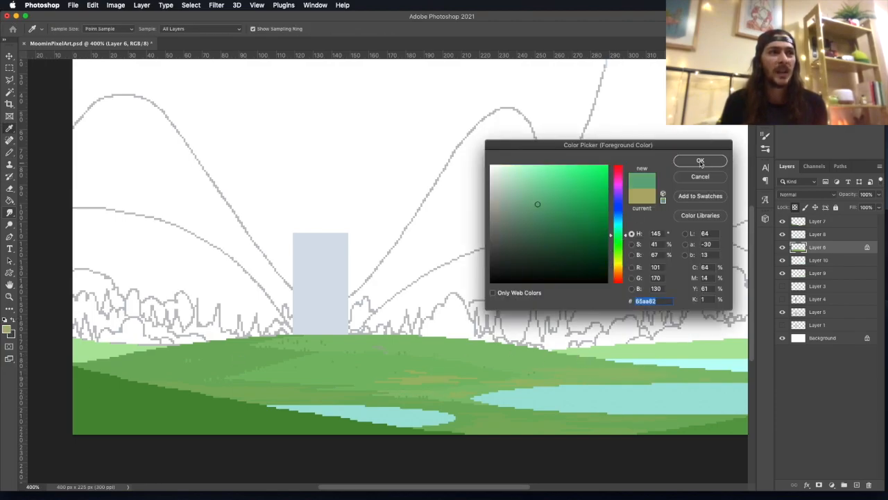
pyautogui.click(700, 160)
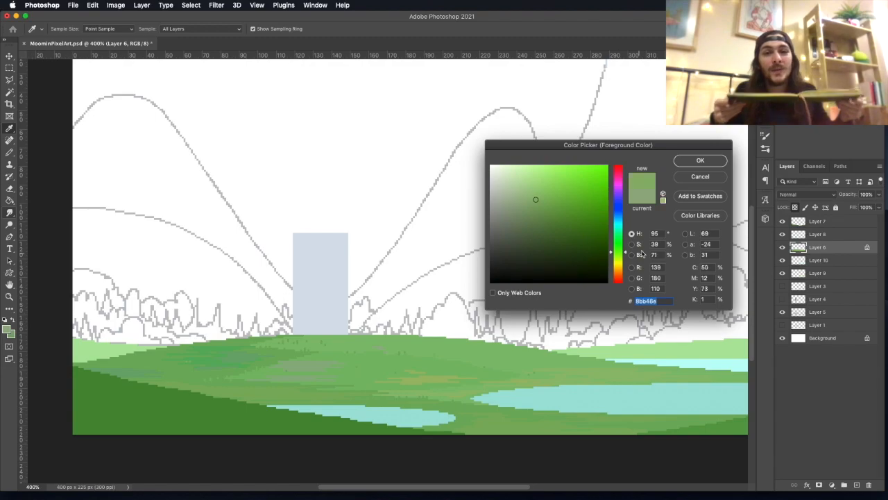
pyautogui.click(529, 212)
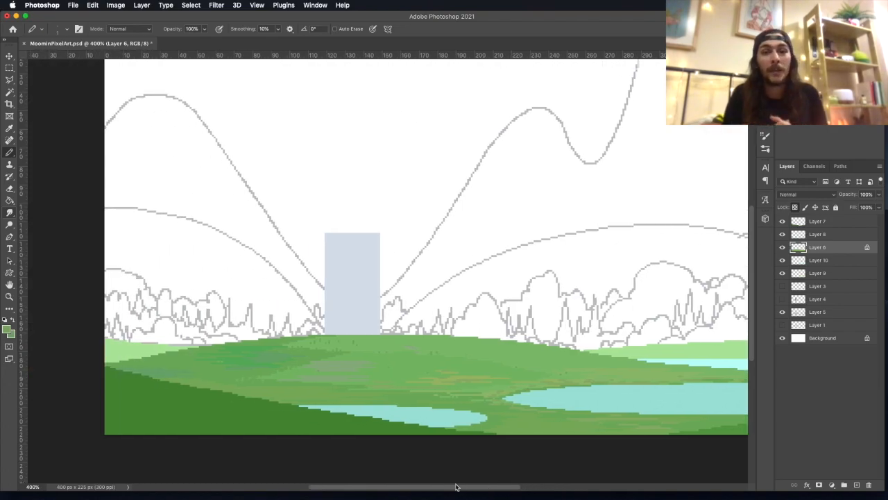
pyautogui.click(817, 234)
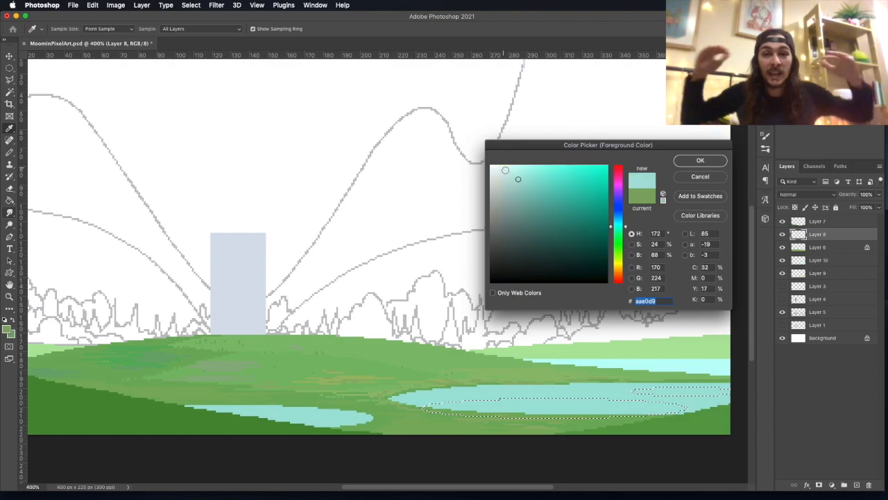
# Add pale aqua highlights to the lakes, then outline a rock on the meadow
pyautogui.click(699, 160)
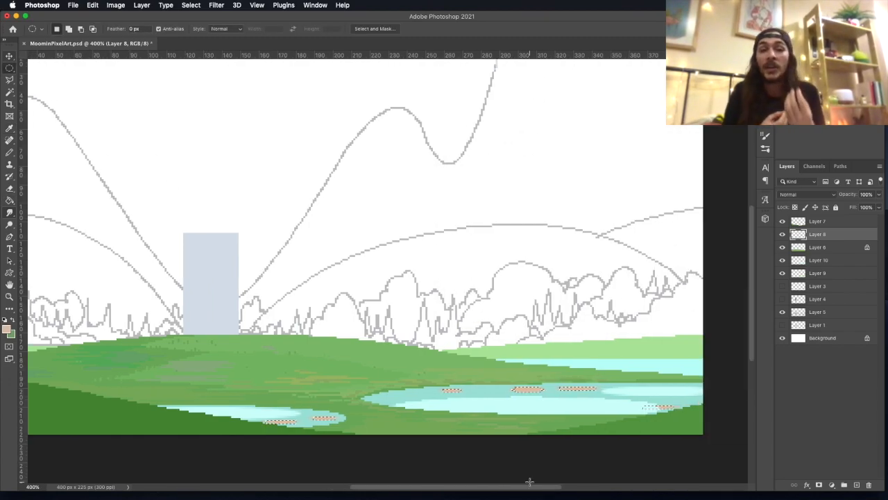
pyautogui.click(9, 331)
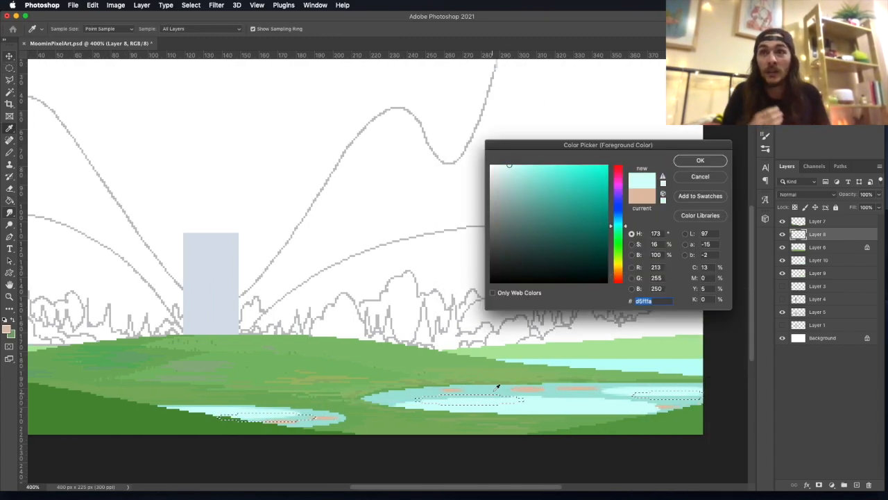
pyautogui.click(700, 160)
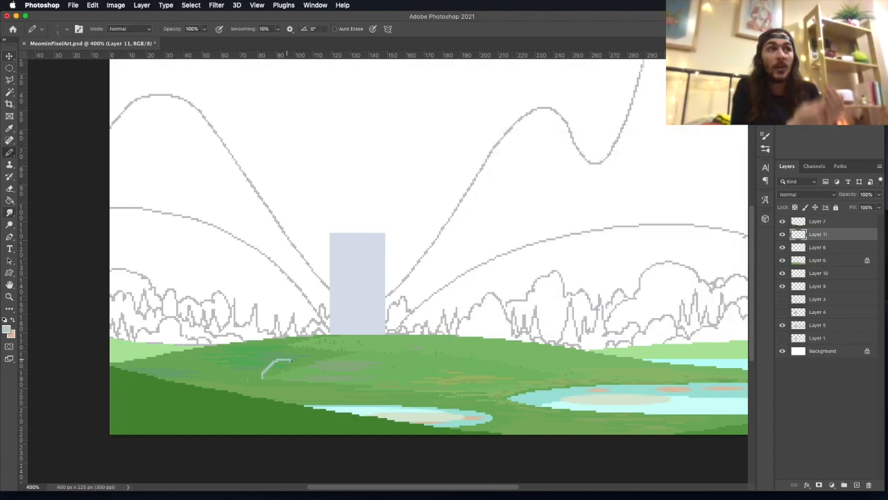
pyautogui.moveTo(270, 364); pyautogui.dragTo(291, 375)
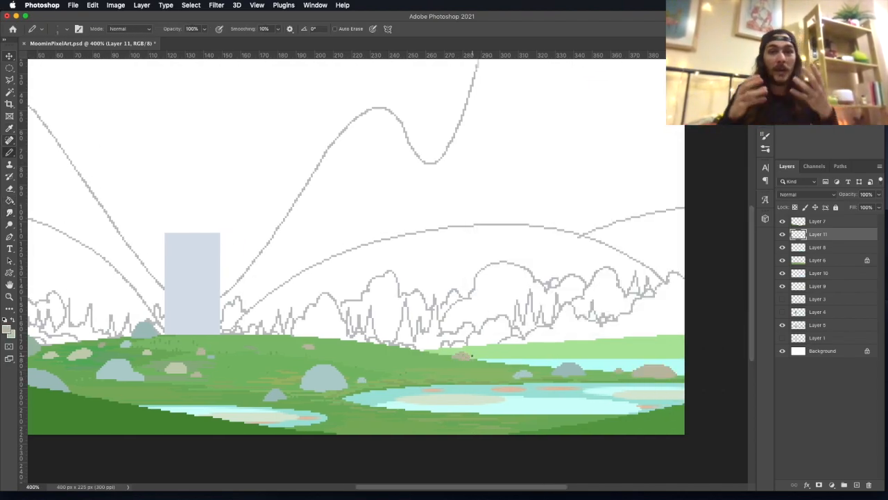
pyautogui.moveTo(427, 330)
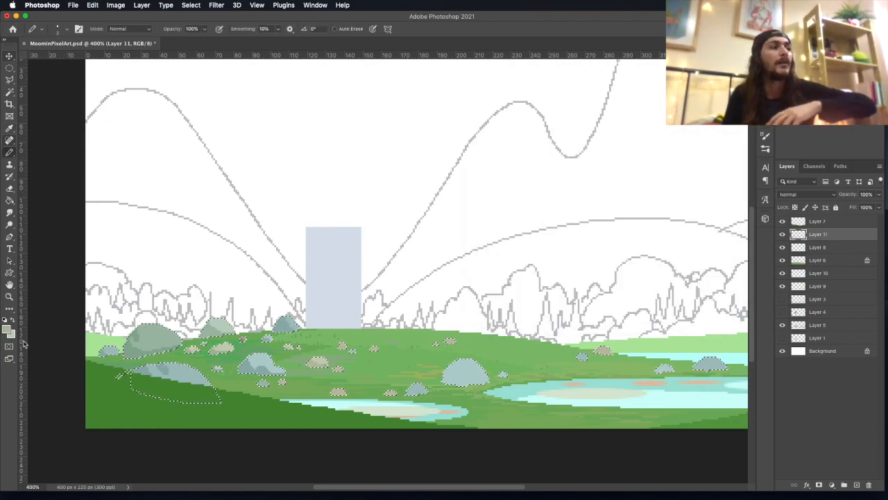
# Pick another rock colour and add a small rock to the lower meadow
pyautogui.click(8, 331)
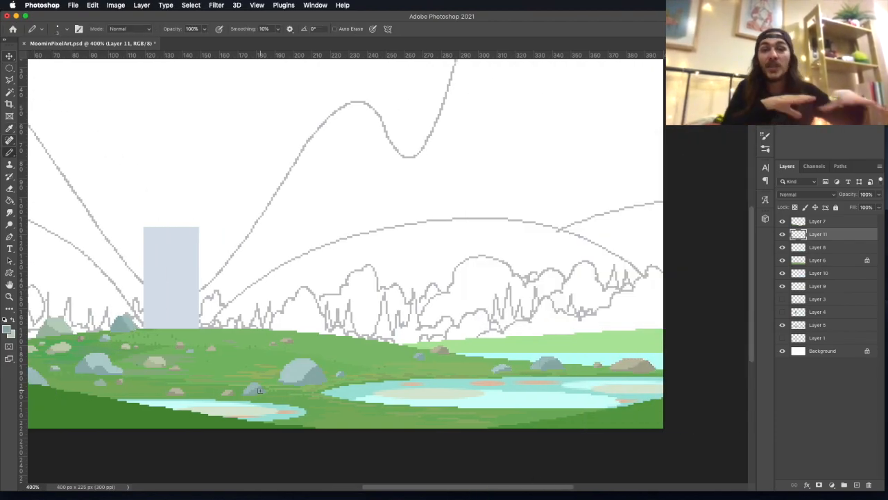
pyautogui.click(9, 152)
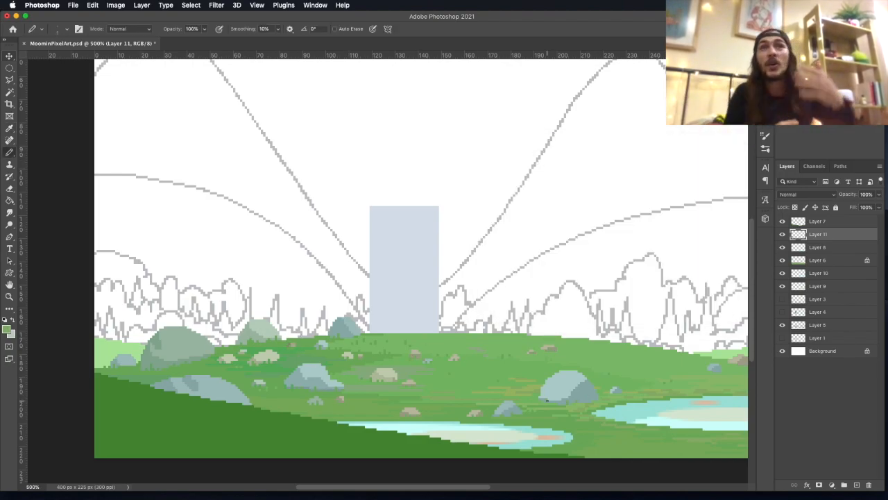
# Scroll the view right and pick a muted sage green to paint with
pyautogui.hscroll(3)
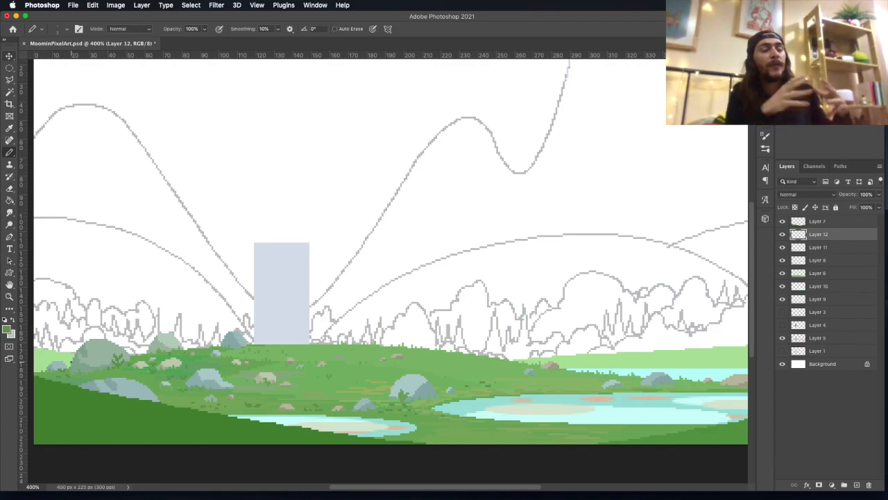
pyautogui.click(10, 319)
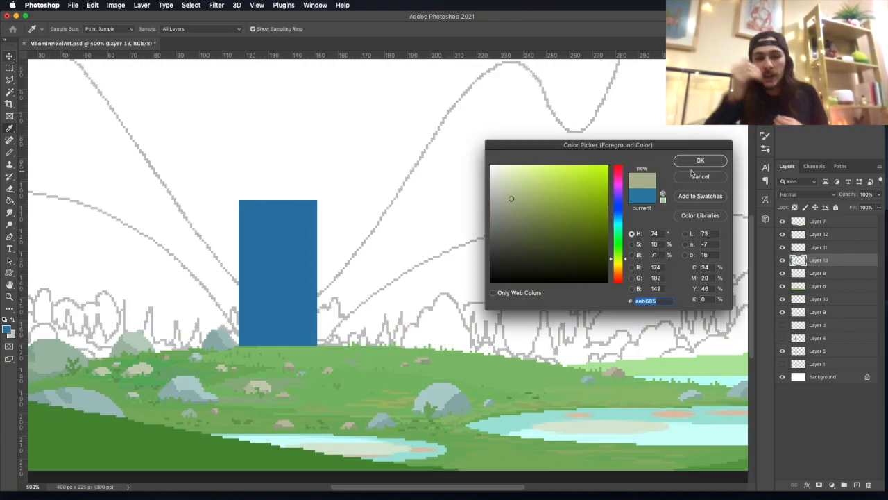
# Fill the house's base strip with sage for a stone foundation, then choose blue
pyautogui.click(700, 161)
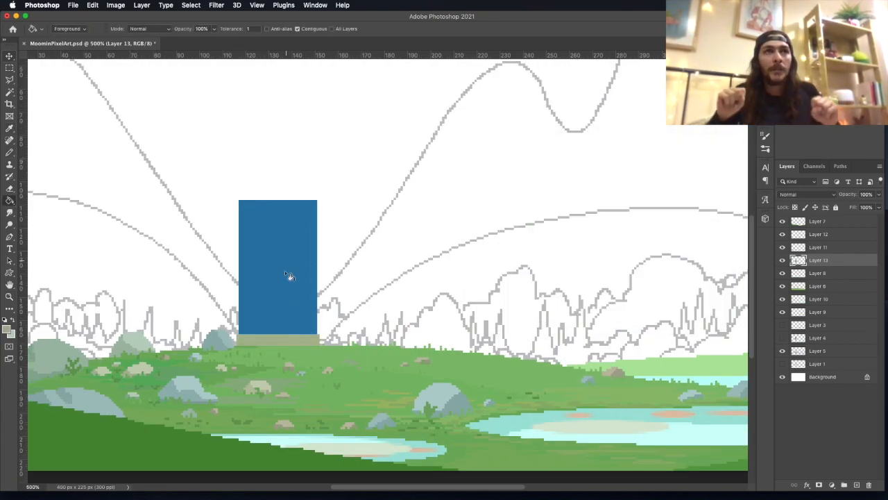
pyautogui.click(9, 152)
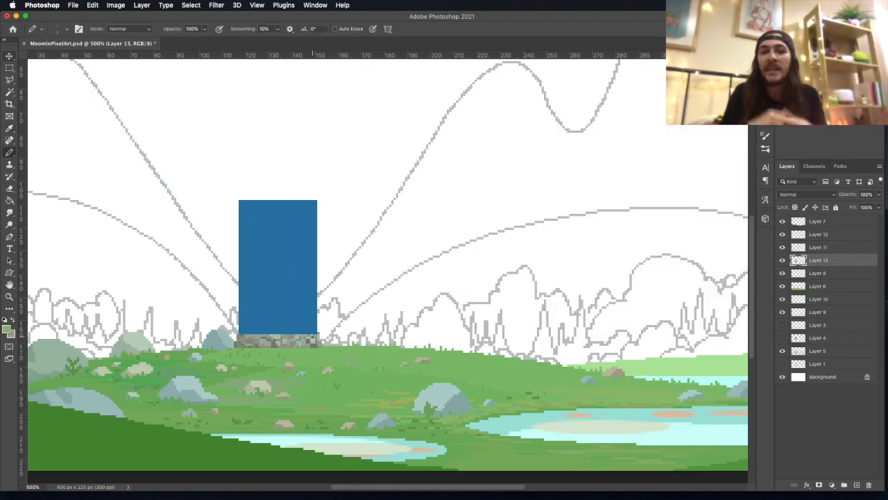
pyautogui.click(9, 333)
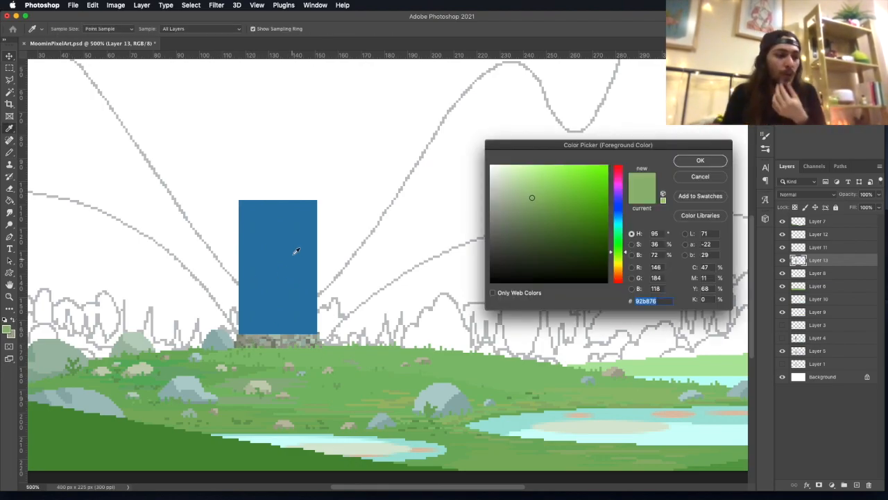
pyautogui.click(618, 278)
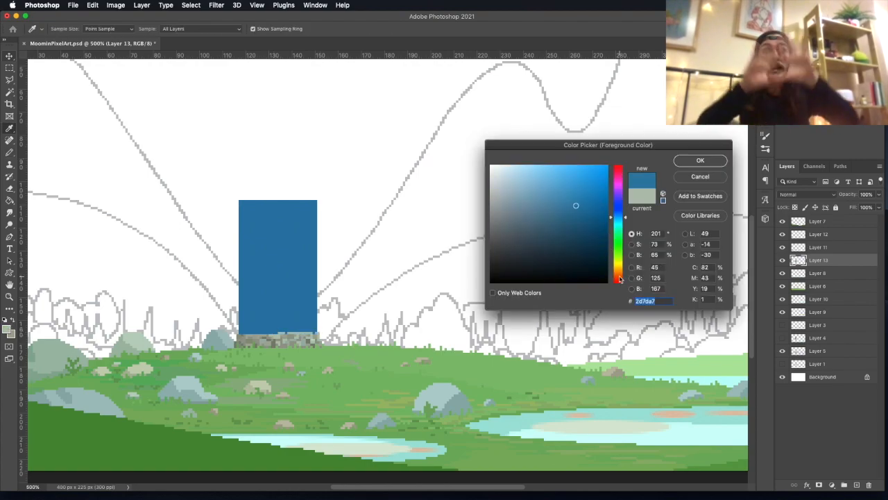
pyautogui.click(700, 160)
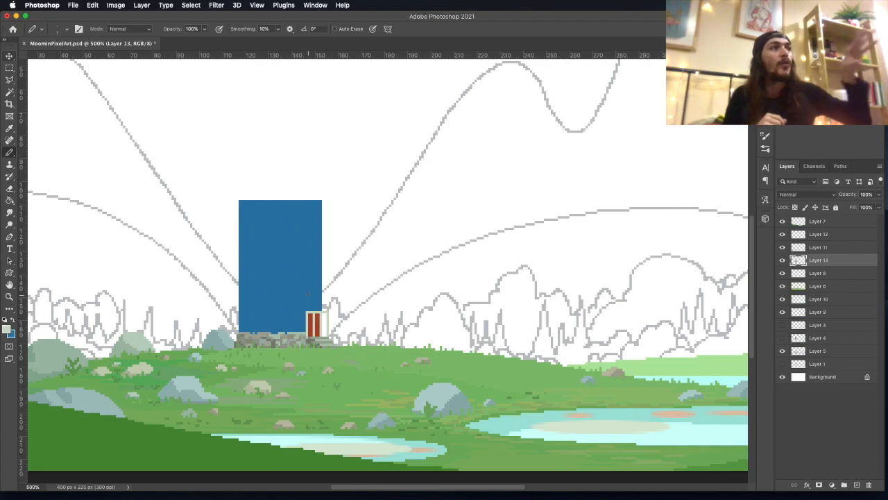
# Pencil pale porch columns with a red cap and pale window outlines on the wall
pyautogui.click(9, 200)
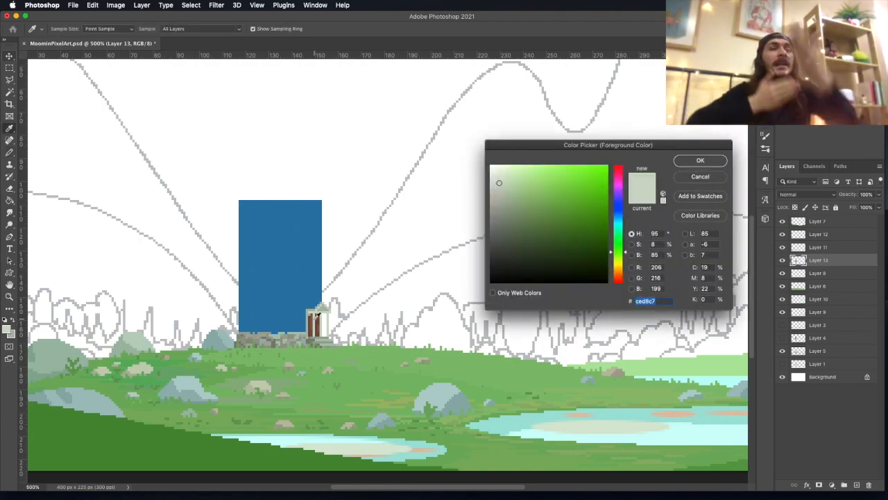
pyautogui.click(700, 161)
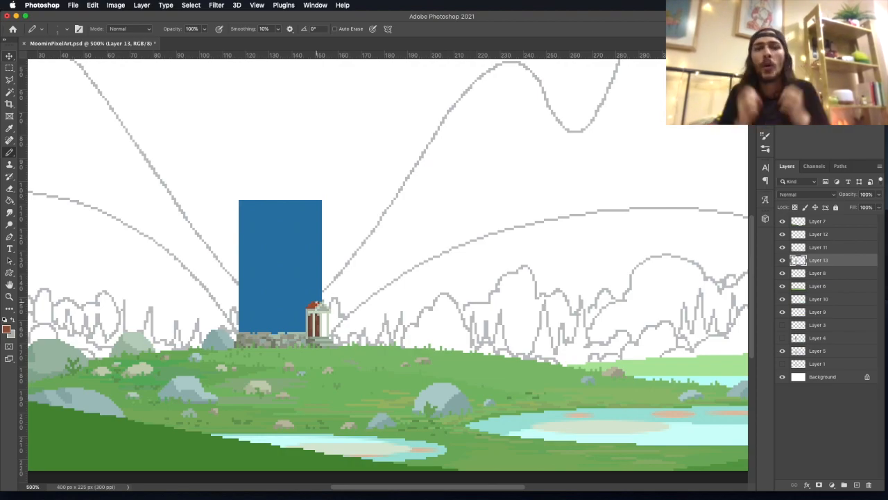
pyautogui.click(6, 329)
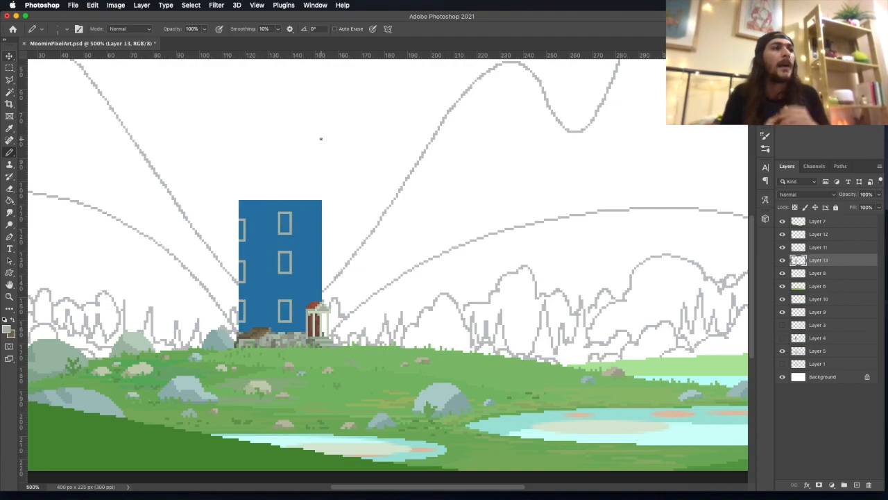
# Bucket-fill the window frames with dark panes and fill Layer 14 with light sky blue
pyautogui.click(311, 223)
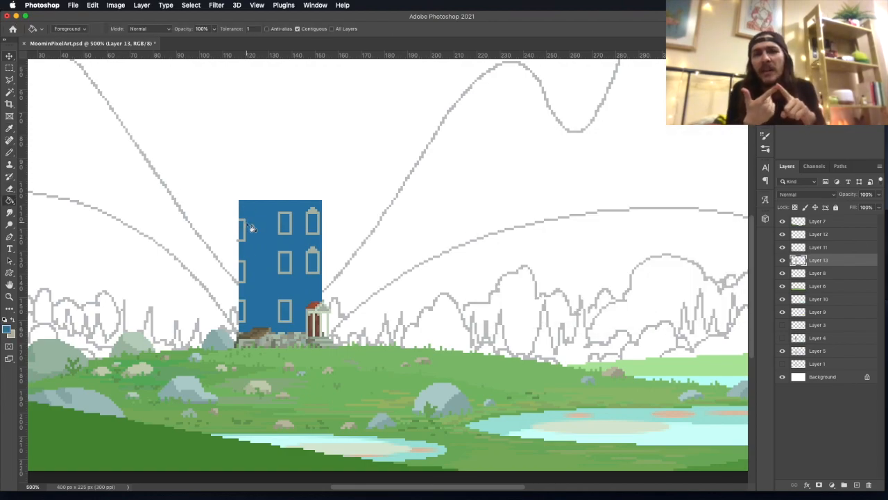
pyautogui.click(9, 296)
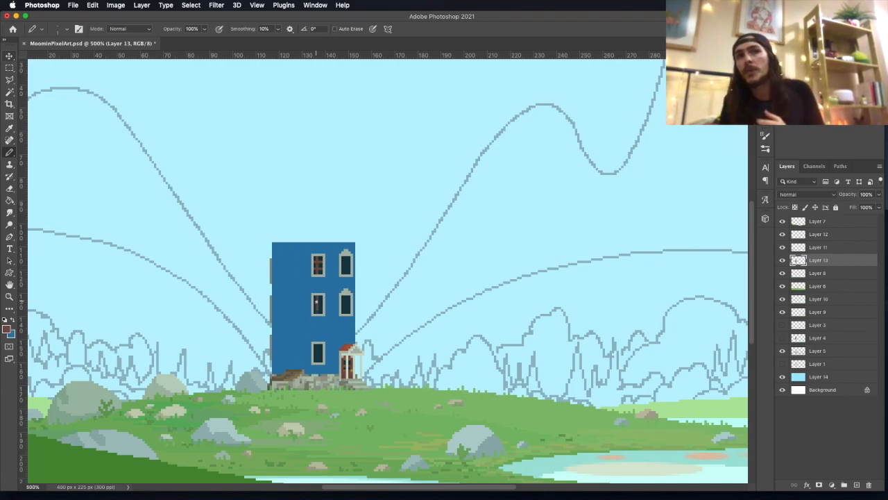
# Pencil arched window tops and a tall pointed red-brown roof with spires
pyautogui.click(10, 329)
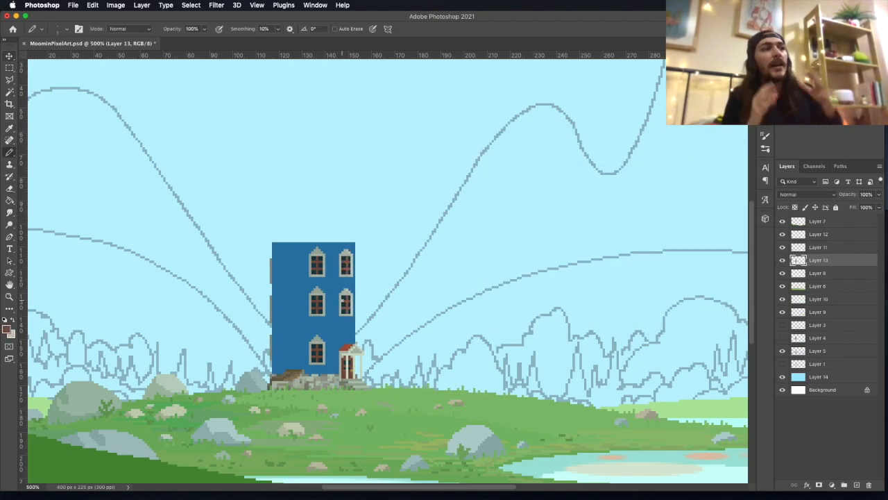
pyautogui.click(9, 327)
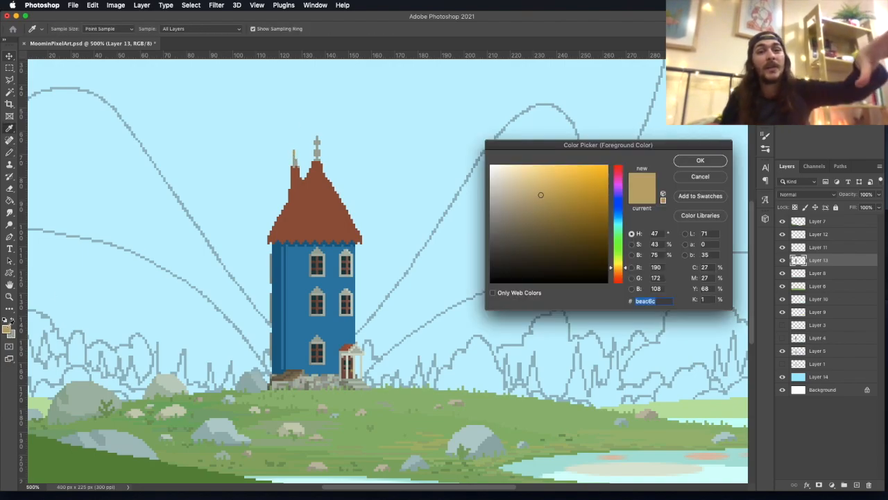
# Tip the spires with tan-gold and streak the blue walls with darker vertical plank lines
pyautogui.click(73, 5)
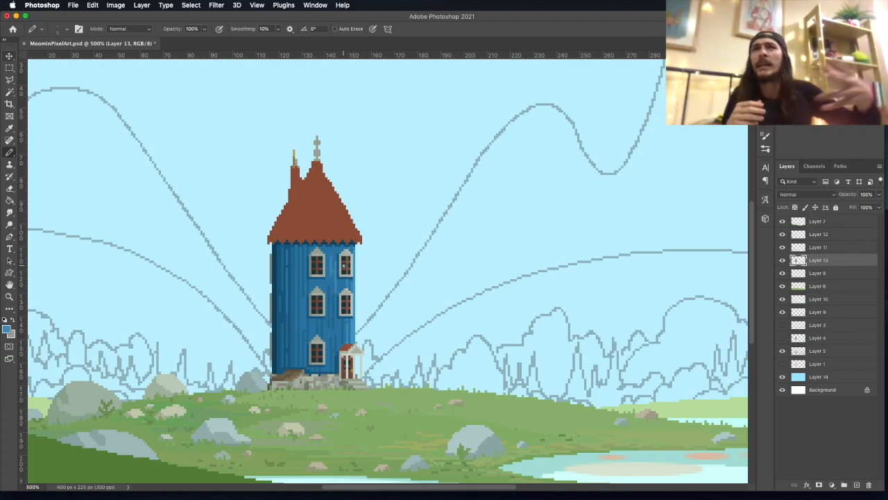
# On a new layer, pencil dark-green ivy up the left wall and across the roof
pyautogui.click(10, 331)
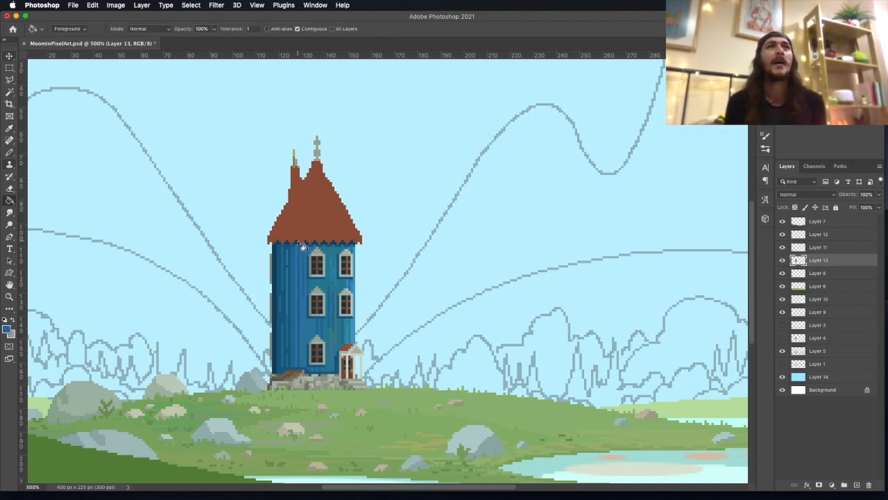
pyautogui.moveTo(300, 300)
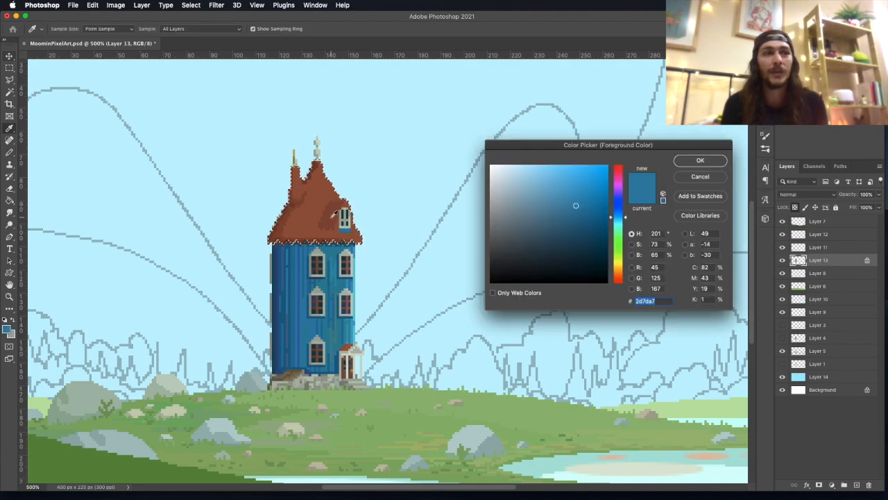
pyautogui.click(700, 160)
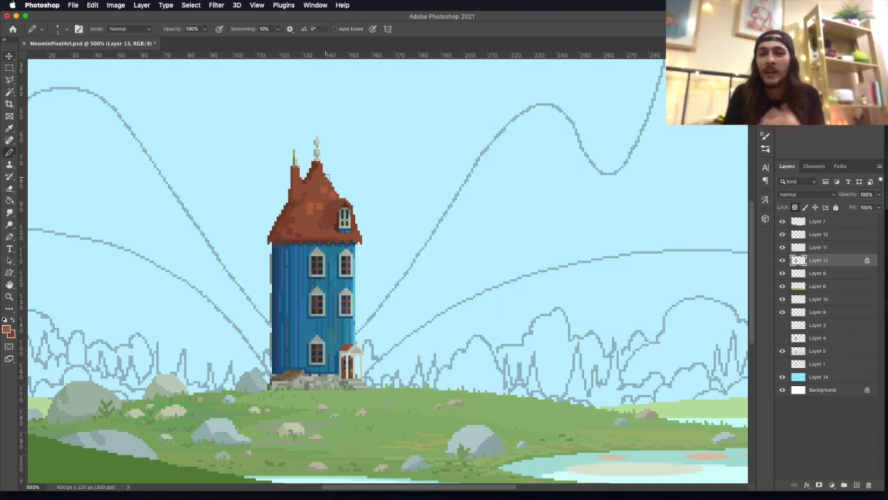
pyautogui.click(7, 327)
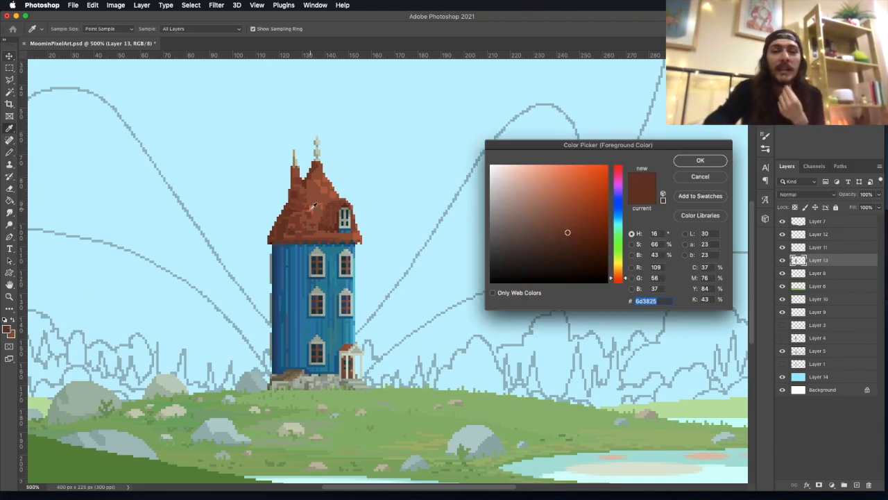
pyautogui.click(700, 160)
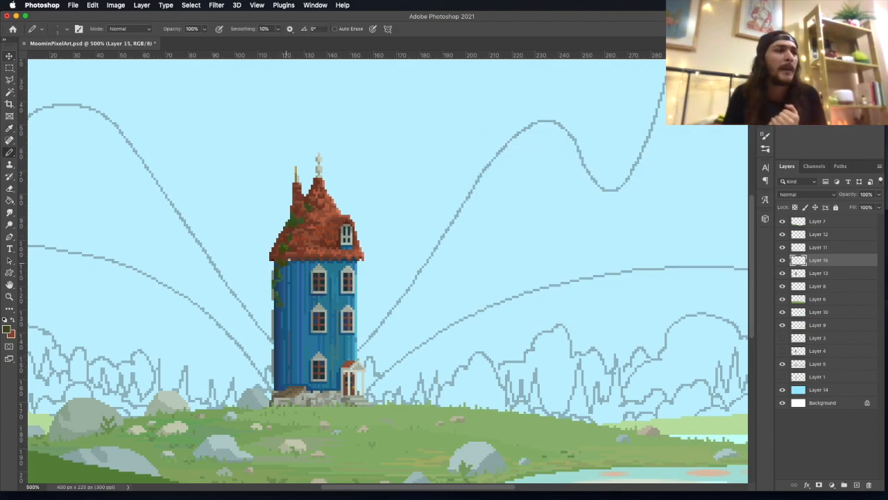
# Add pale yellow ivy highlights and a small pale flag on the left spire
pyautogui.click(9, 330)
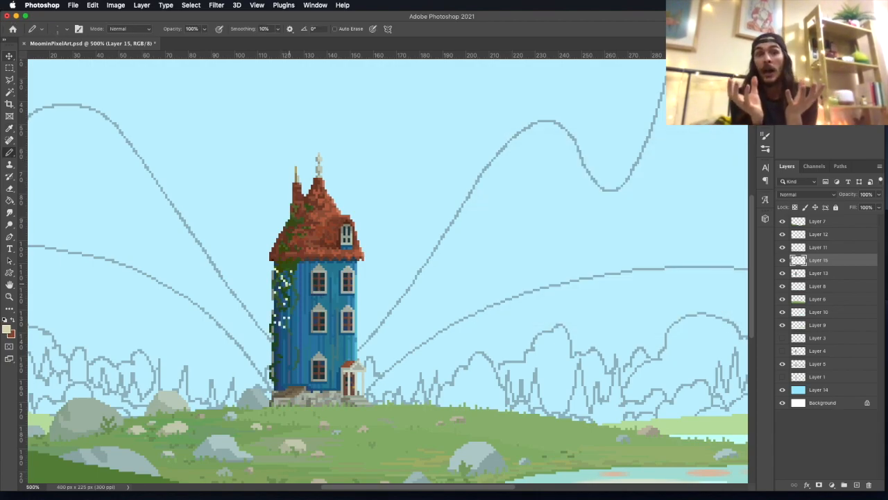
pyautogui.click(10, 331)
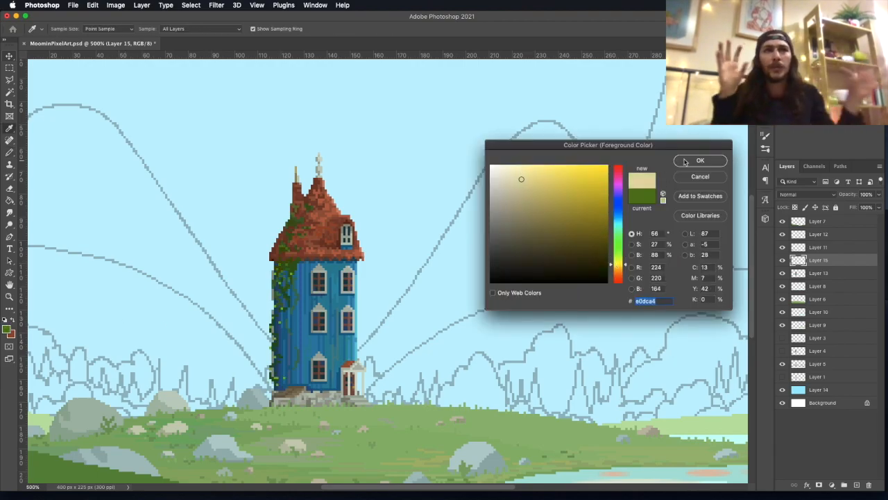
pyautogui.click(700, 160)
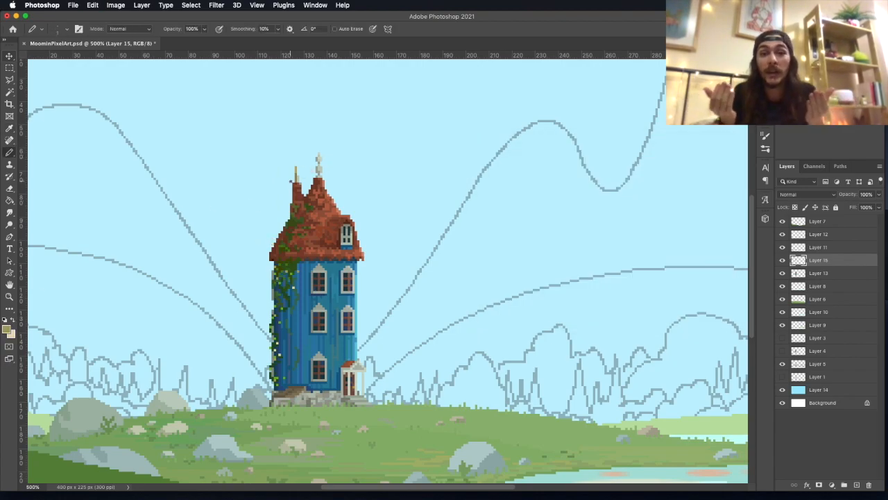
pyautogui.click(818, 273)
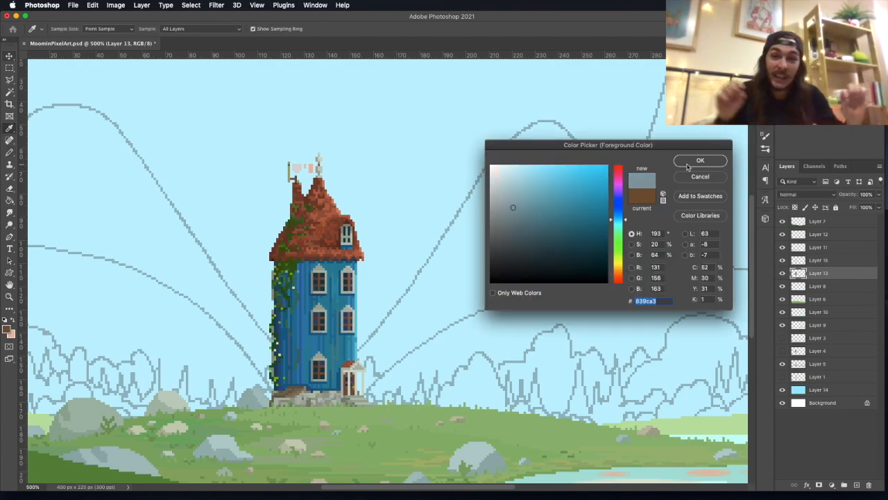
pyautogui.click(700, 161)
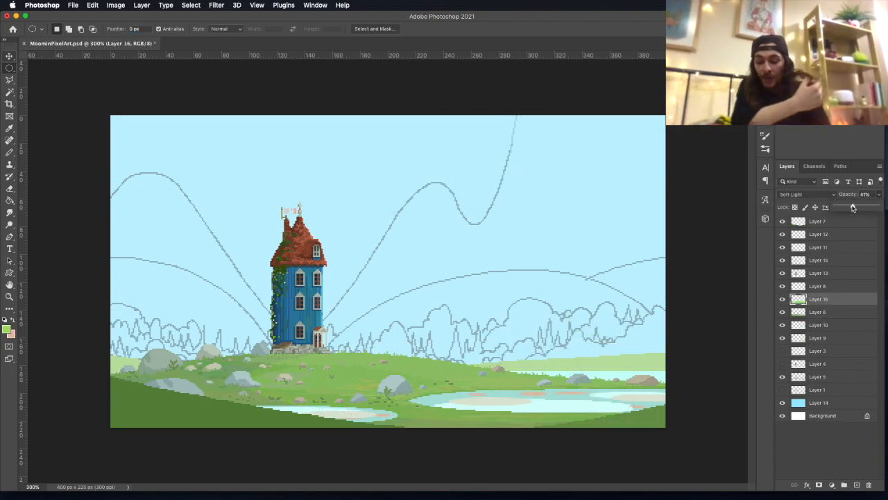
# Raise the Soft Light overlay to 72% opacity and draw pale grey hills on a new layer
pyautogui.moveTo(152, 389); pyautogui.dragTo(531, 408)
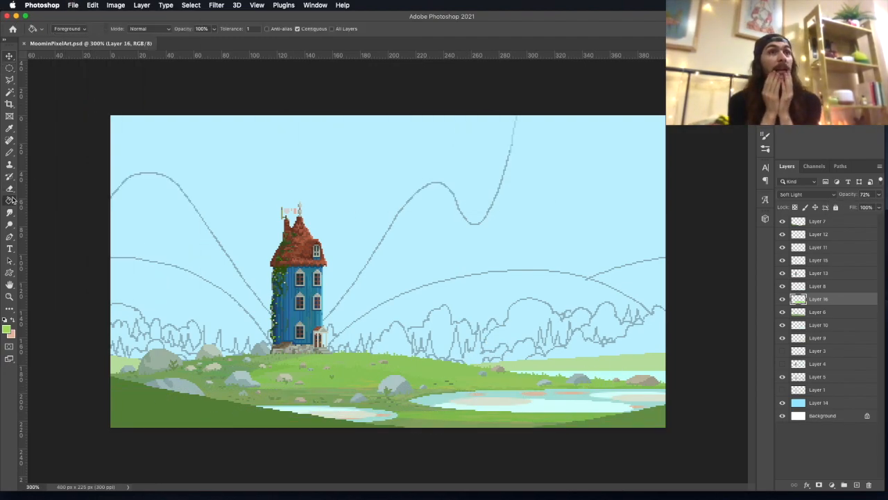
pyautogui.click(9, 326)
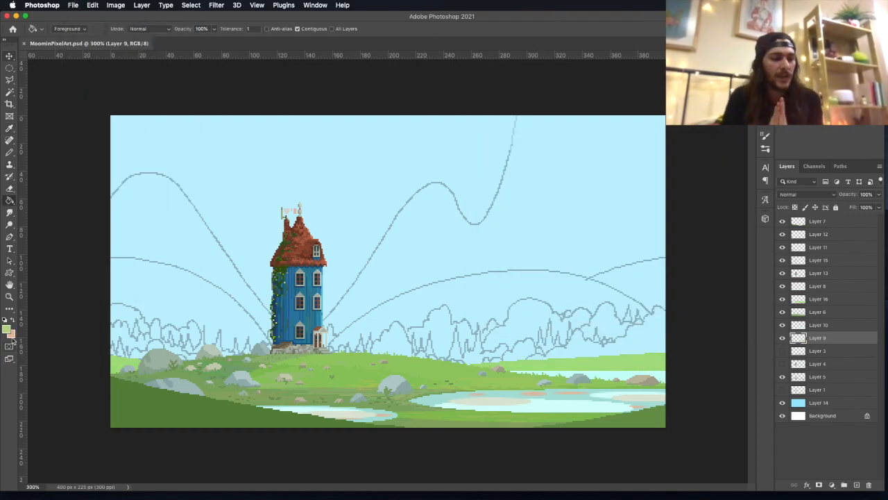
pyautogui.click(818, 325)
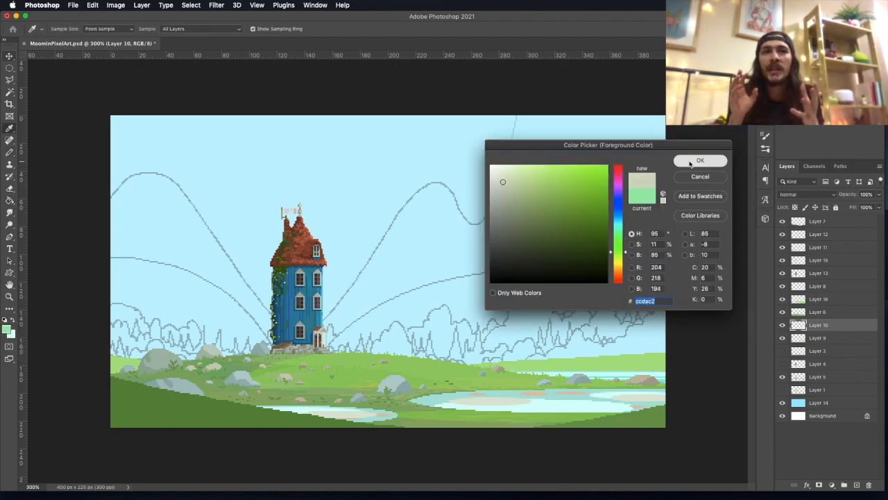
pyautogui.click(699, 161)
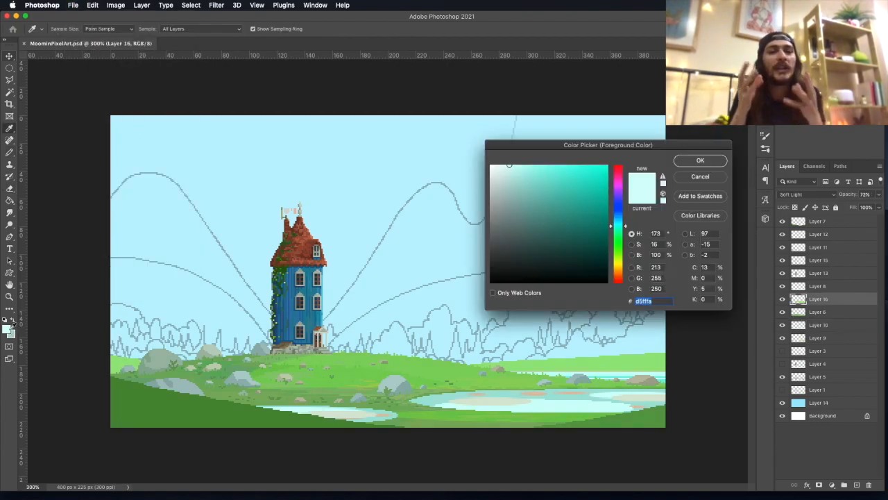
pyautogui.click(699, 160)
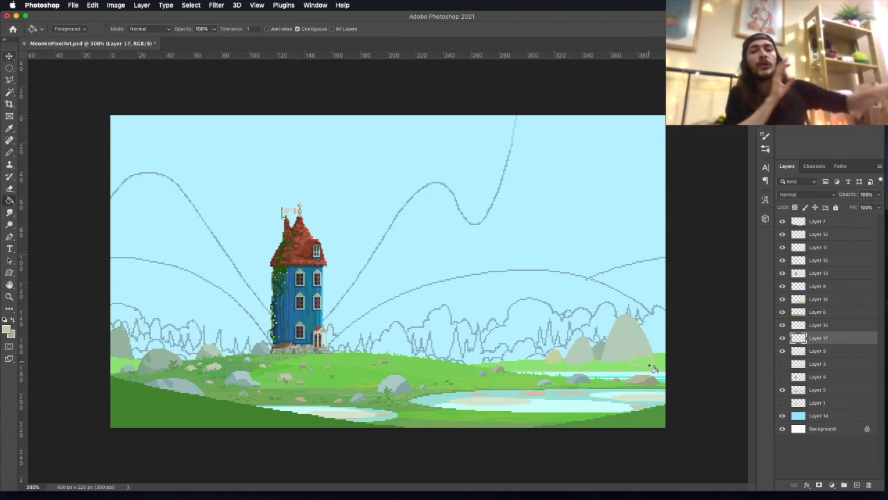
# Draw and fill more beige and grey-green distant hills, then lock Layer 17
pyautogui.click(10, 142)
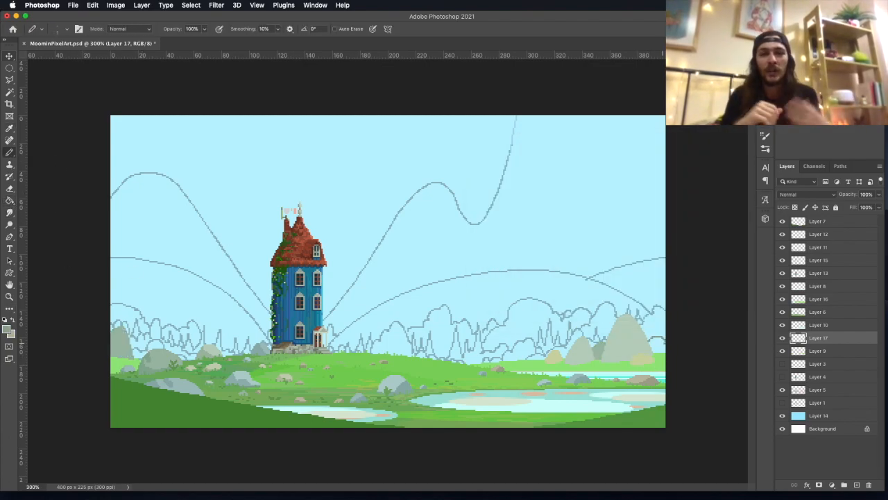
pyautogui.click(10, 140)
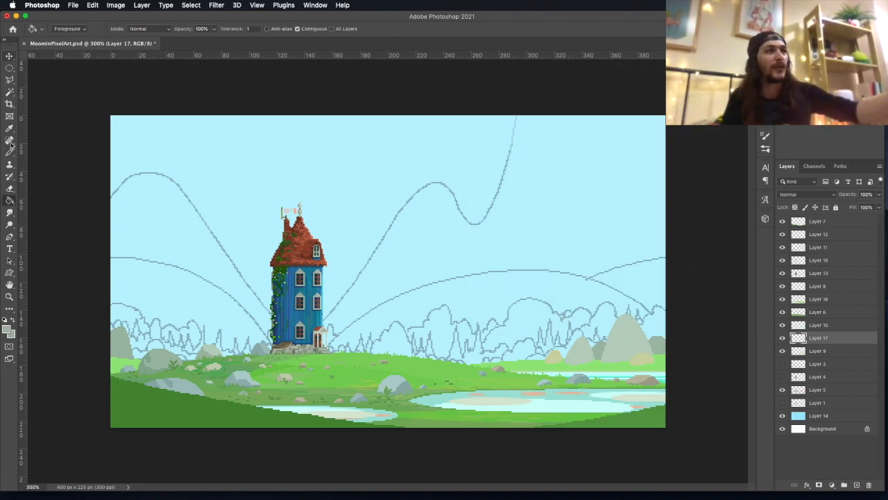
pyautogui.click(10, 140)
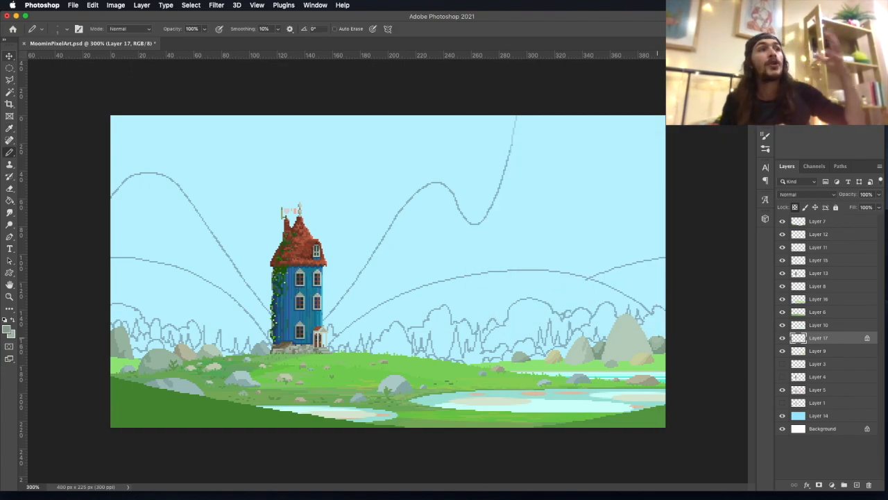
pyautogui.click(9, 151)
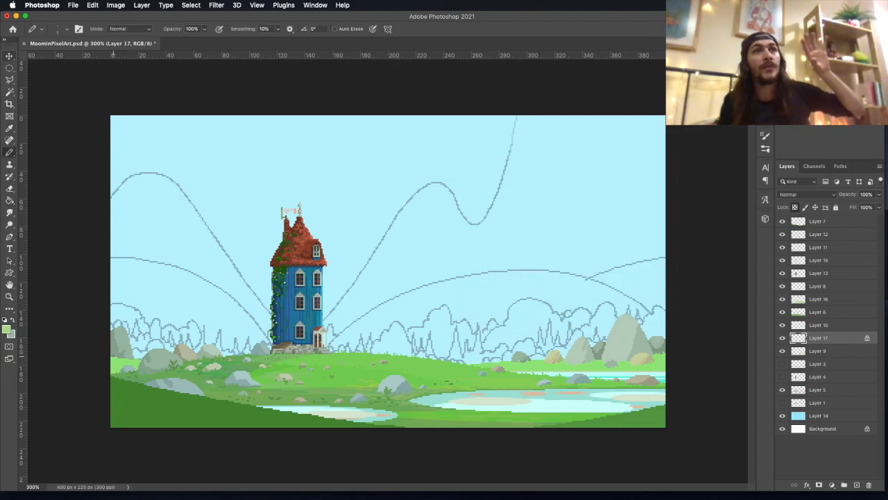
# On a new layer, pencil brown, orange and green autumn trees along the horizon
pyautogui.click(819, 364)
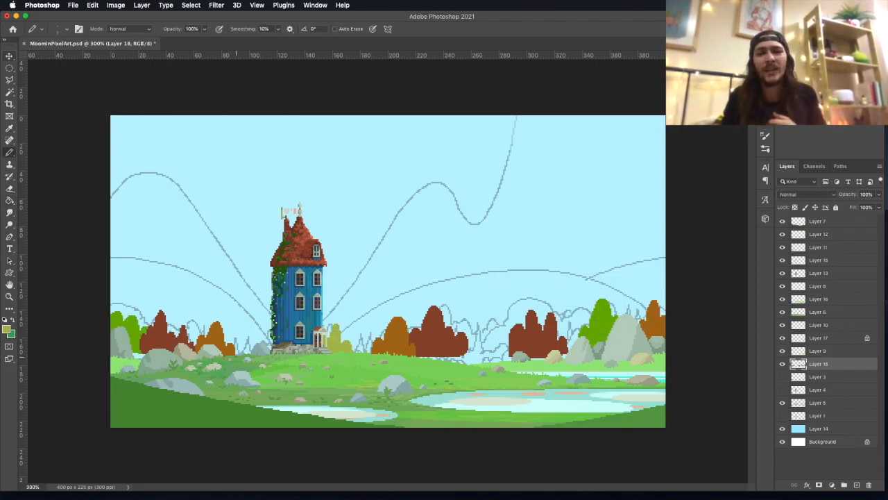
pyautogui.click(9, 326)
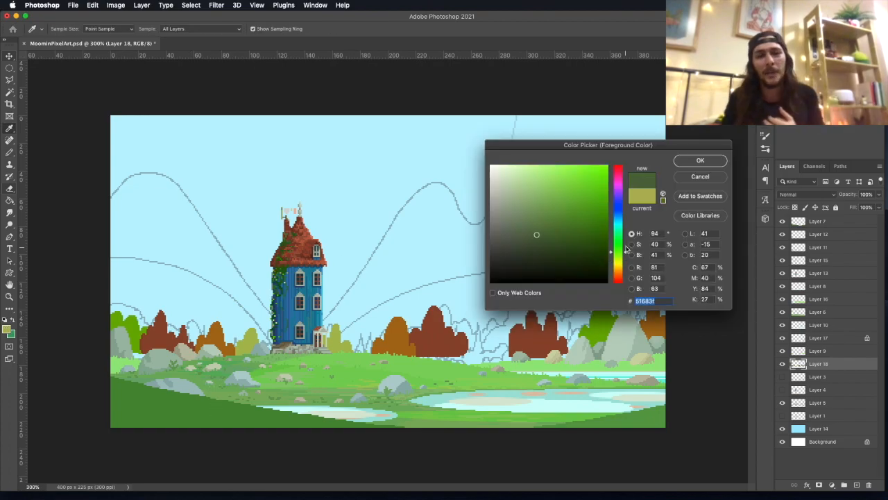
pyautogui.click(701, 161)
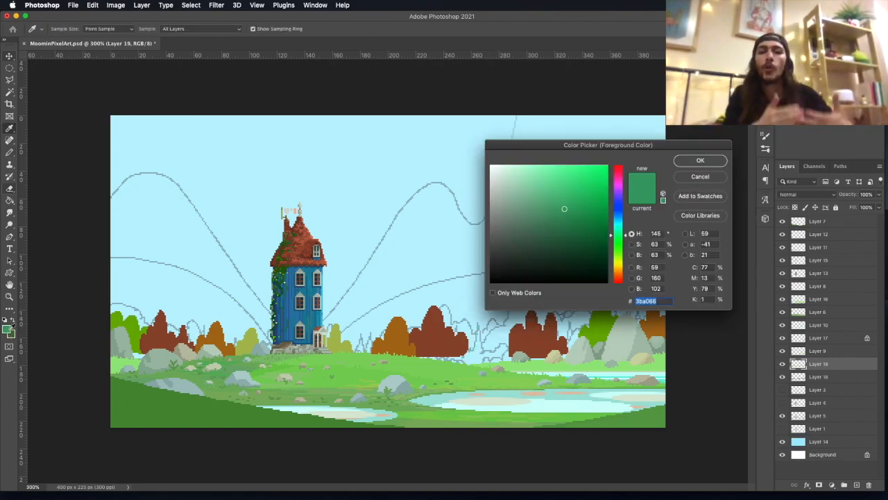
pyautogui.click(699, 161)
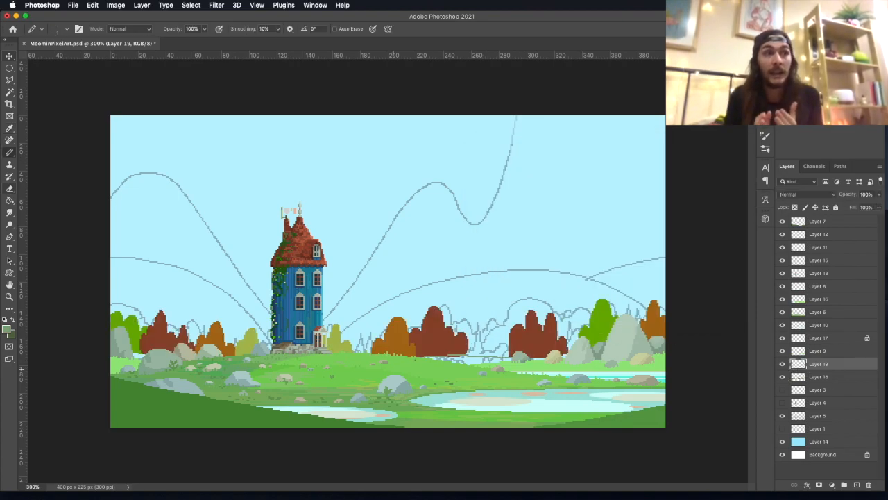
pyautogui.click(9, 323)
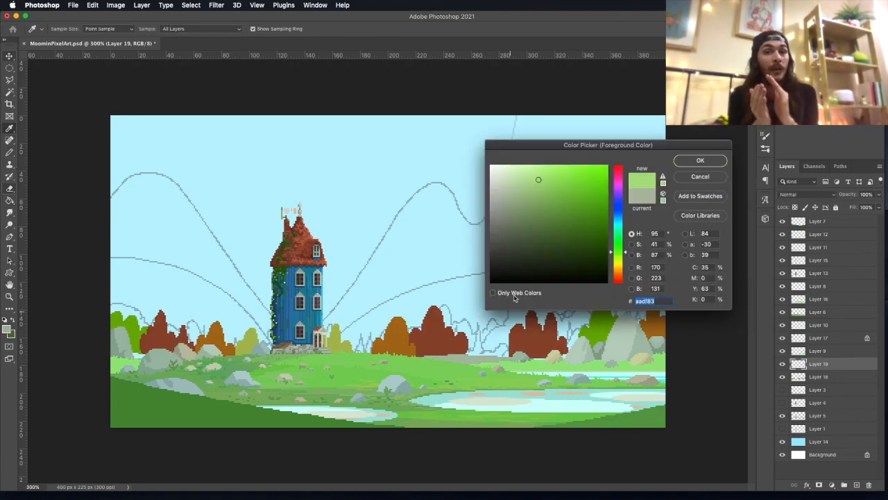
pyautogui.click(700, 160)
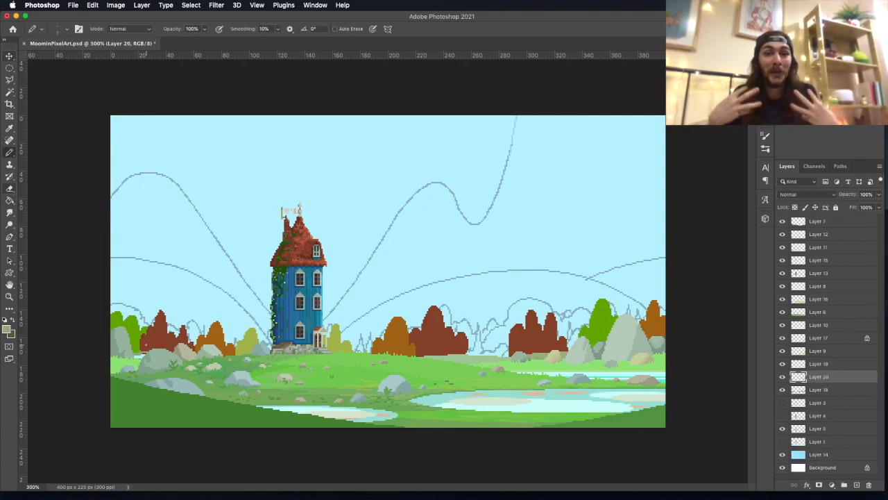
# Add rows of dark olive-green pines along the horizon on another new layer
pyautogui.click(819, 389)
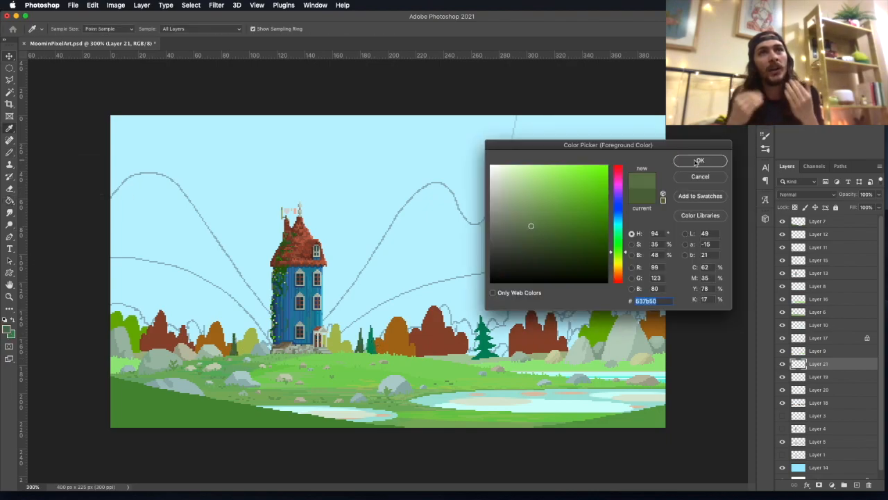
pyautogui.click(699, 161)
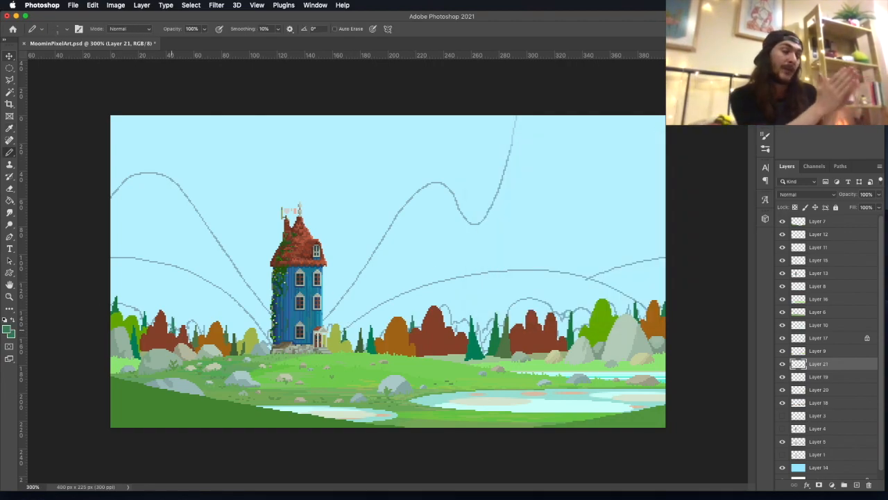
pyautogui.click(10, 67)
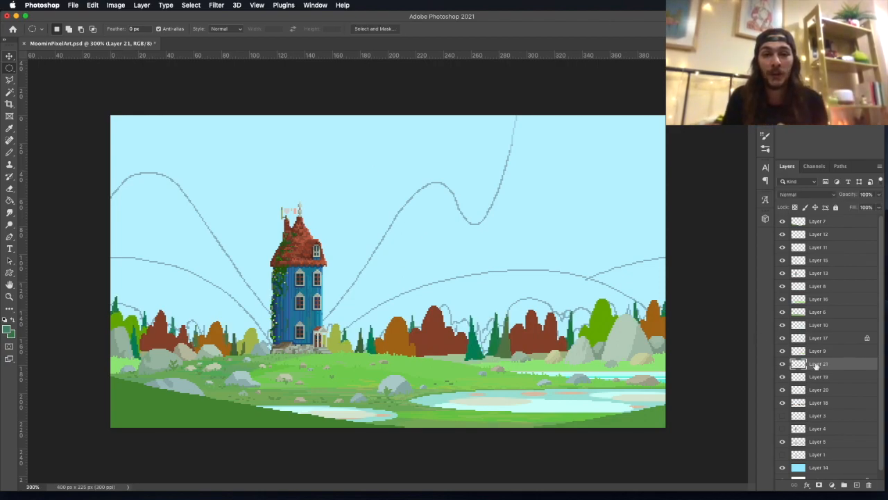
# Shade the horizon autumn trees on Layer 18 with reddish-brown and dark brown tones
pyautogui.click(819, 403)
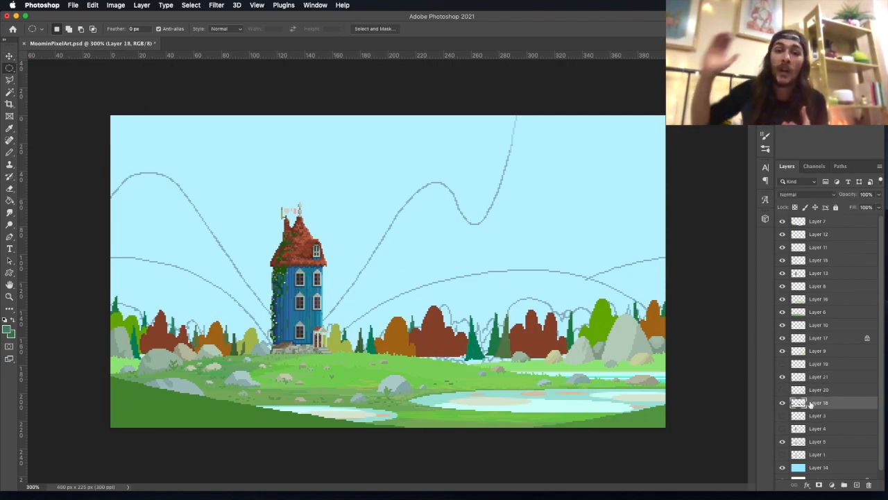
pyautogui.click(819, 376)
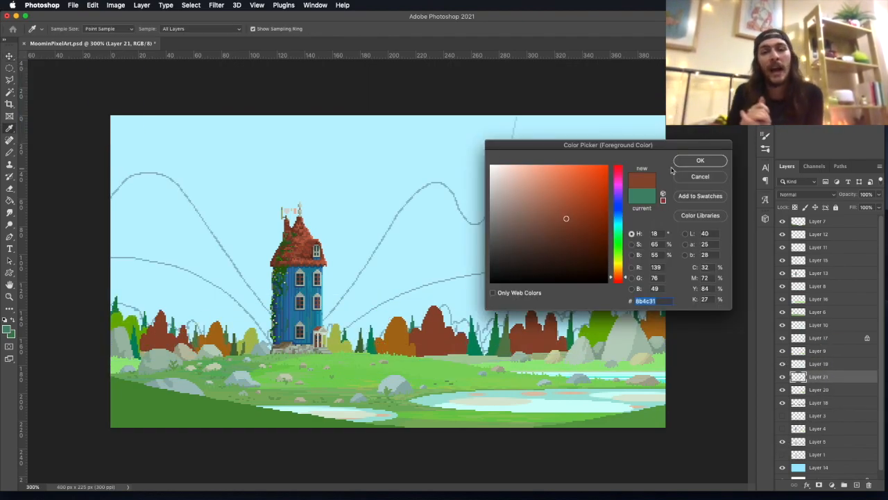
pyautogui.click(700, 161)
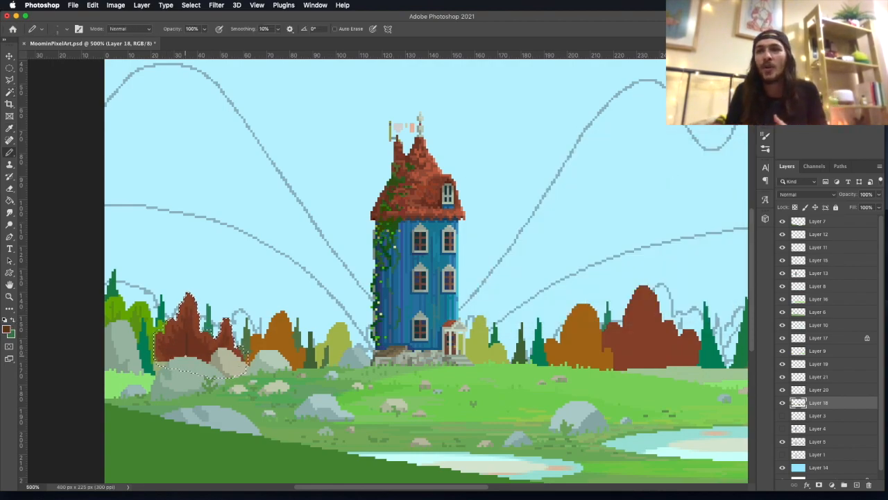
pyautogui.click(10, 328)
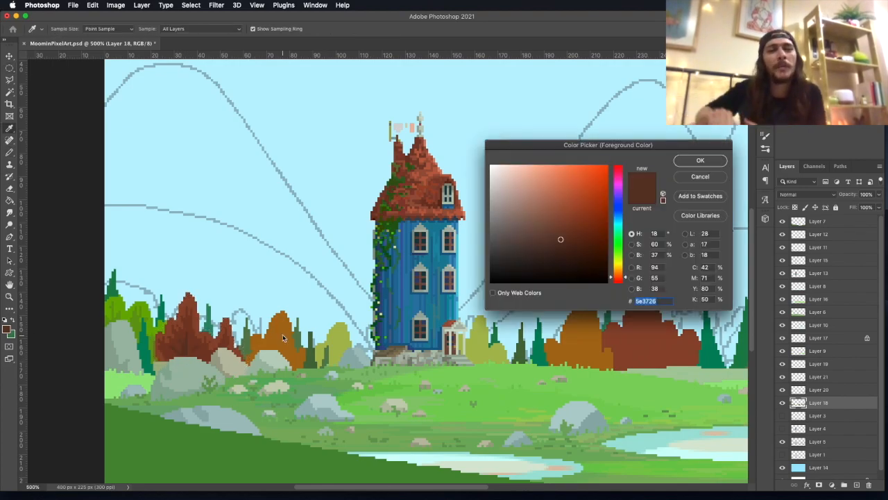
pyautogui.click(700, 160)
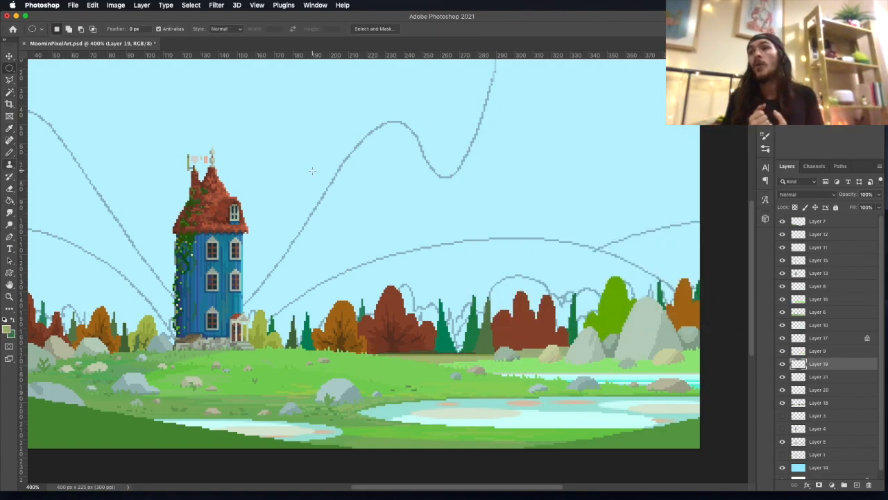
# Pick orange and outline an extra tree behind the forest line on a new layer
pyautogui.click(9, 333)
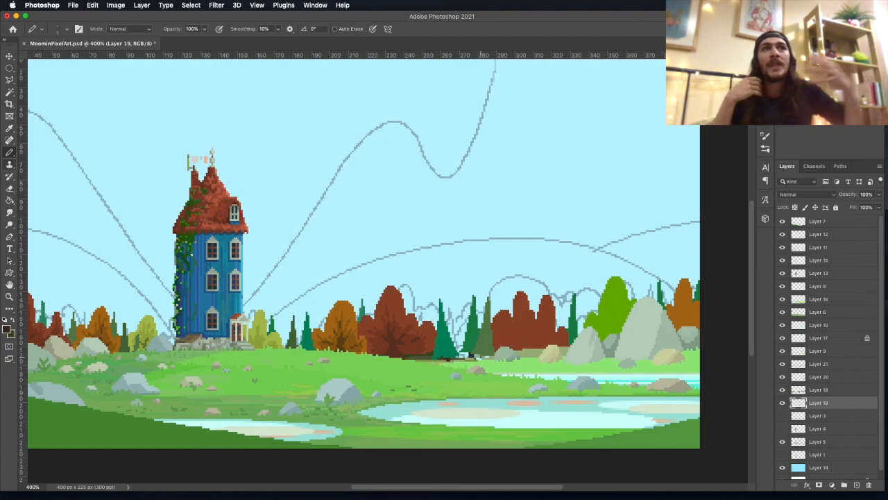
pyautogui.click(783, 338)
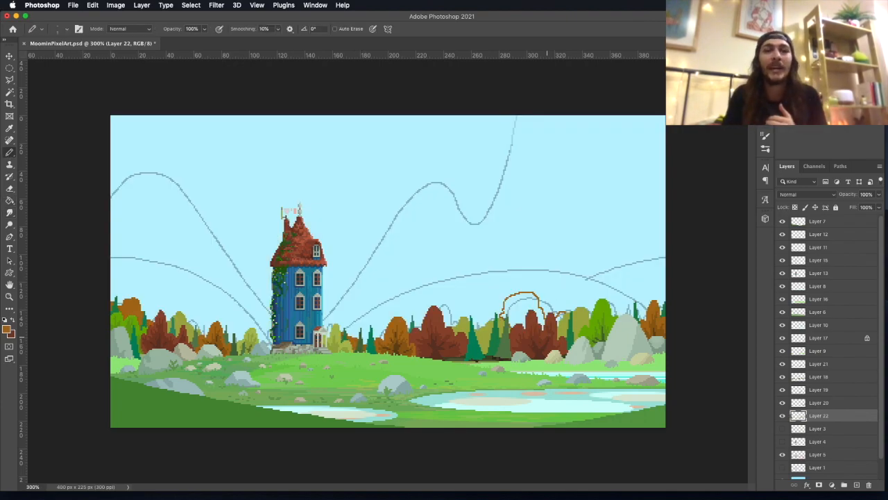
# Set dark green as the paint colour and select the orange tree outline layer
pyautogui.click(7, 329)
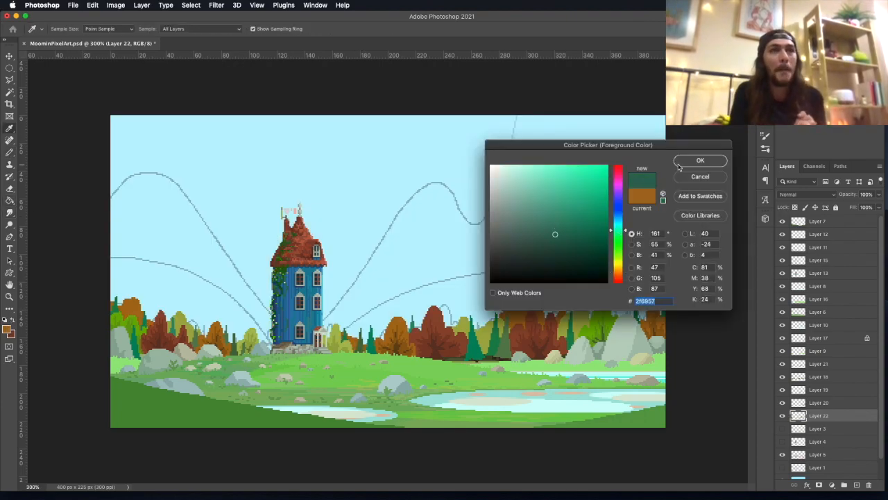
pyautogui.click(701, 160)
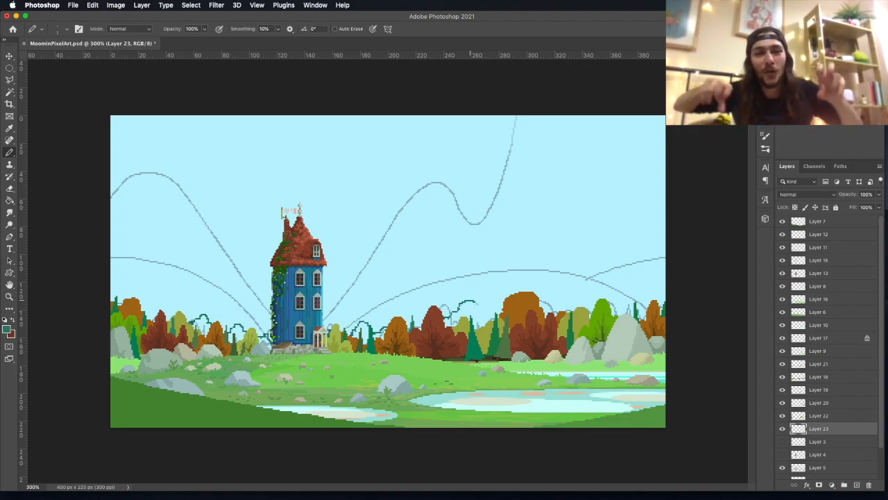
pyautogui.click(819, 415)
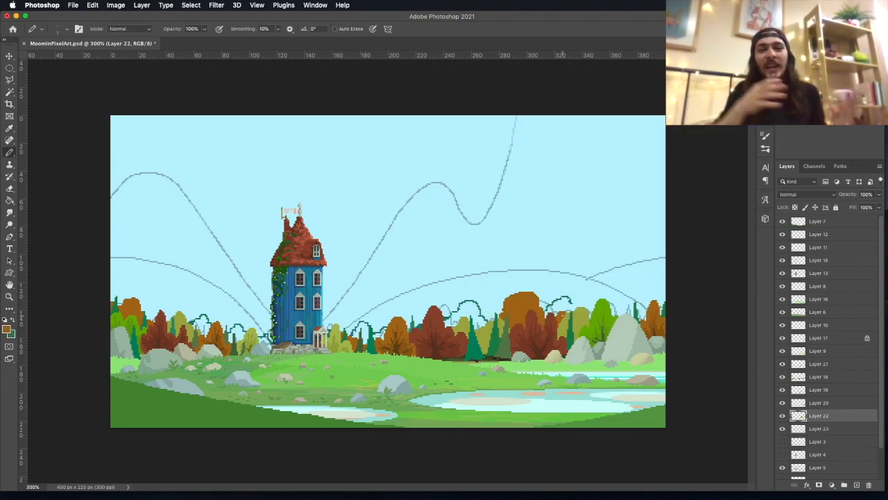
pyautogui.click(819, 428)
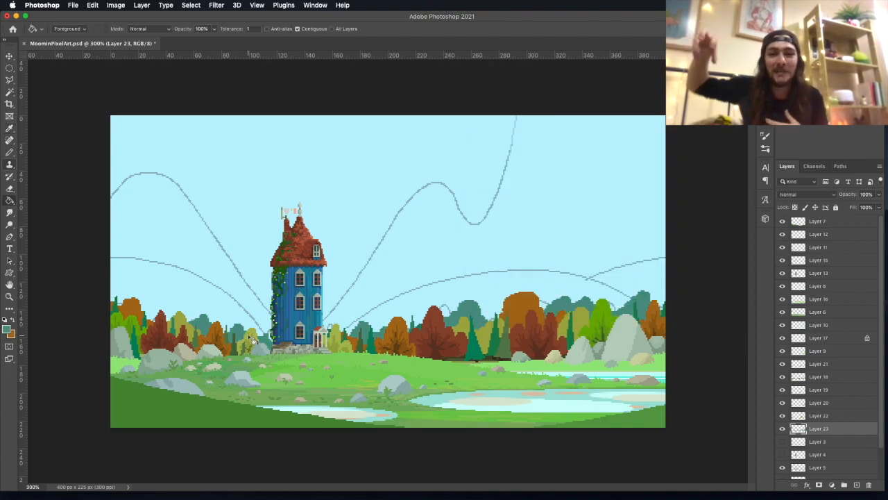
pyautogui.moveTo(254, 338)
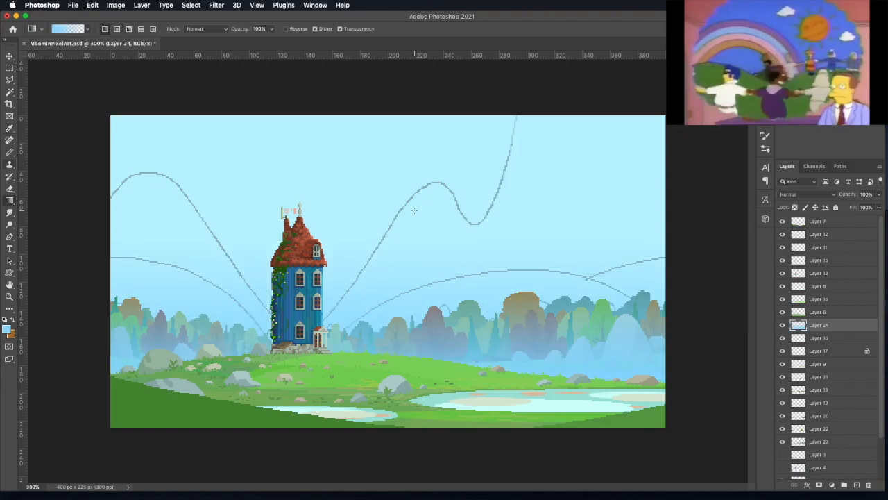
# Hide the blue haze, pick teal, and bucket-fill the hills' lighter patches
pyautogui.click(806, 194)
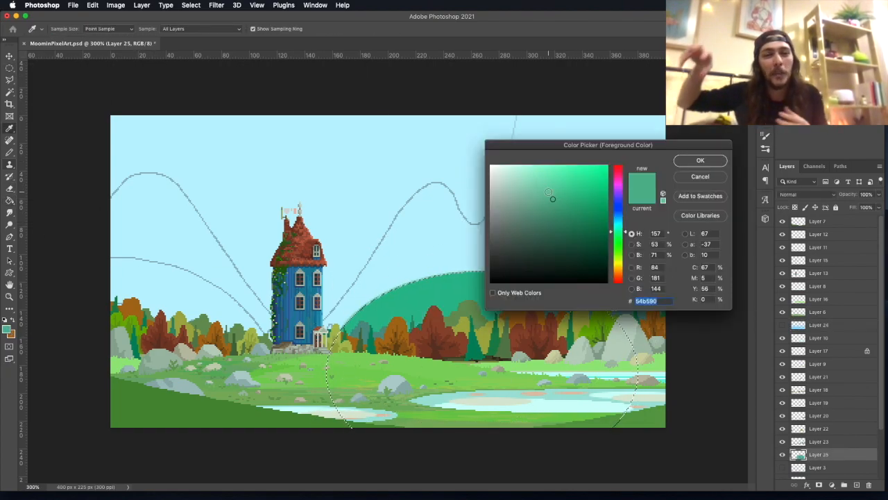
pyautogui.click(700, 161)
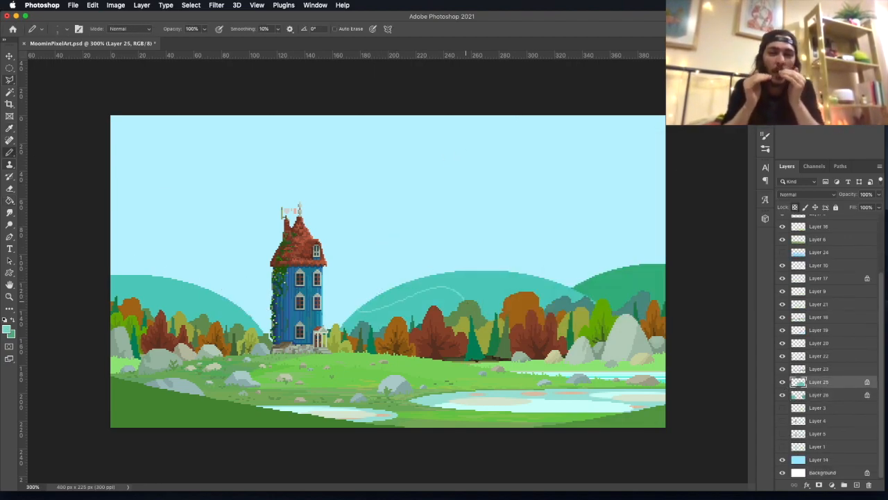
pyautogui.click(9, 201)
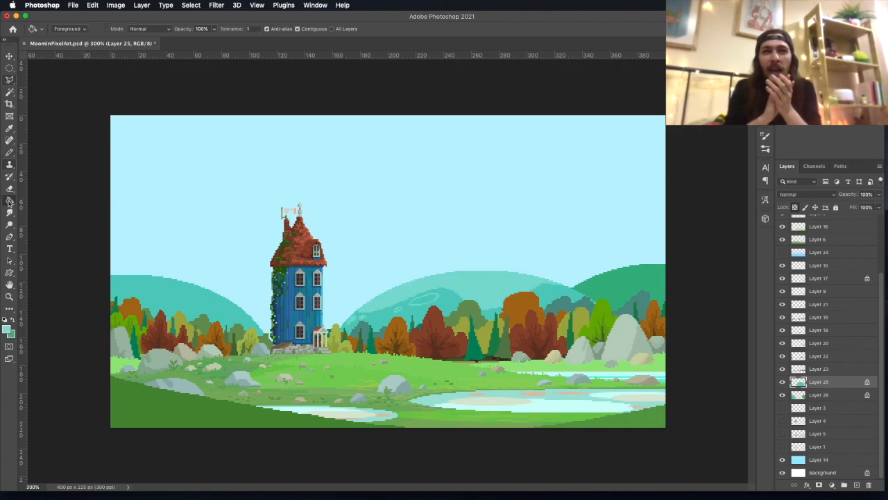
pyautogui.click(10, 164)
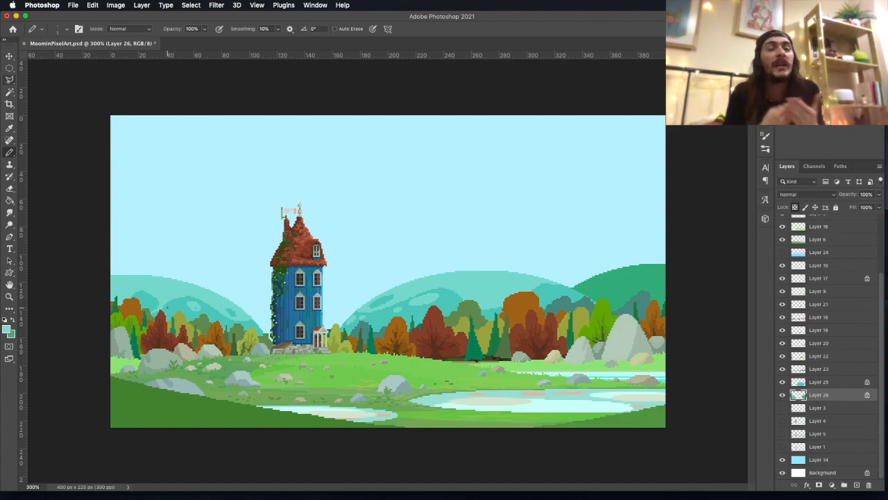
# Choose a lavender colour for filling the distant mountain shapes
pyautogui.click(9, 332)
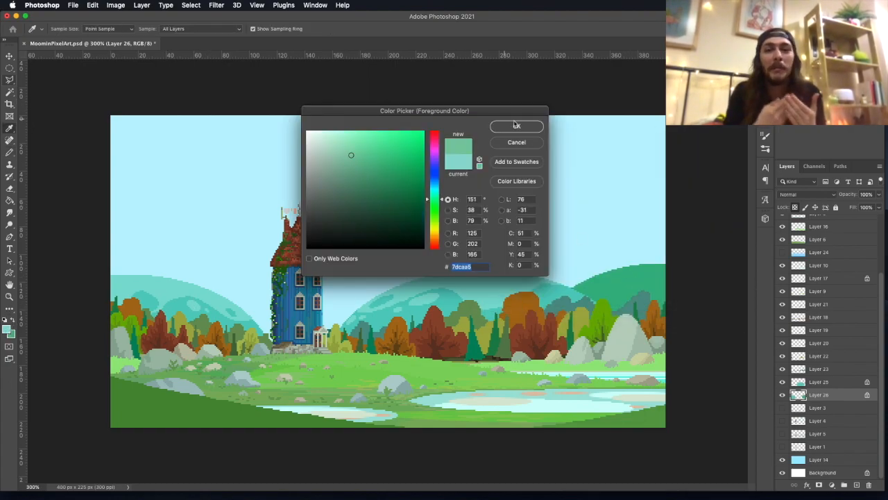
pyautogui.click(516, 126)
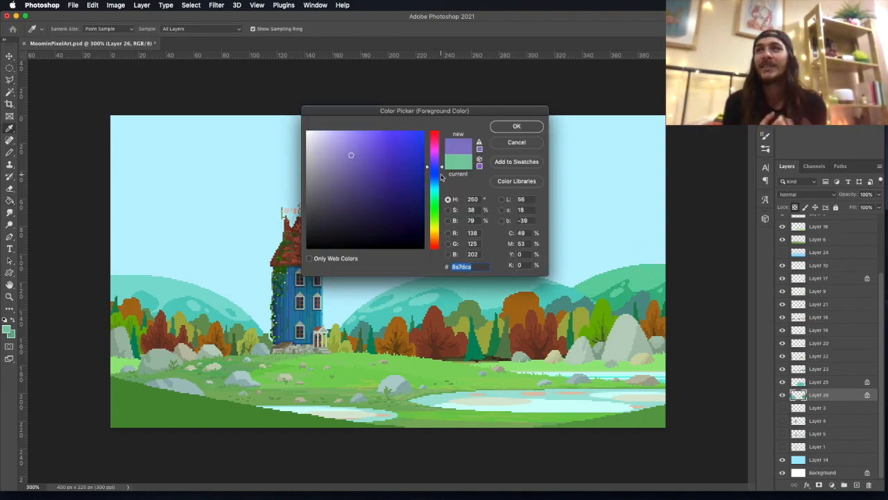
pyautogui.click(516, 125)
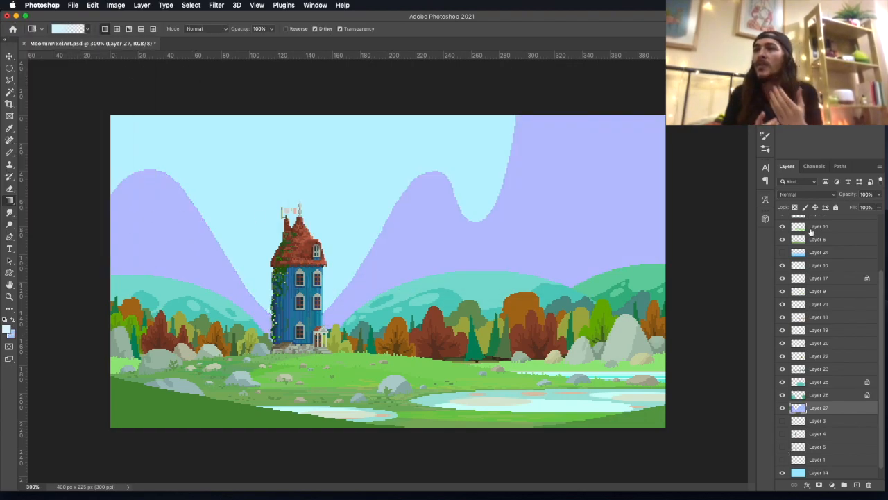
# Lock the mountain layer's transparency and fade it upward with a gradient and soft brush
pyautogui.click(86, 29)
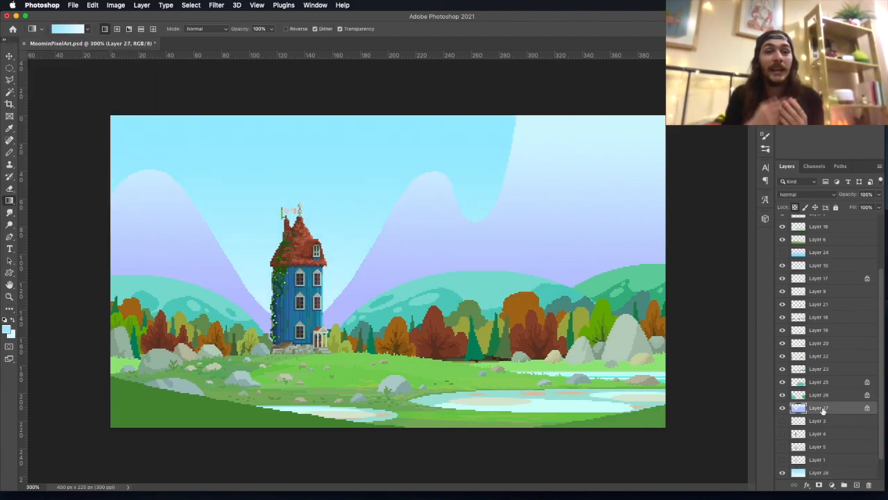
pyautogui.moveTo(597, 184); pyautogui.dragTo(614, 250)
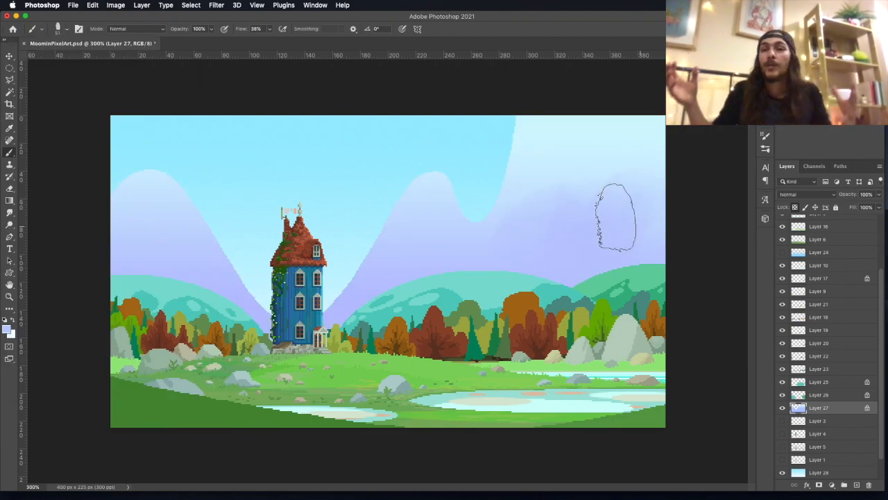
pyautogui.moveTo(614, 219); pyautogui.dragTo(337, 215)
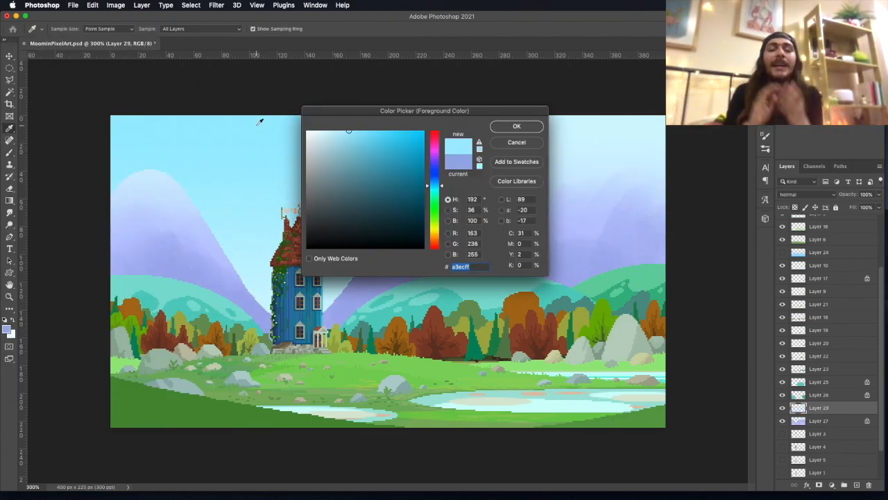
# Recolour the mountains pale sky blue and set the cloud layer to Soft Light
pyautogui.click(516, 126)
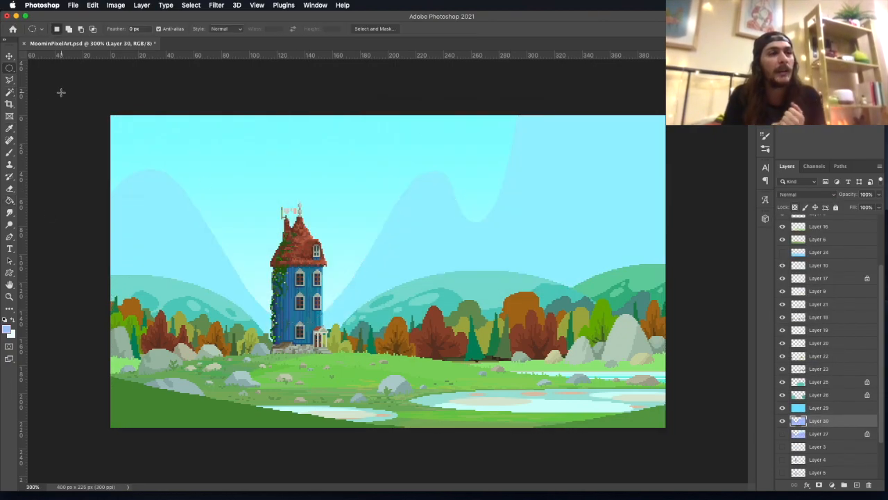
pyautogui.scroll(-3)
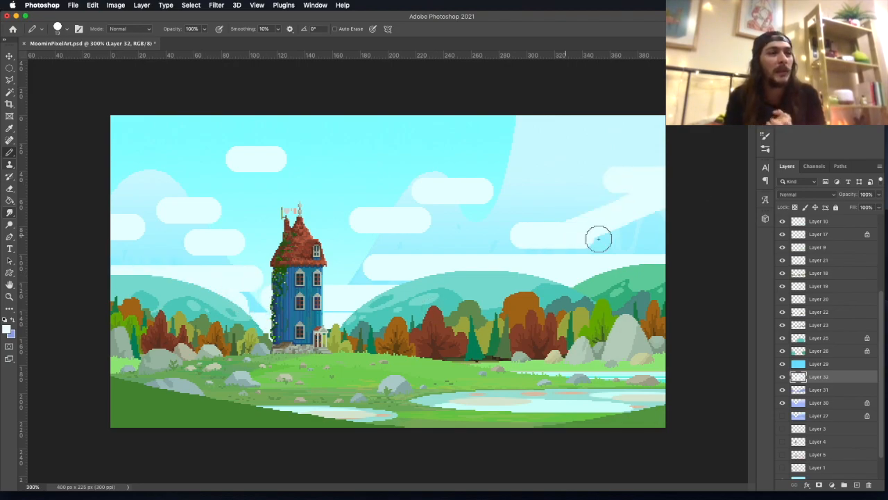
pyautogui.click(216, 5)
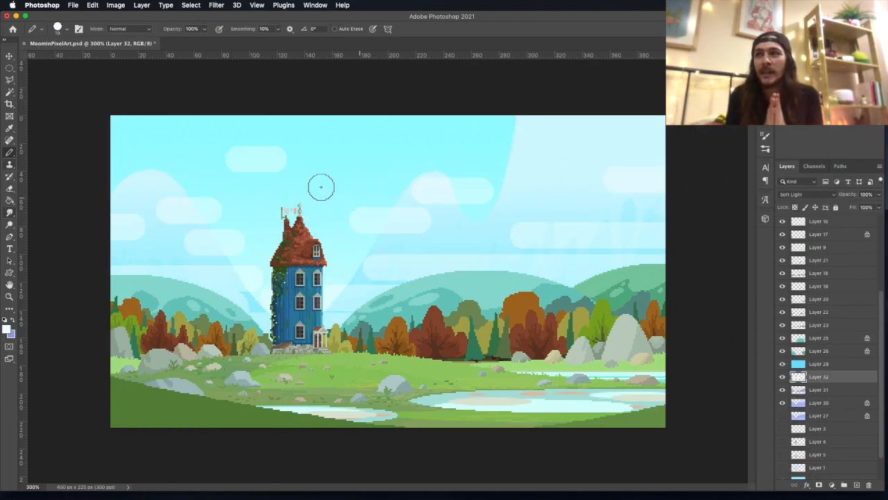
pyautogui.click(9, 68)
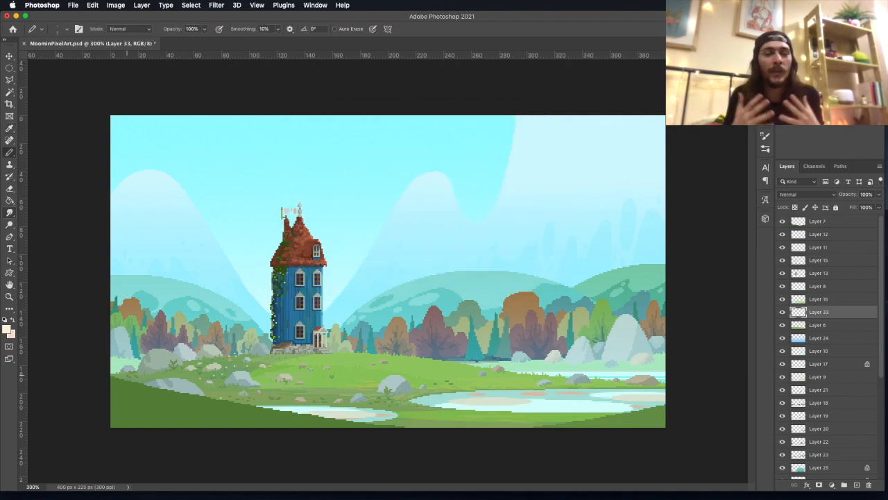
# Raise Layer 33 and dot pale yellow, white and pale pink flowers across the meadow
pyautogui.moveTo(819, 312); pyautogui.dragTo(818, 234)
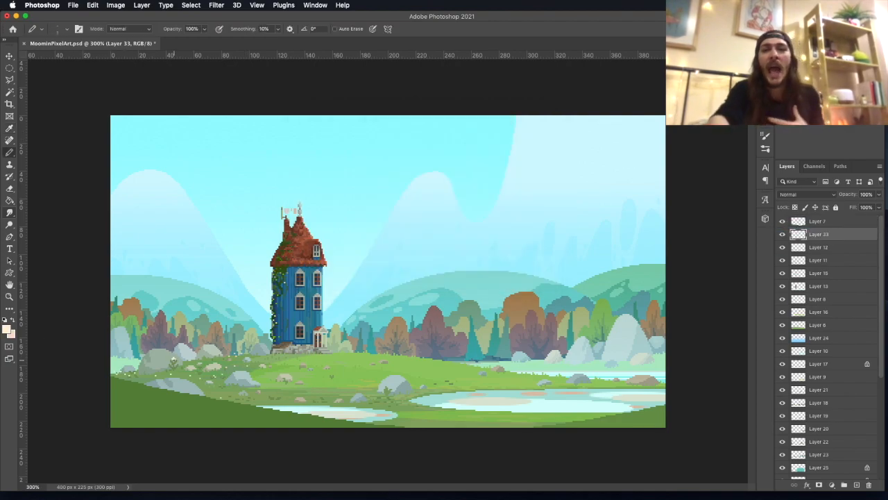
pyautogui.click(9, 326)
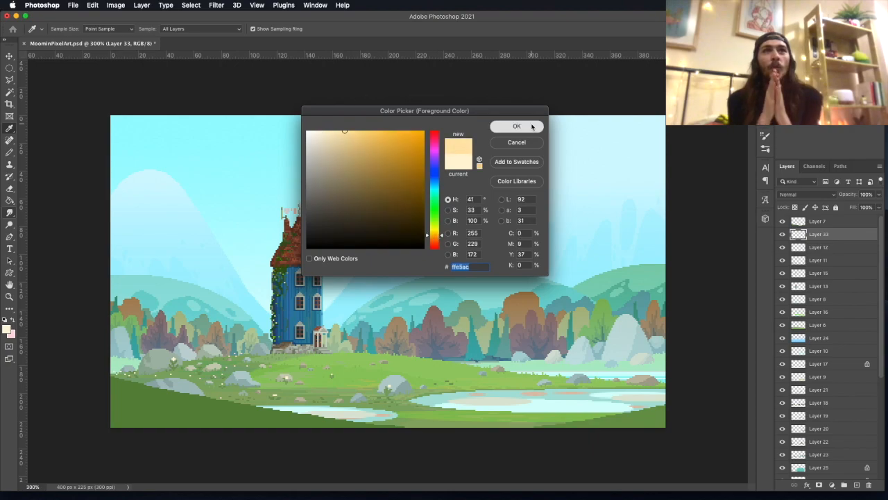
pyautogui.click(516, 126)
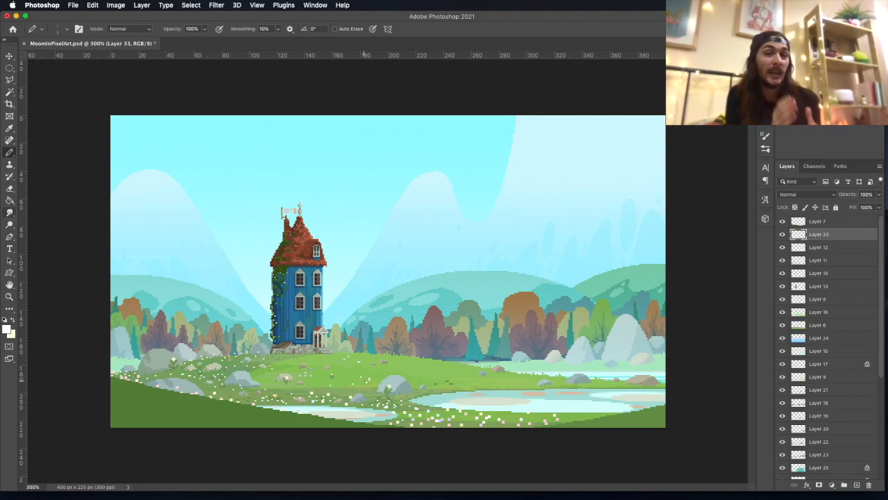
pyautogui.click(10, 330)
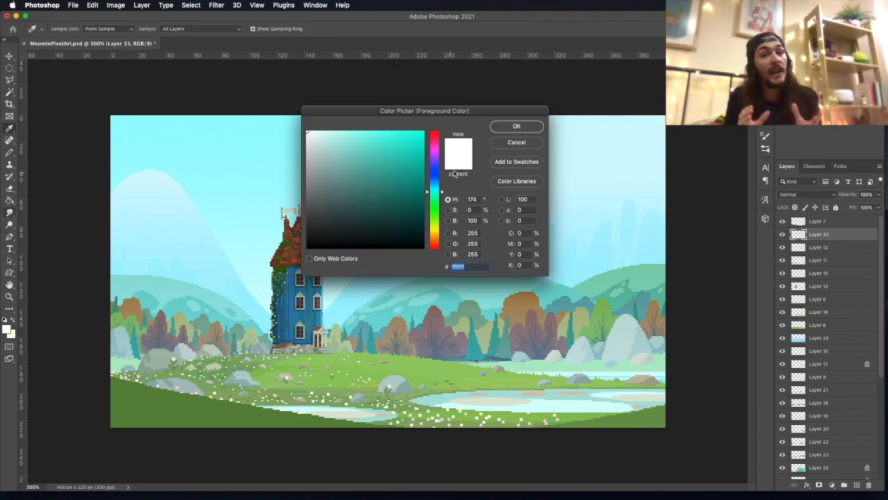
pyautogui.click(516, 126)
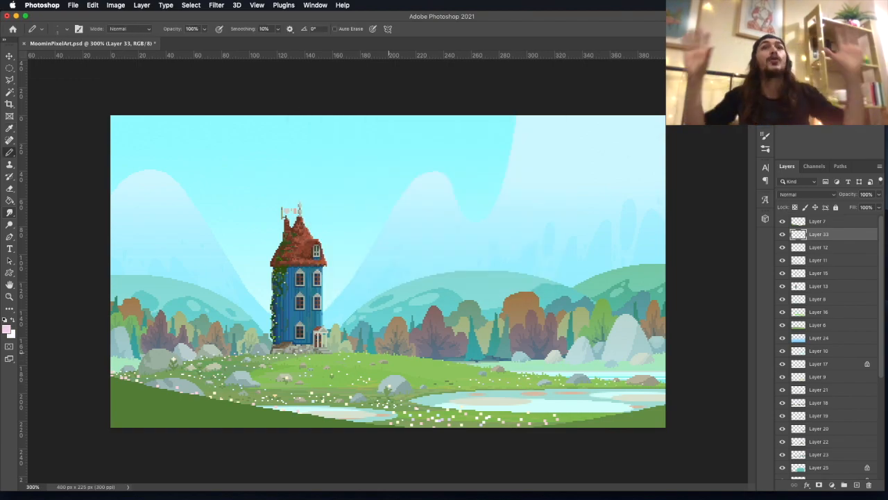
pyautogui.click(9, 331)
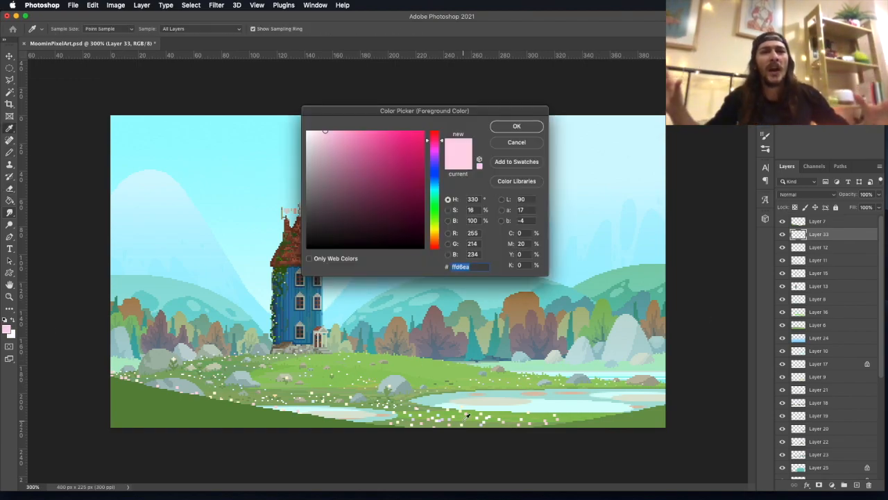
pyautogui.click(517, 125)
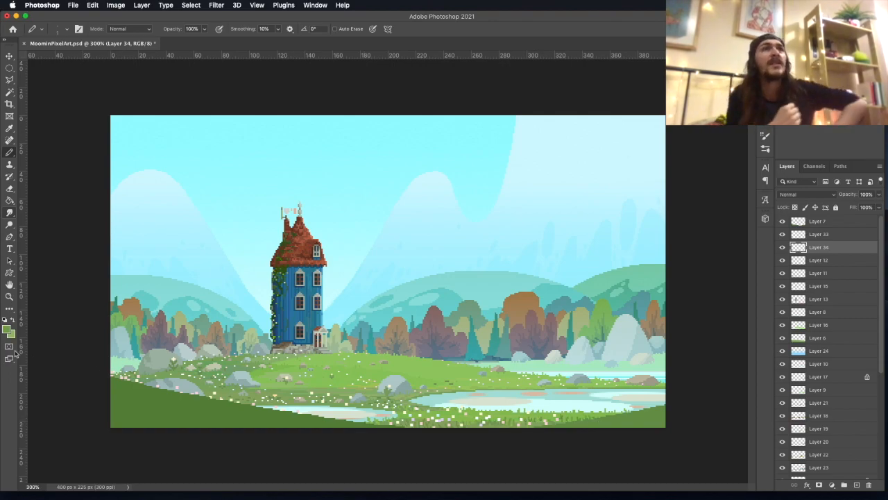
# Add grass-green meadow details, then set a muted tan as the paint colour
pyautogui.click(9, 331)
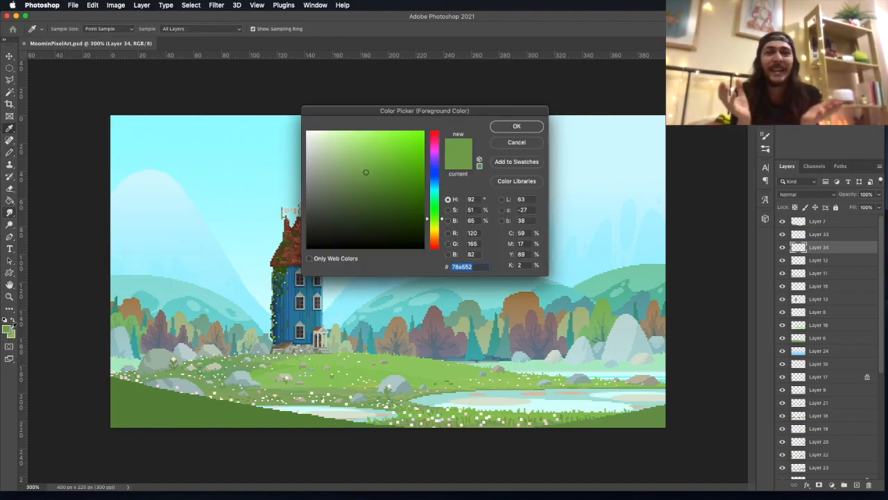
pyautogui.click(516, 125)
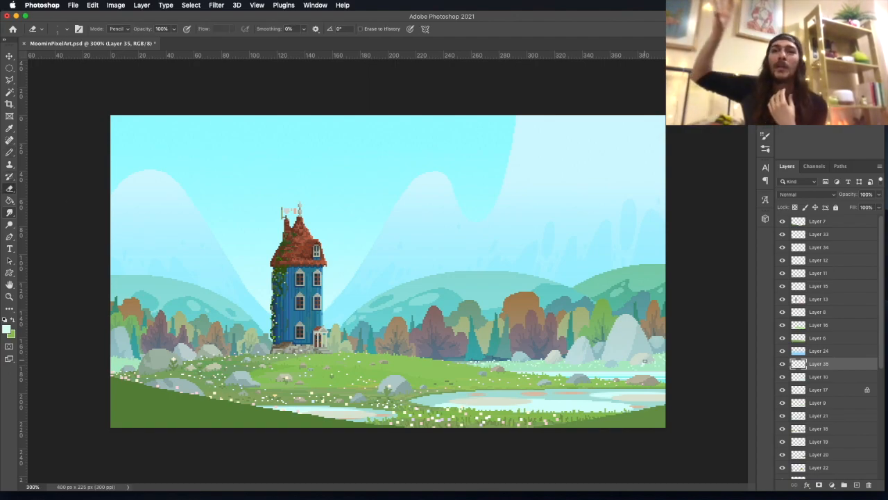
pyautogui.moveTo(415, 192)
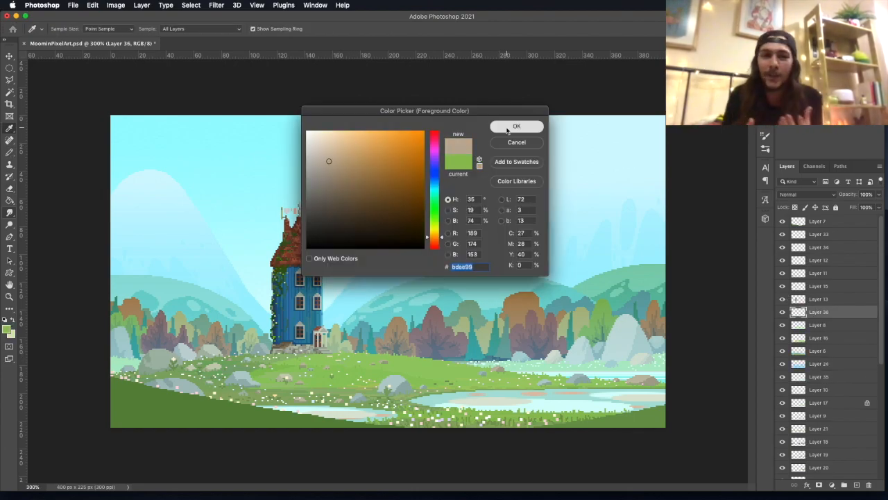
pyautogui.click(516, 126)
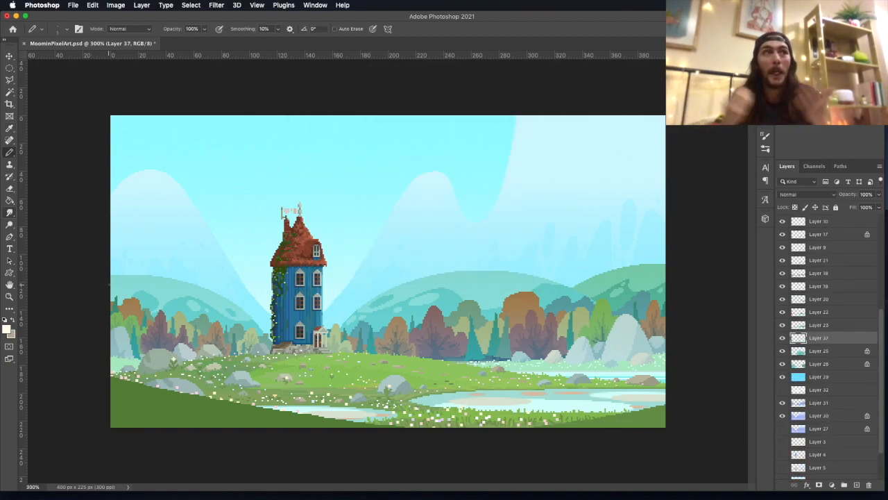
# Paint white clouds behind the treeline, then hide that layer
pyautogui.moveTo(118, 288); pyautogui.dragTo(478, 295)
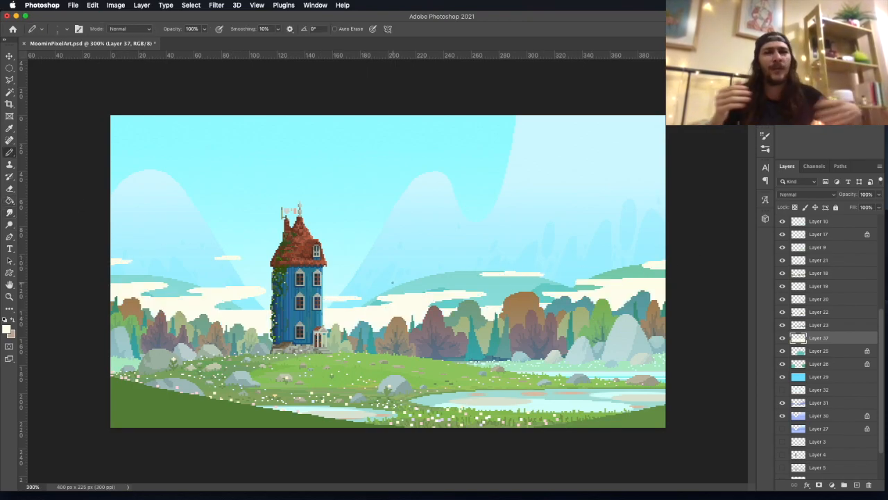
pyautogui.click(807, 193)
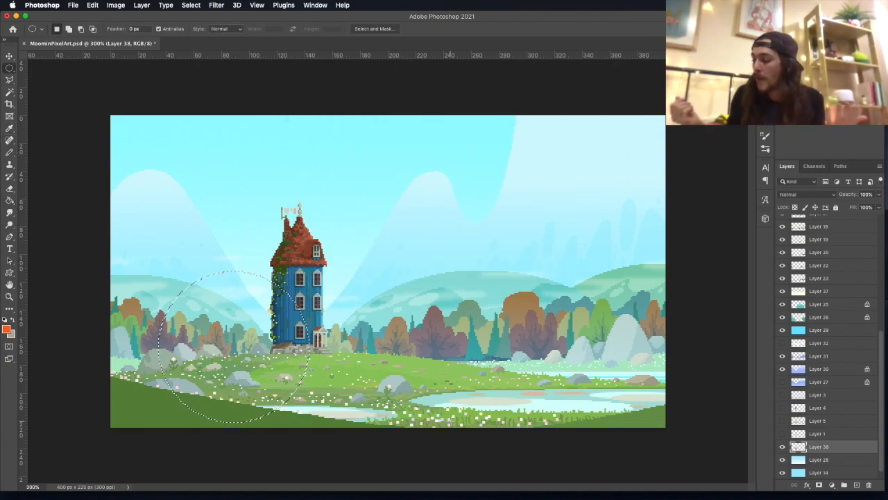
# Fill ringed glow selections behind the house with orange and pale yellow
pyautogui.click(6, 328)
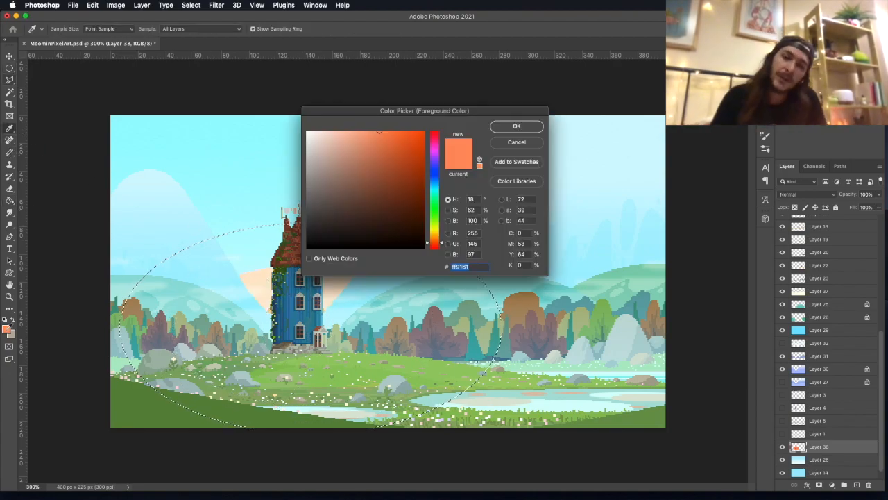
pyautogui.click(517, 126)
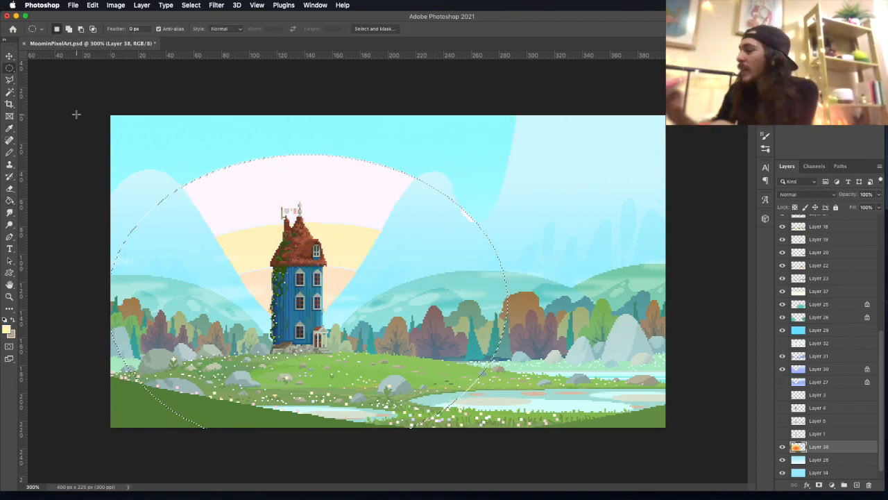
pyautogui.click(9, 324)
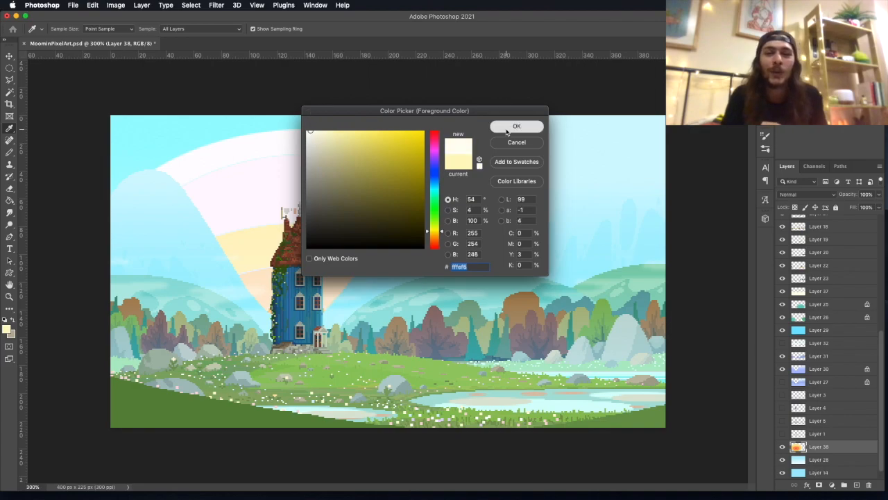
pyautogui.click(517, 126)
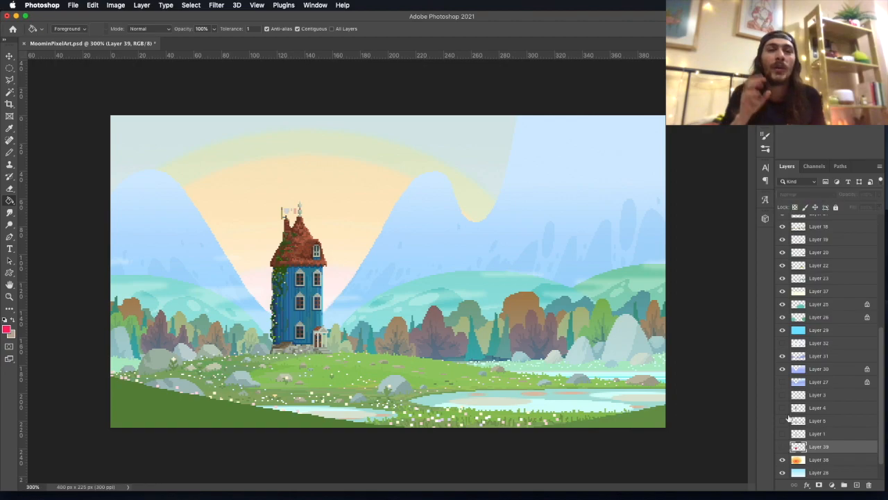
# Paint deep red clouds across the sky and set their layer to Soft Light
pyautogui.click(7, 324)
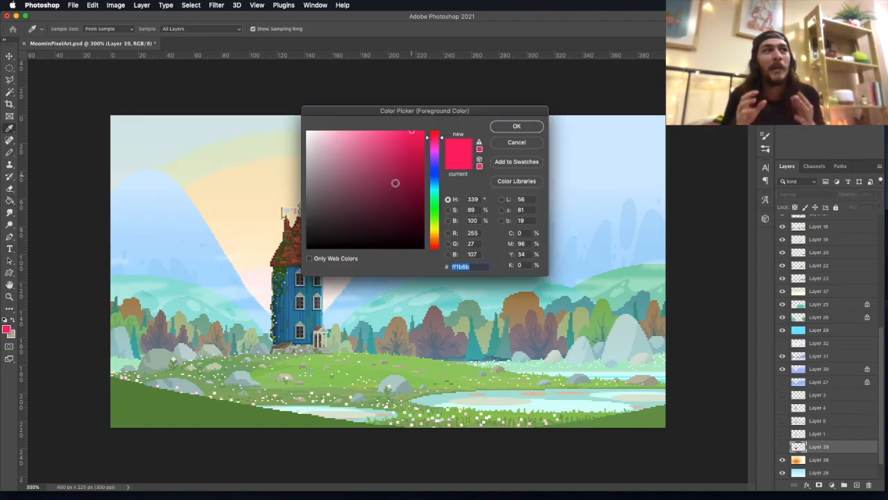
pyautogui.click(516, 126)
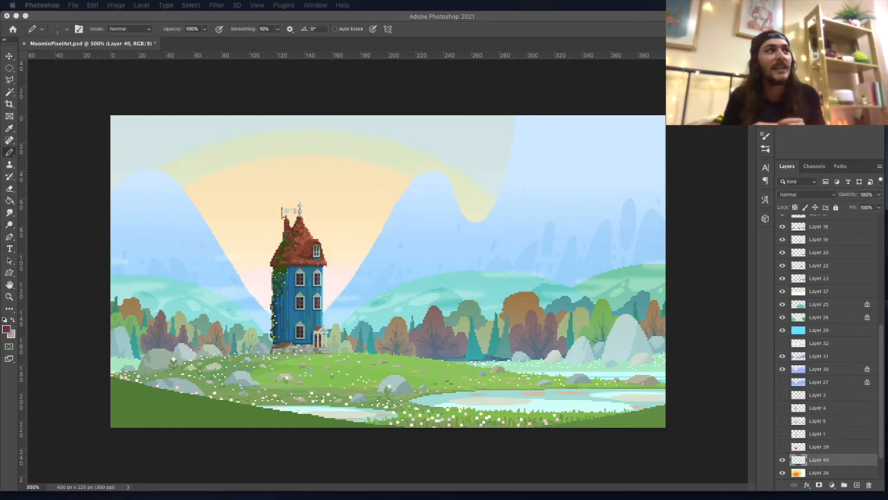
pyautogui.moveTo(205, 220); pyautogui.dragTo(253, 225)
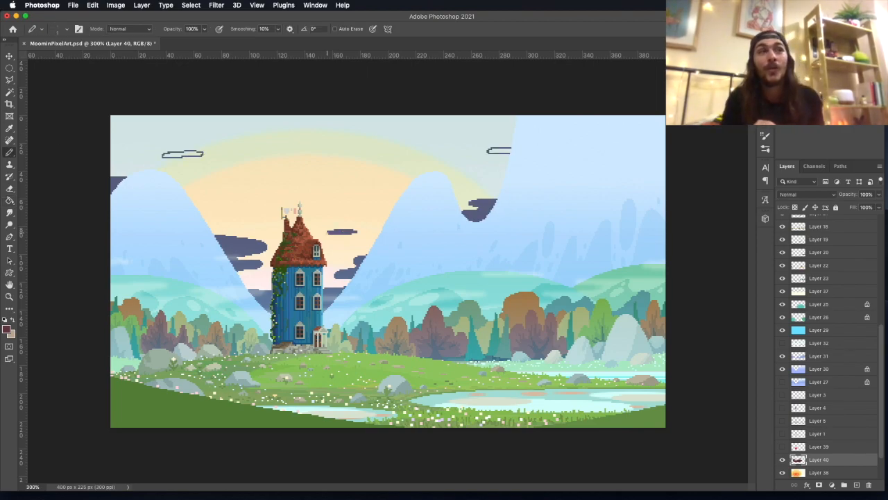
pyautogui.click(805, 193)
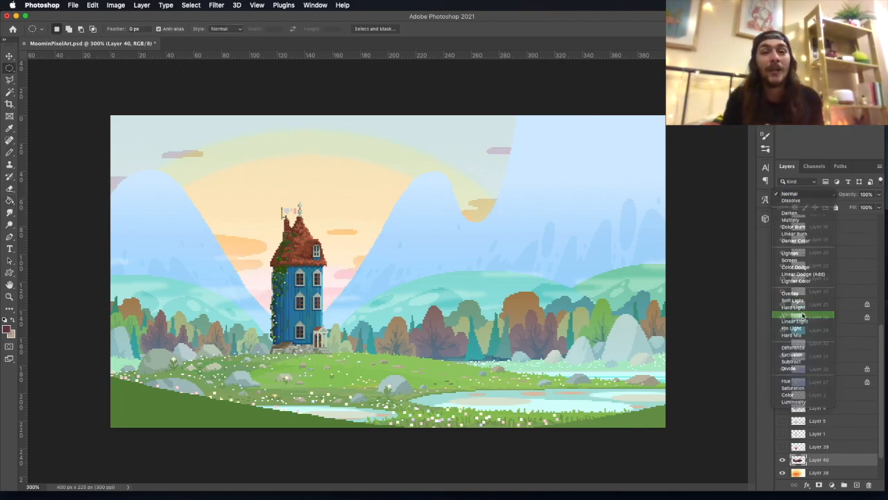
pyautogui.click(793, 200)
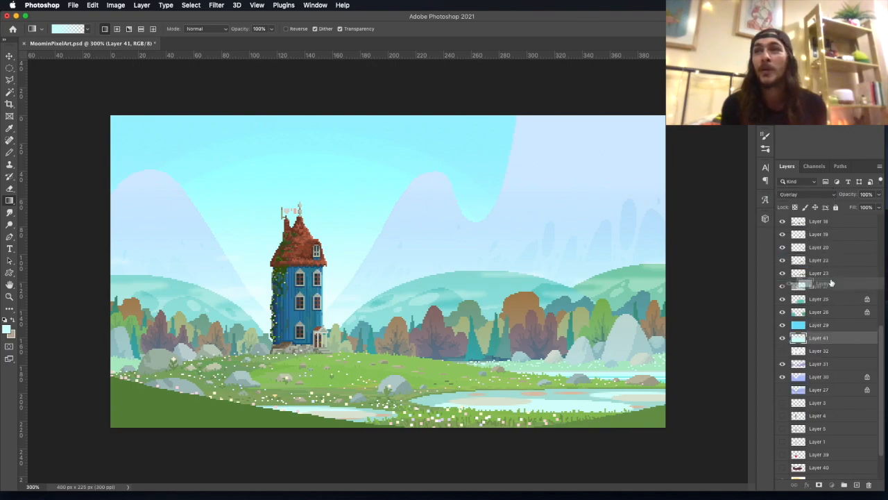
# Set a new paint colour and select the topmost artwork layer, Layer 7
pyautogui.click(10, 322)
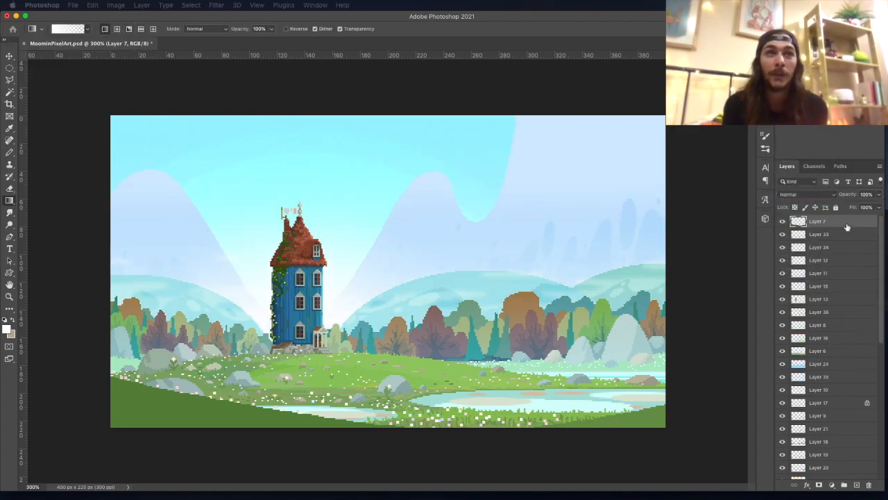
pyautogui.click(798, 194)
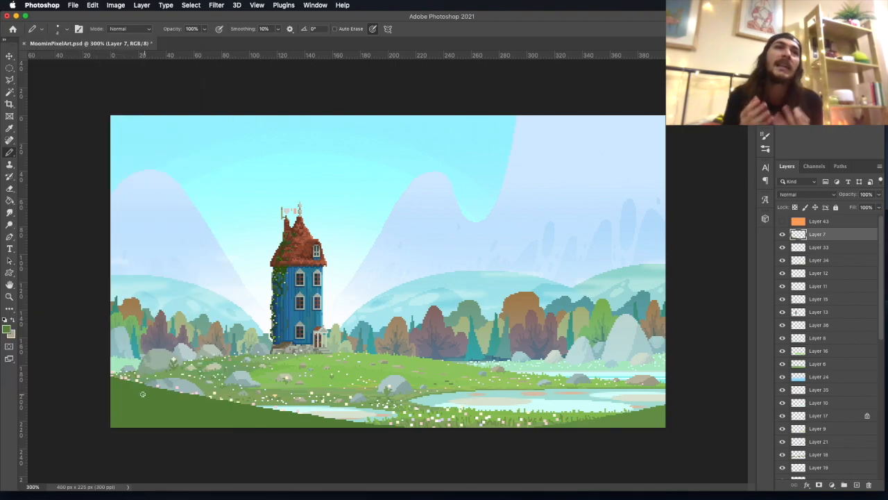
# Draw foreground grass blades and fill them with mid-green
pyautogui.click(290, 28)
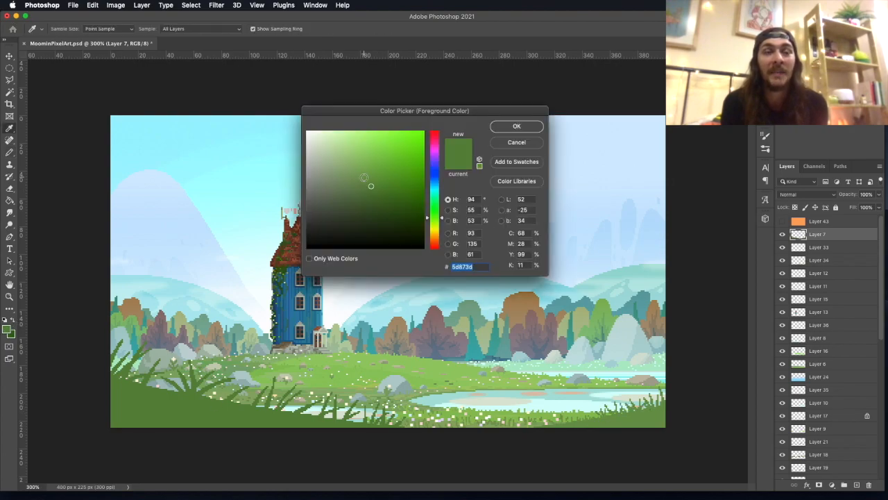
pyautogui.click(516, 126)
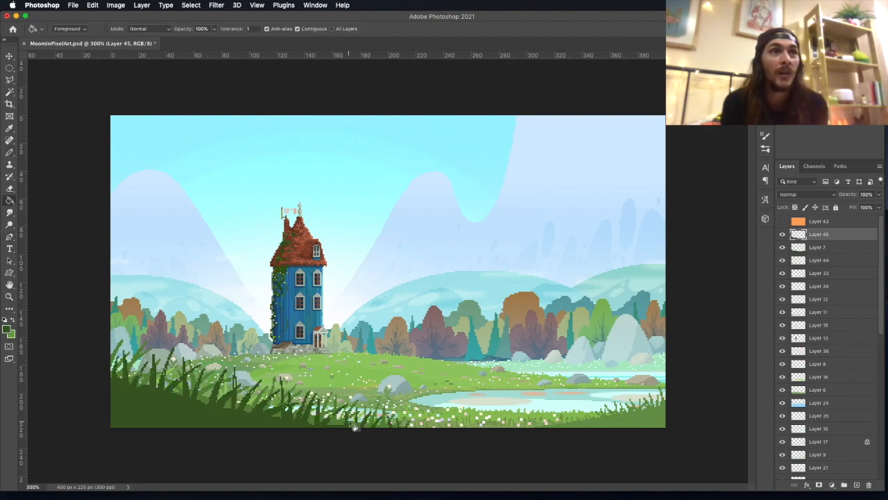
pyautogui.click(10, 141)
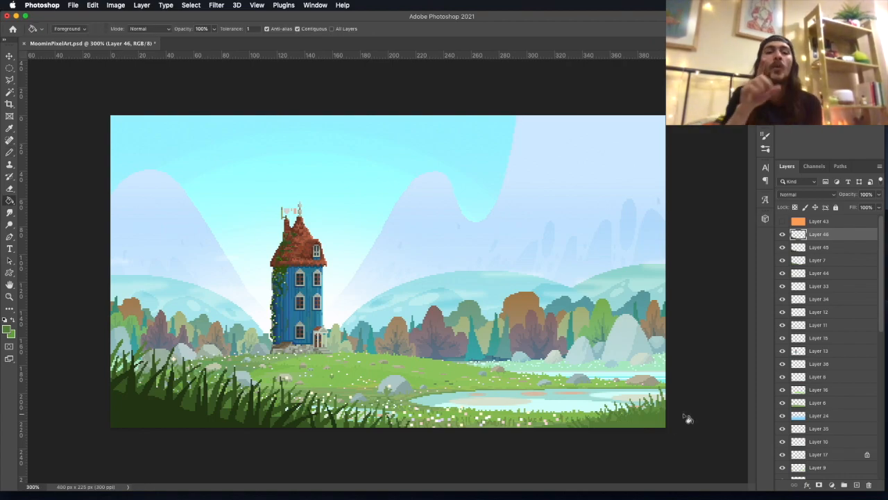
# Fill additional grass blade outlines with a darker green
pyautogui.click(10, 129)
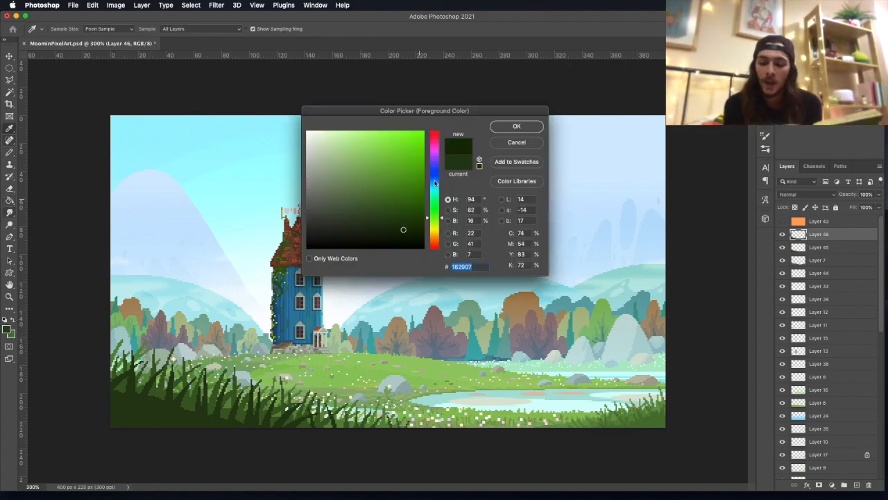
pyautogui.click(516, 125)
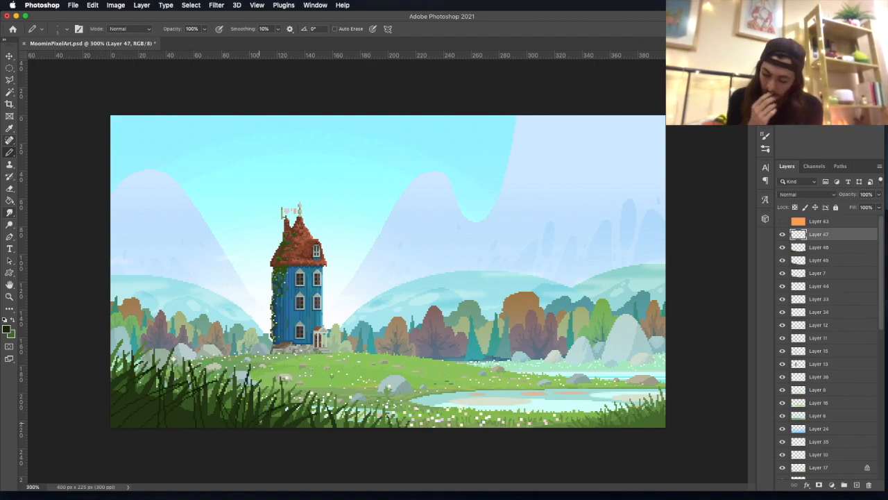
pyautogui.click(9, 223)
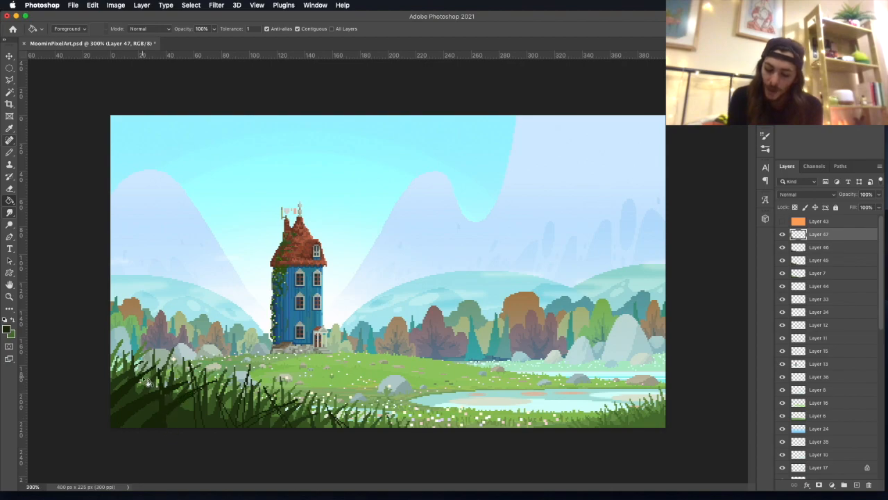
pyautogui.click(10, 152)
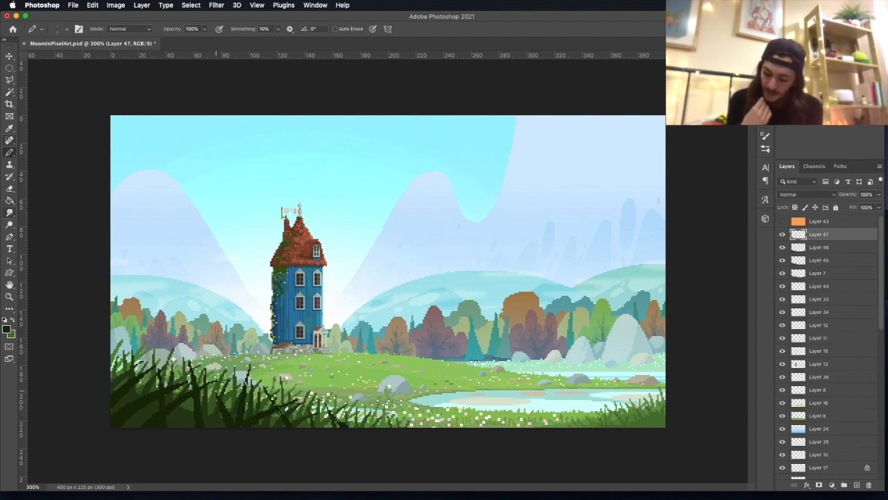
# Add another layer of dark grass blades and compare the grass layers
pyautogui.click(825, 247)
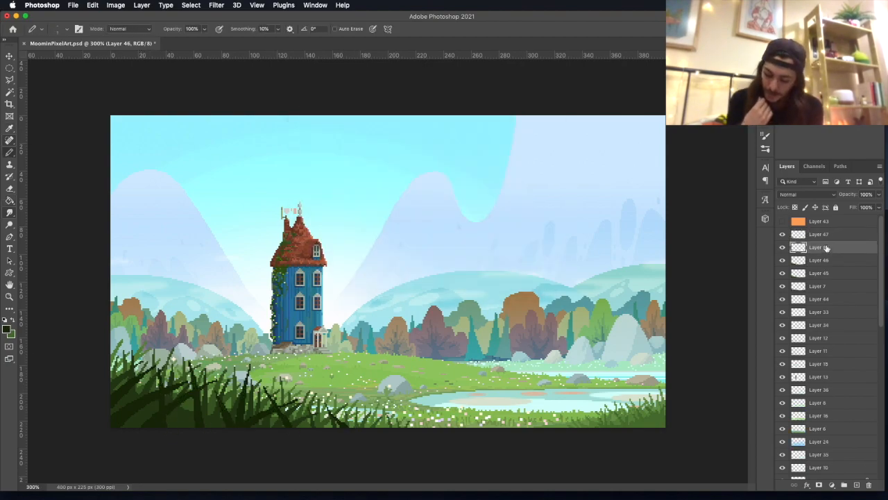
pyautogui.click(819, 247)
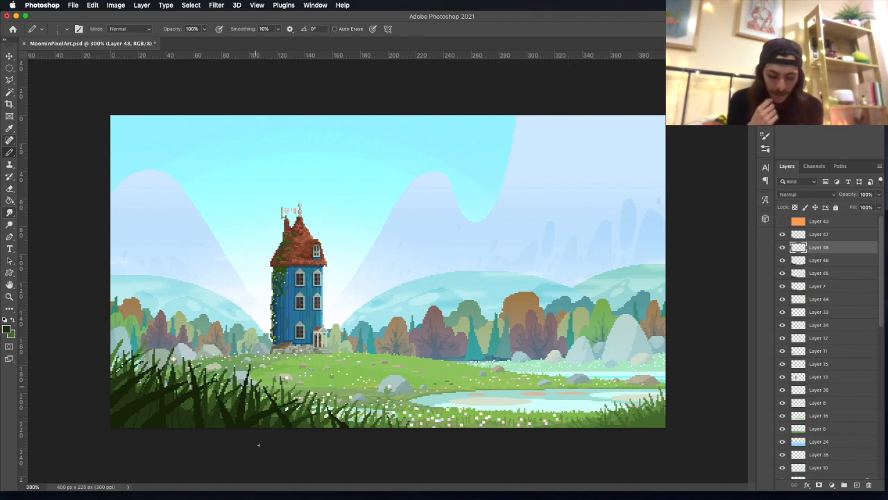
pyautogui.click(10, 189)
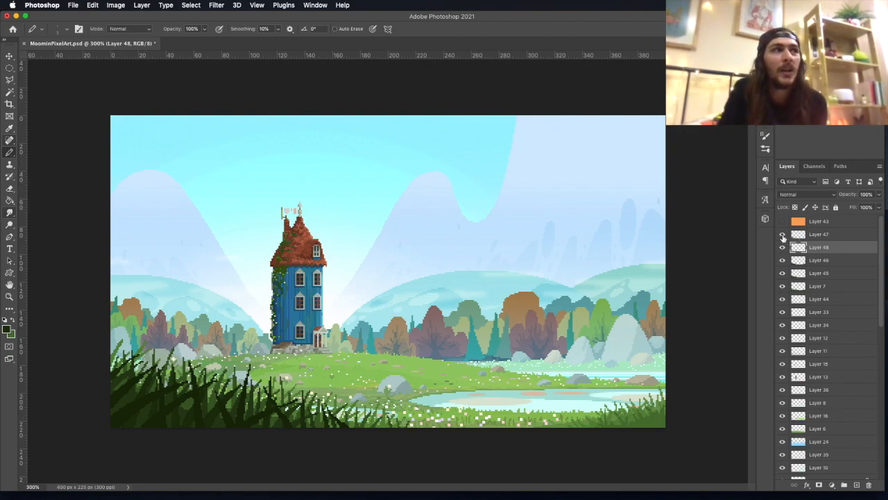
pyautogui.click(819, 233)
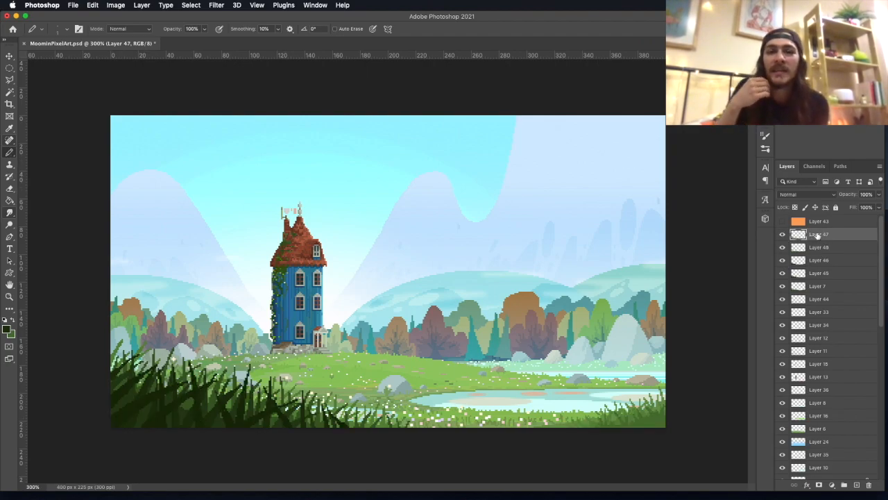
pyautogui.click(819, 259)
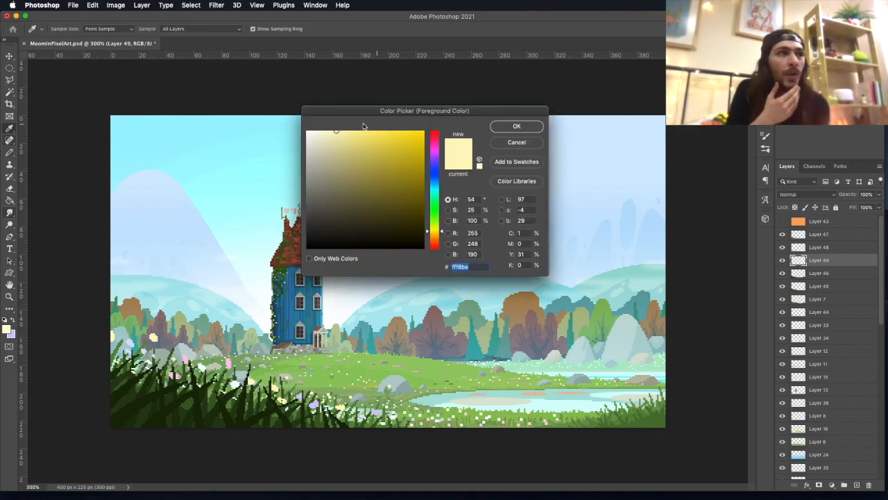
# Set the foreground colour to a light peach
pyautogui.click(516, 126)
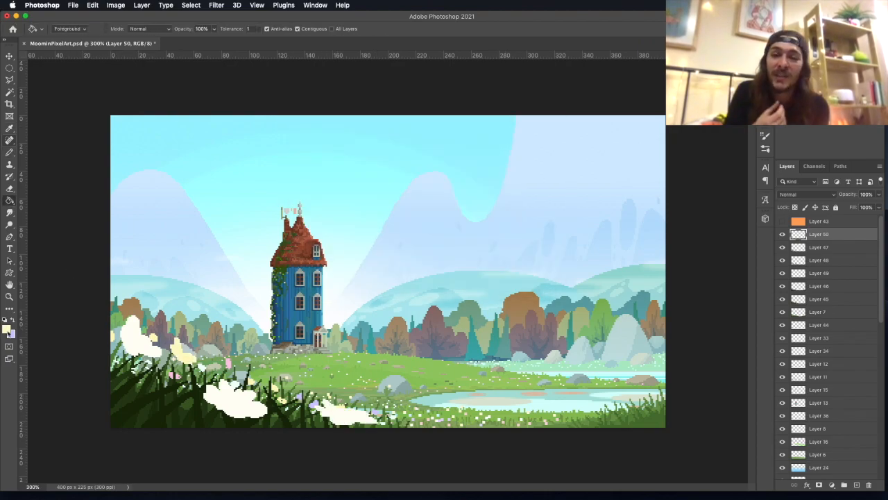
pyautogui.click(10, 331)
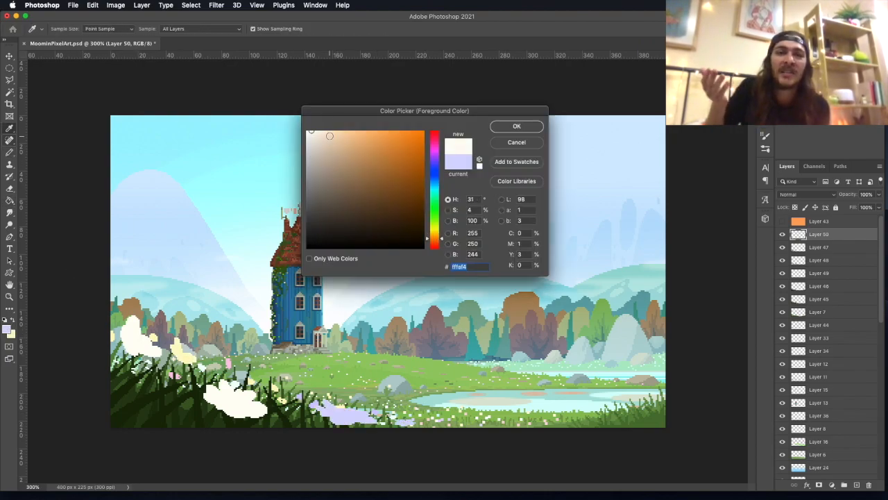
pyautogui.click(435, 243)
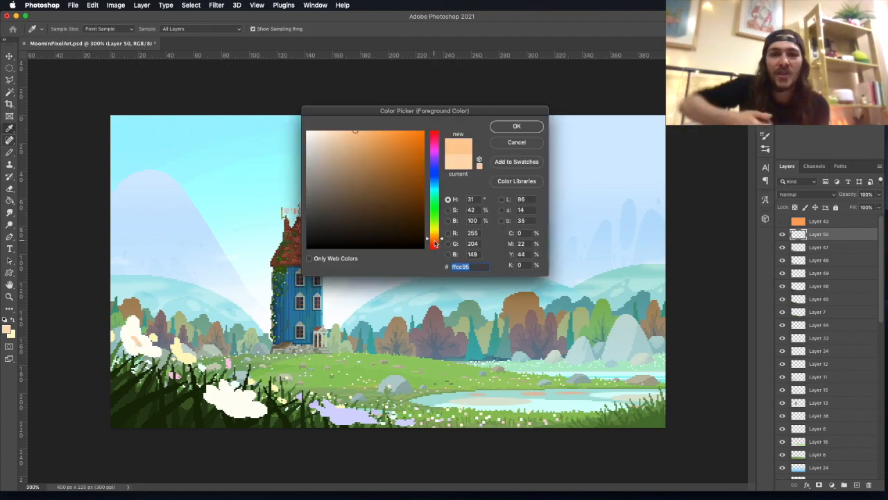
pyautogui.click(516, 126)
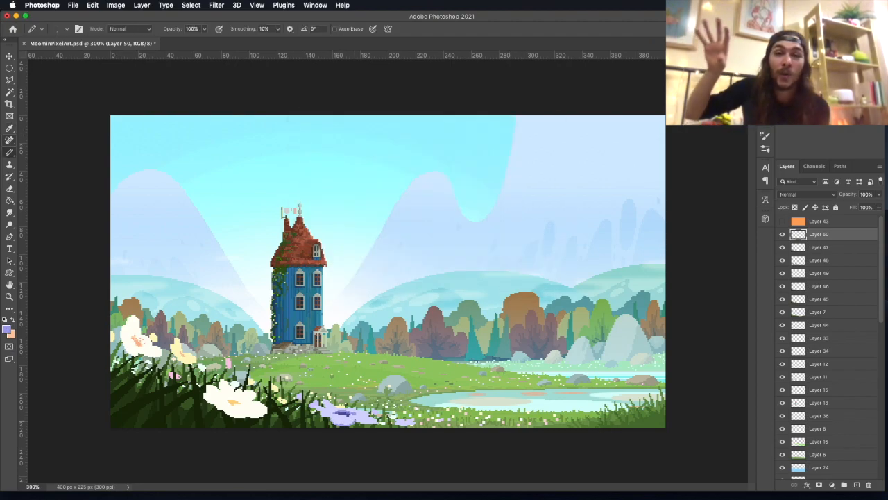
# Apply Filter > Blur Gallery > Field Blur to the foreground flowers
pyautogui.click(216, 5)
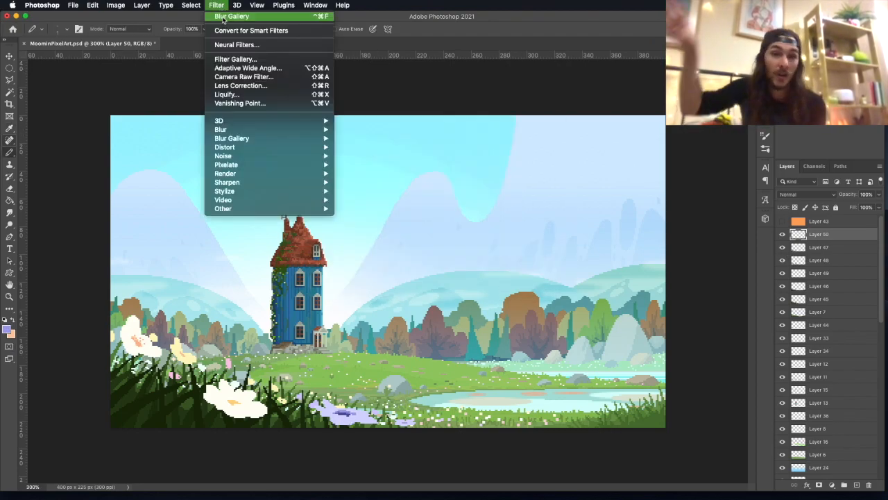
pyautogui.click(232, 138)
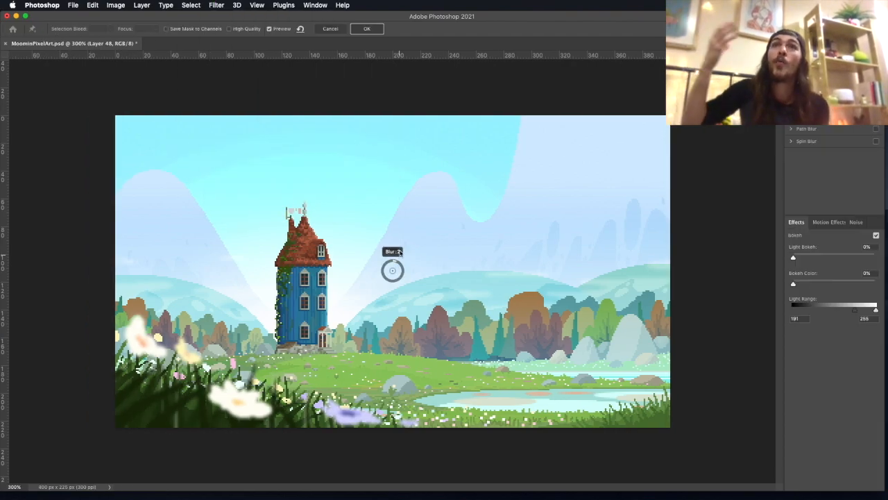
pyautogui.click(366, 28)
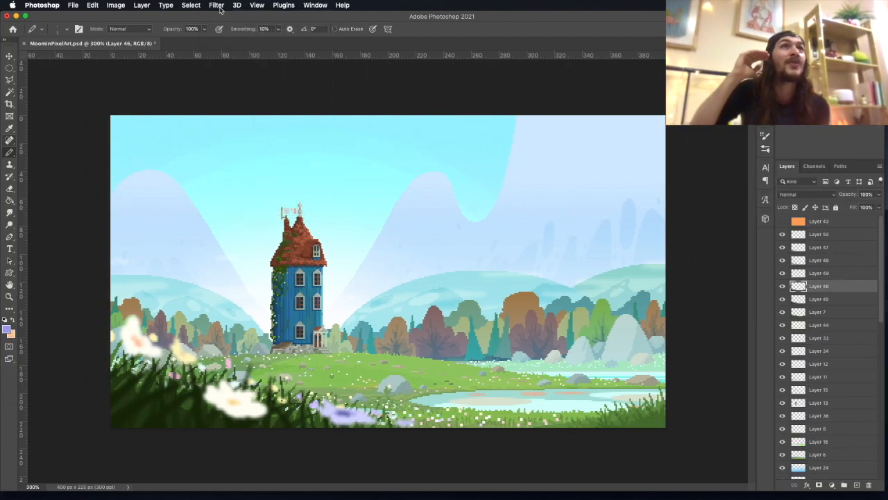
pyautogui.click(819, 298)
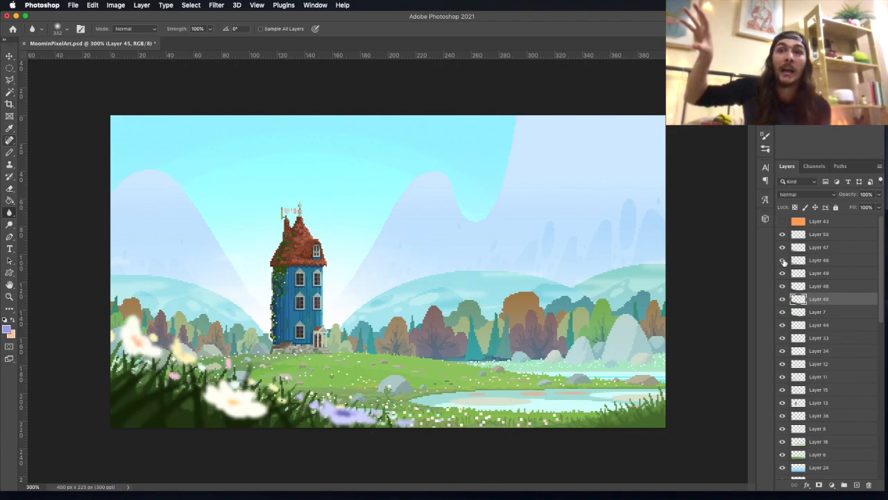
# Show the orange overlay and adjust the gradient overlay's opacity and blend mode
pyautogui.click(819, 220)
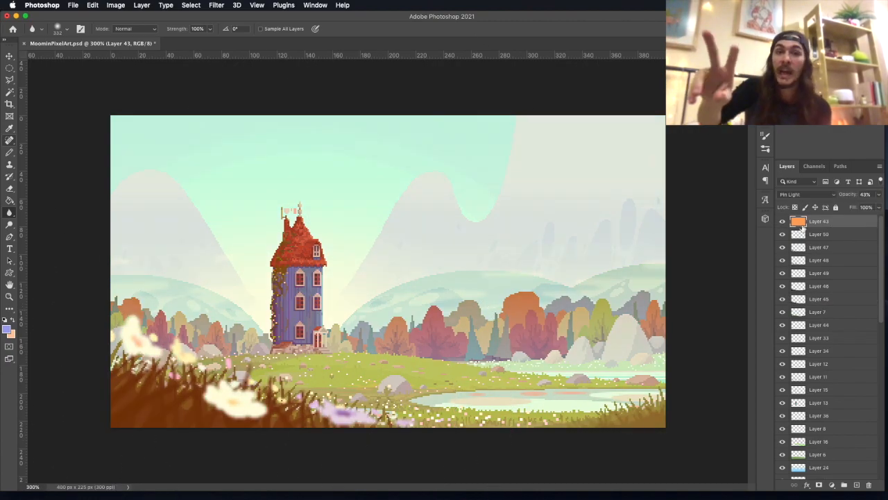
pyautogui.click(8, 329)
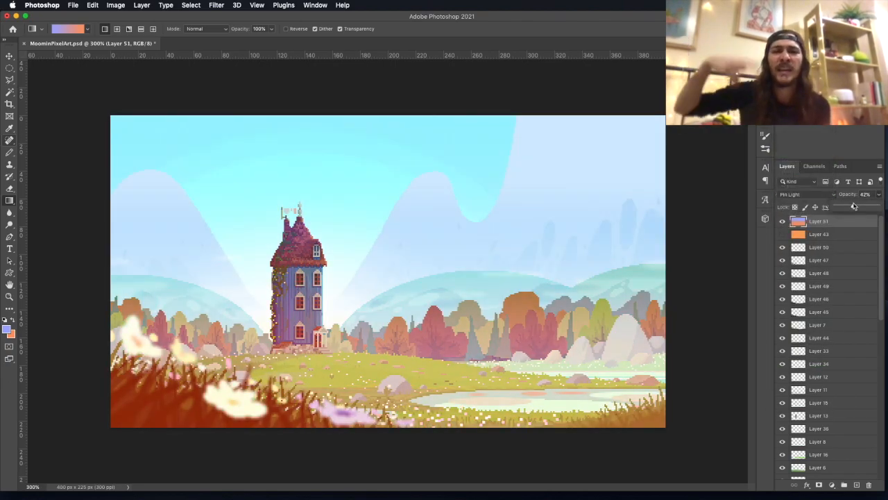
pyautogui.click(801, 194)
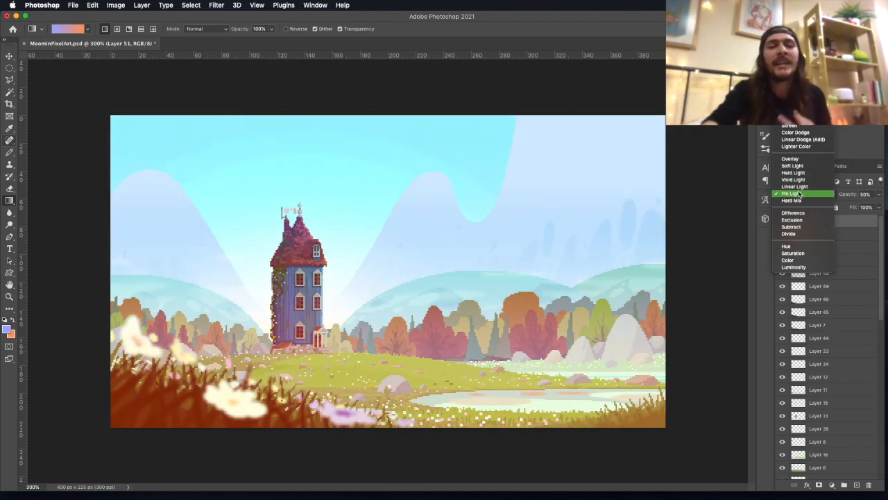
pyautogui.click(789, 193)
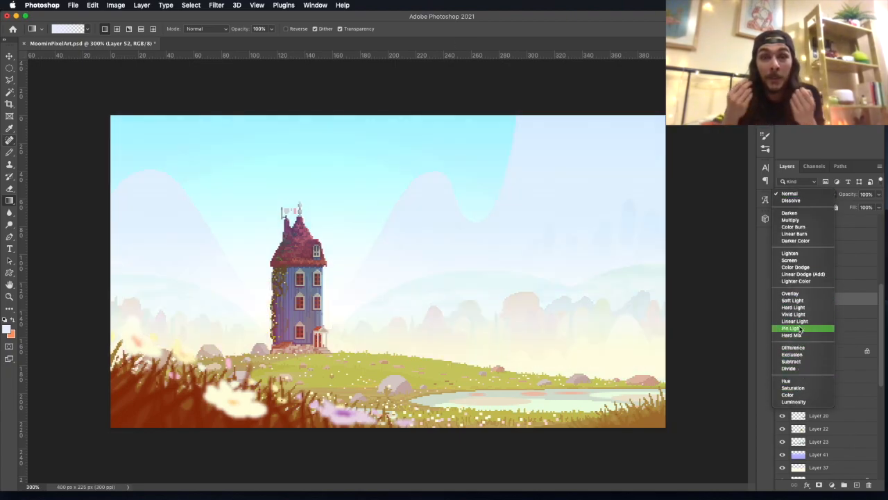
# Try blend modes like Pin Light and Overlay on the pale and top gradient overlays
pyautogui.click(790, 293)
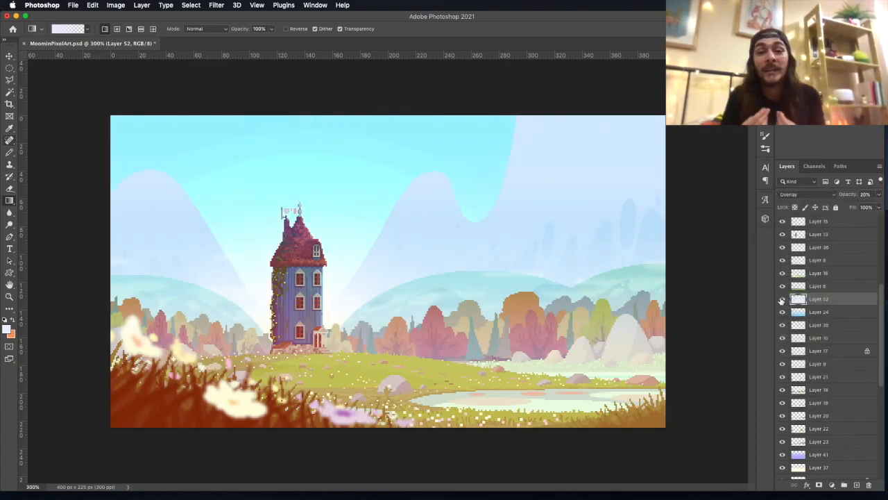
pyautogui.click(805, 194)
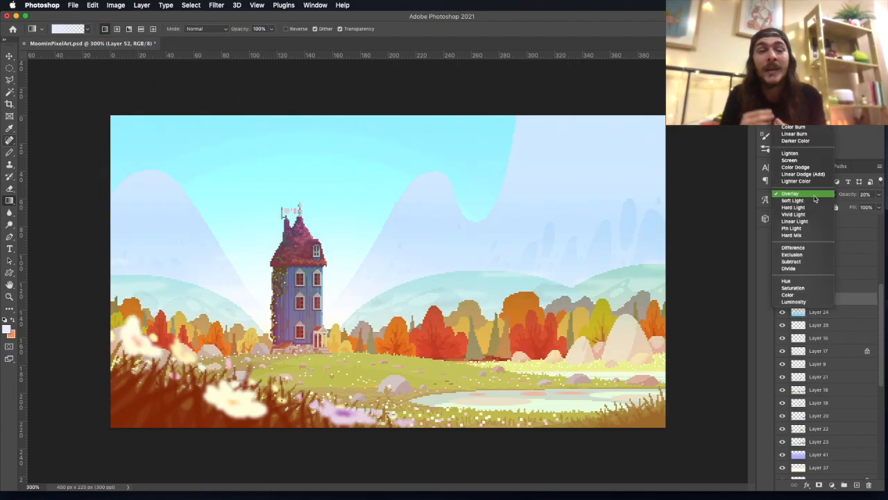
pyautogui.click(789, 160)
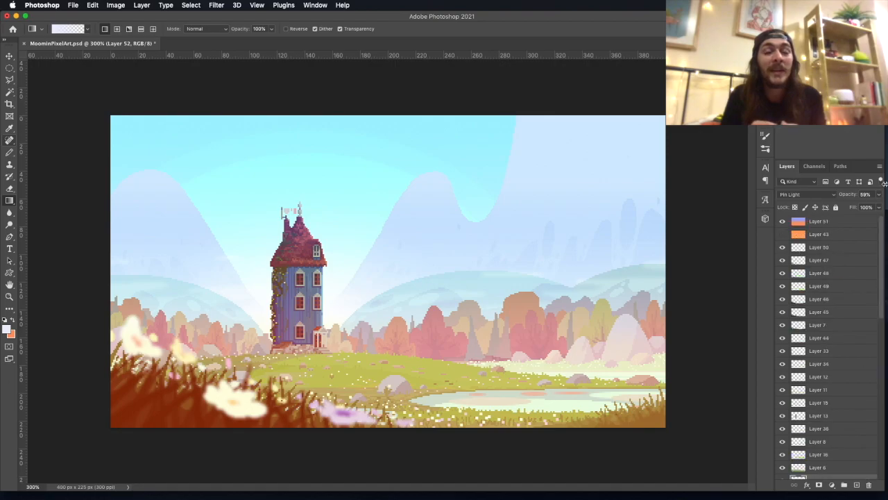
pyautogui.click(807, 194)
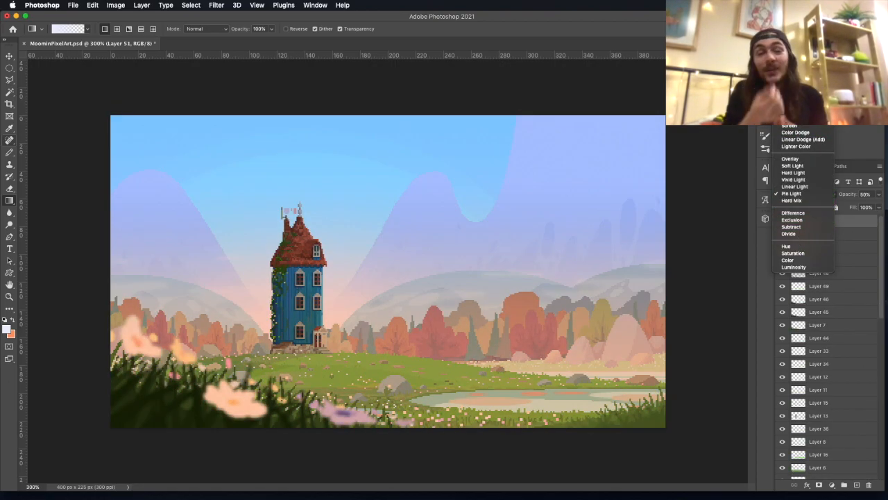
pyautogui.click(9, 333)
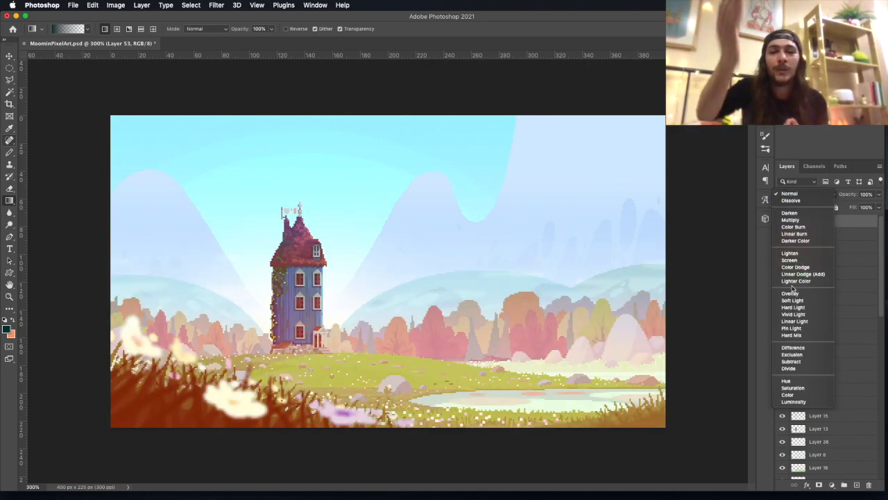
# Blend new overlay layers (Soft Light, Divide), adjust opacity, and hue-shift the cyan layer
pyautogui.click(792, 354)
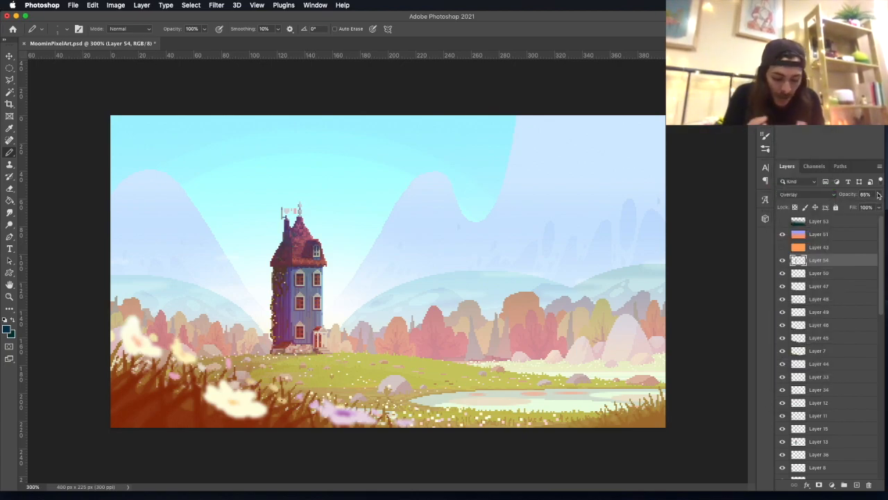
pyautogui.click(865, 194)
pyautogui.write('38')
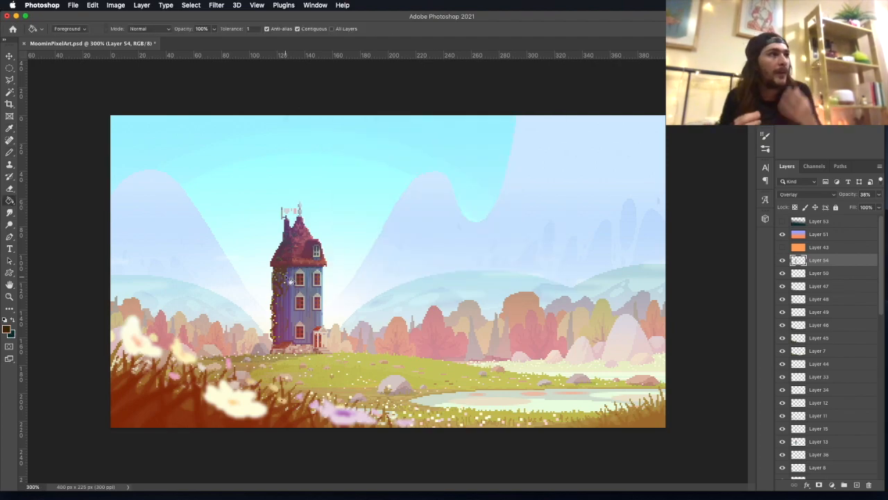
pyautogui.click(805, 194)
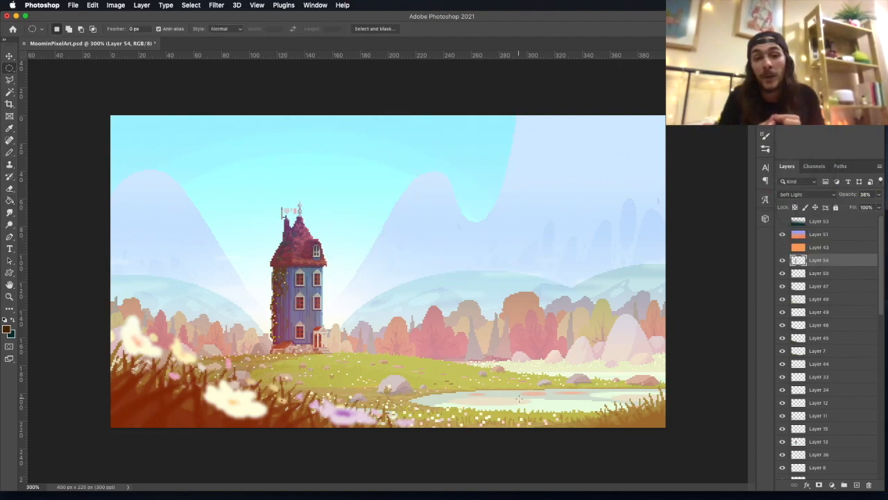
pyautogui.click(819, 234)
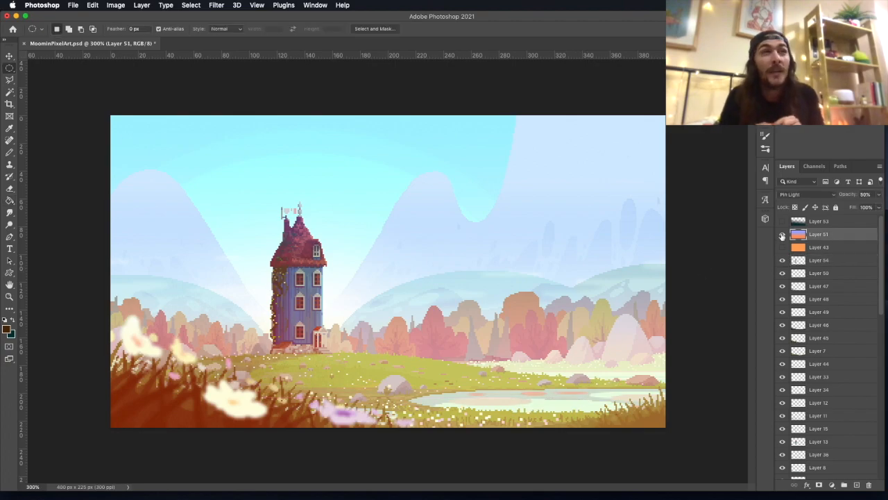
pyautogui.click(801, 194)
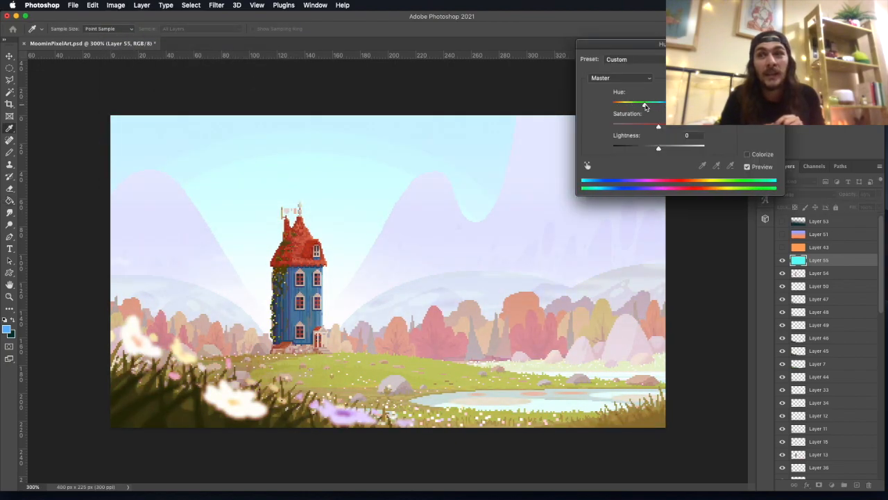
pyautogui.moveTo(659, 147); pyautogui.dragTo(652, 147)
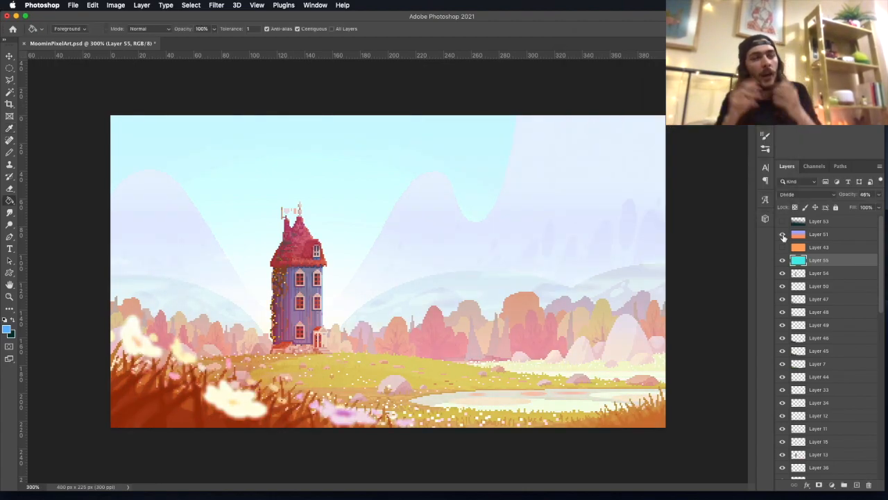
pyautogui.click(782, 221)
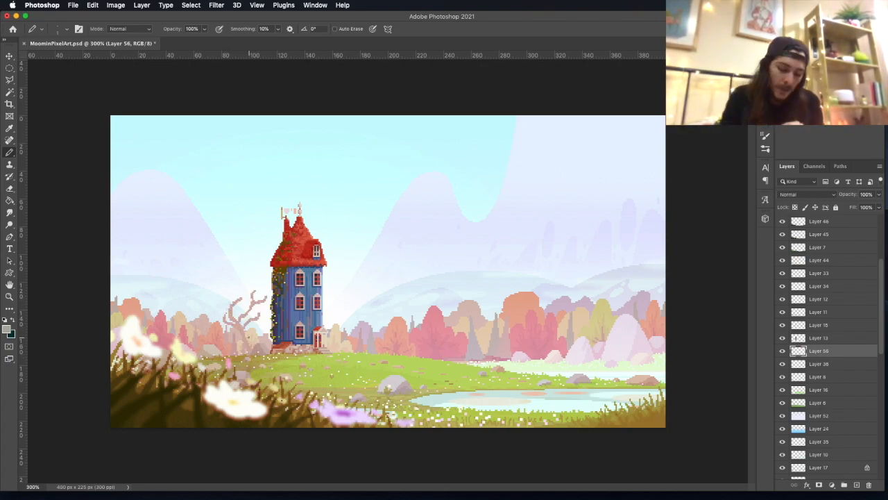
# Sketch a tree beside the house, fill it leafy green, and pencil a sky vine
pyautogui.click(10, 331)
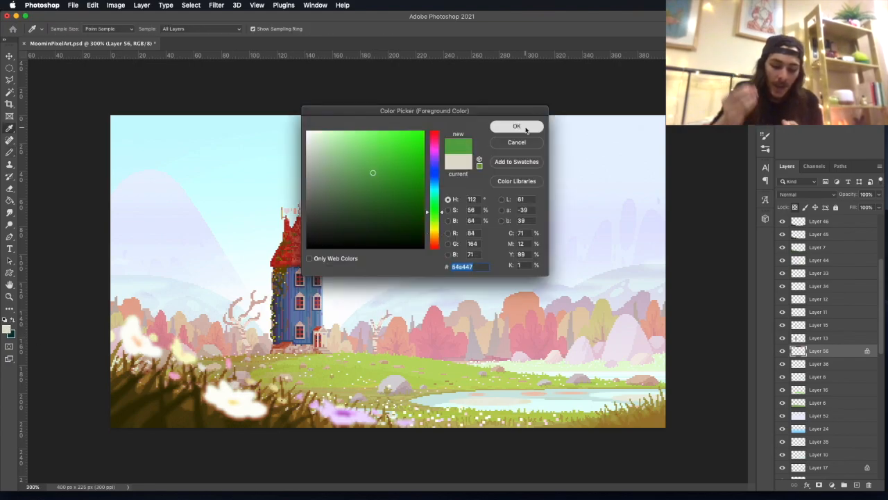
pyautogui.click(517, 126)
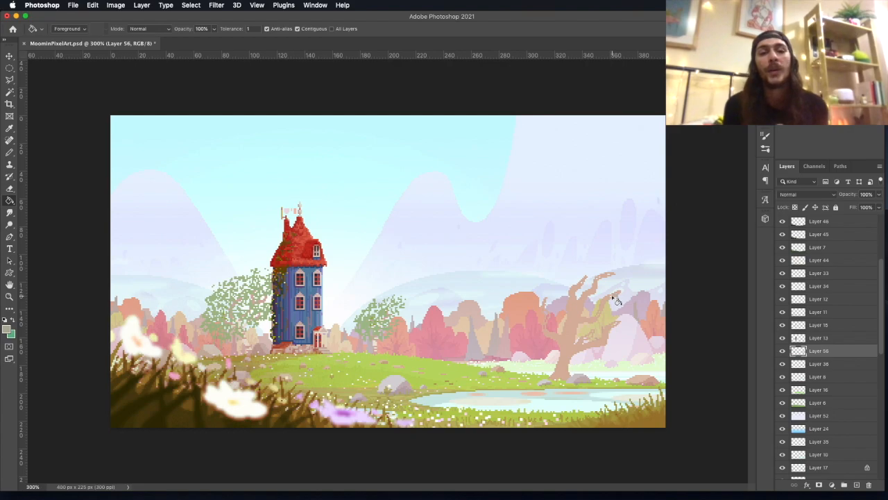
pyautogui.click(10, 164)
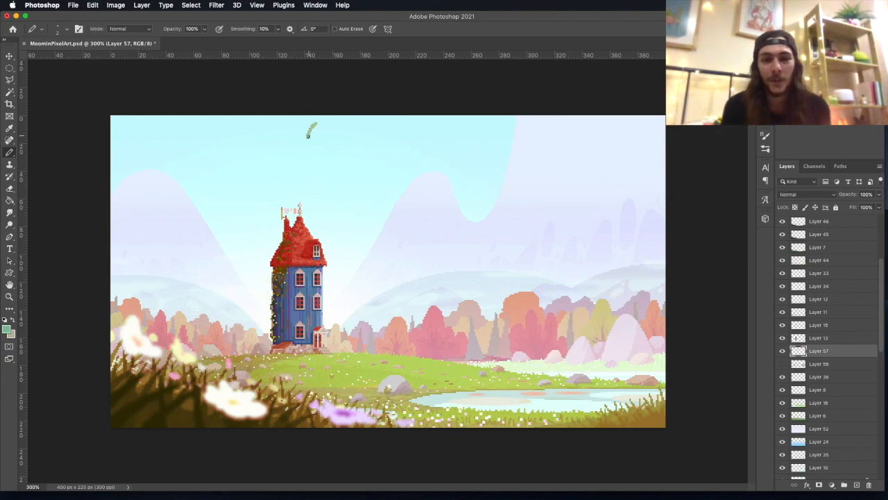
pyautogui.moveTo(311, 131); pyautogui.dragTo(410, 218)
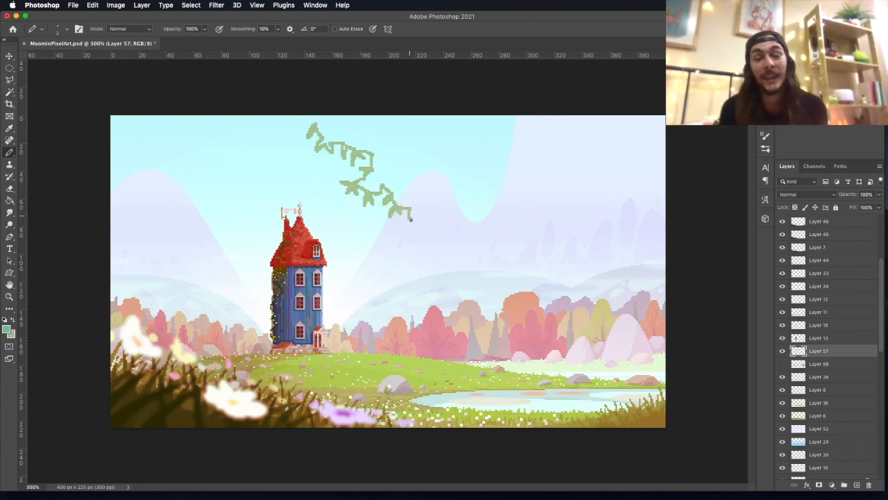
pyautogui.moveTo(409, 218); pyautogui.dragTo(517, 236)
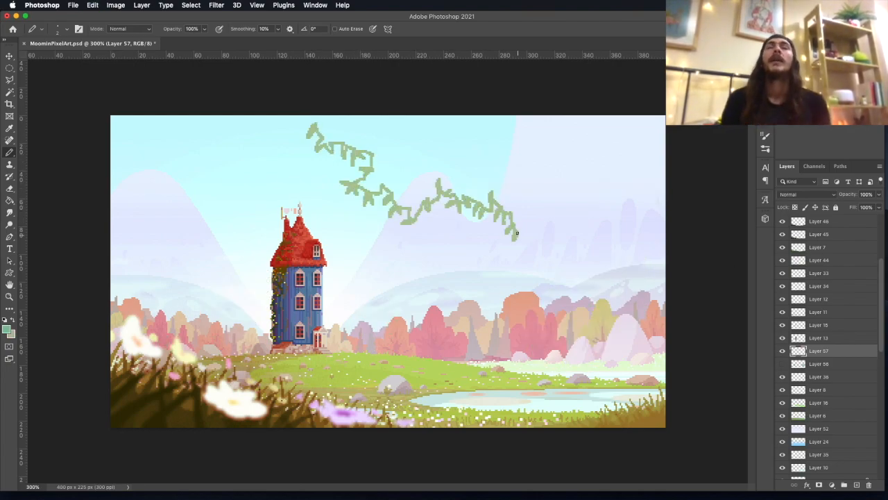